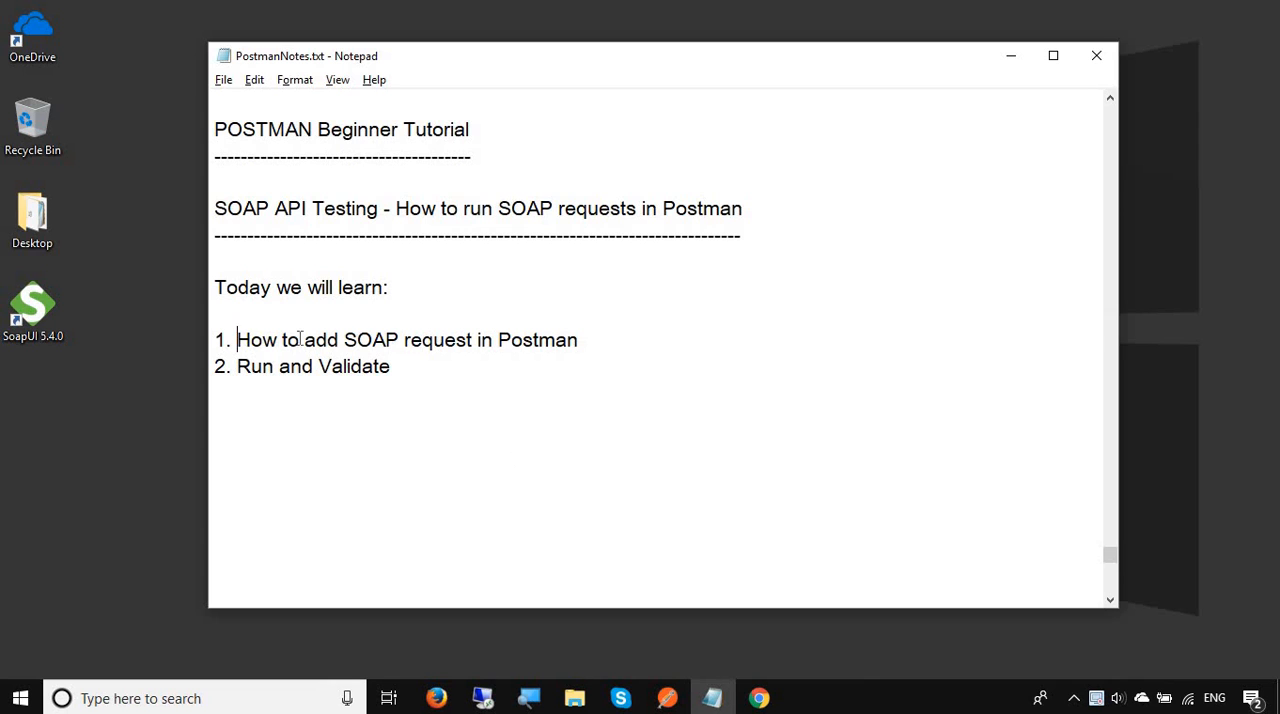
- Dismiss the Create New overview and create a collection named 'SOAP Collection'
{"action": "left_click_drag", "start_coordinate": [236, 340], "coordinate": [392, 366]}
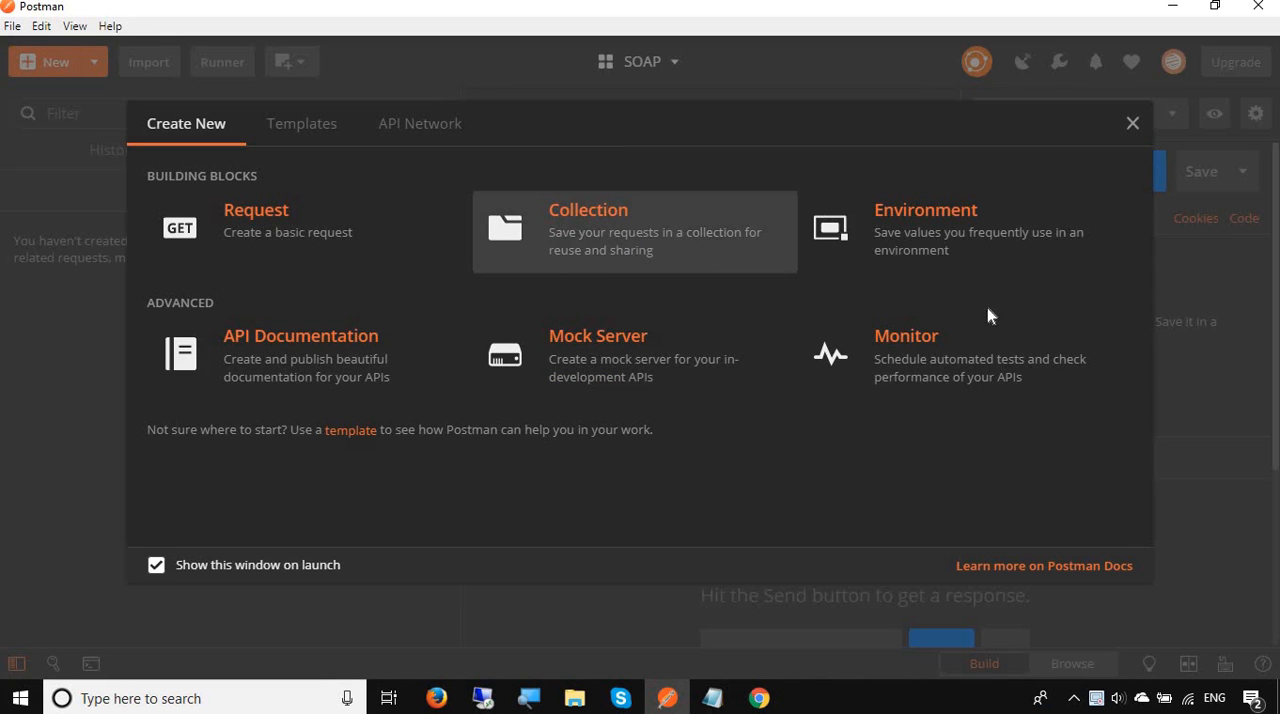
{"action": "left_click", "coordinate": [1132, 124]}
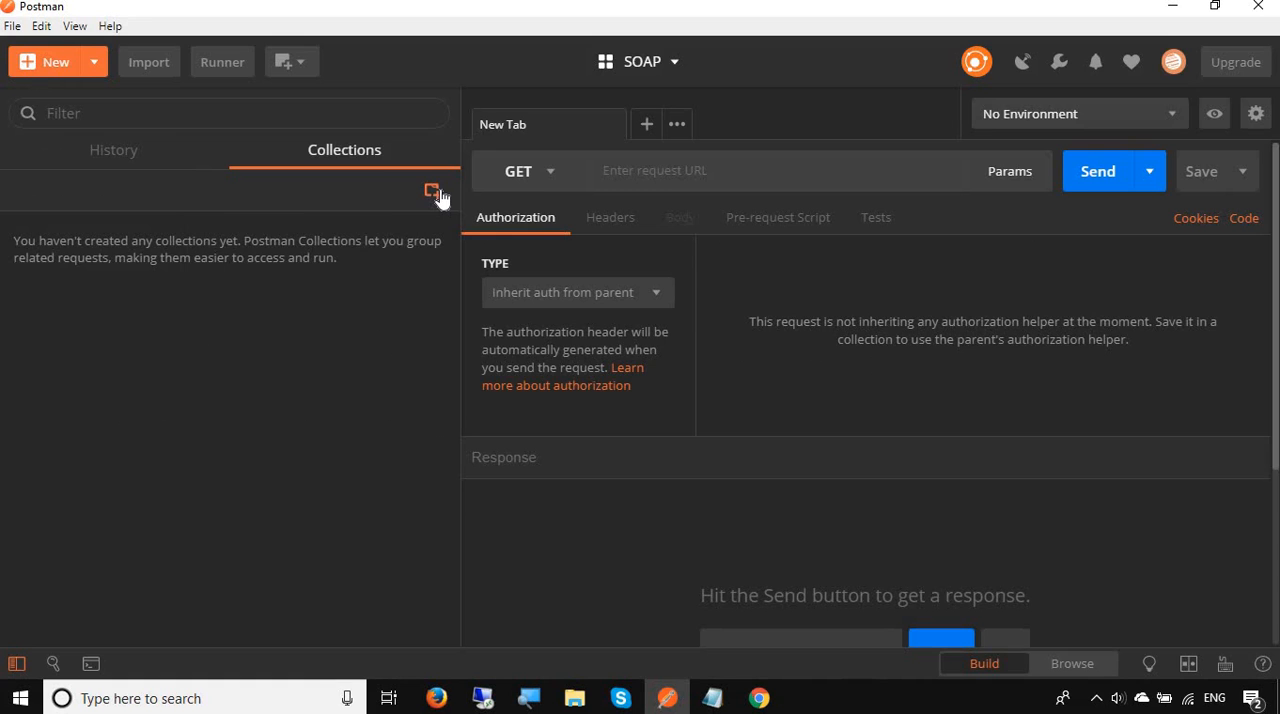
{"action": "left_click", "coordinate": [432, 192]}
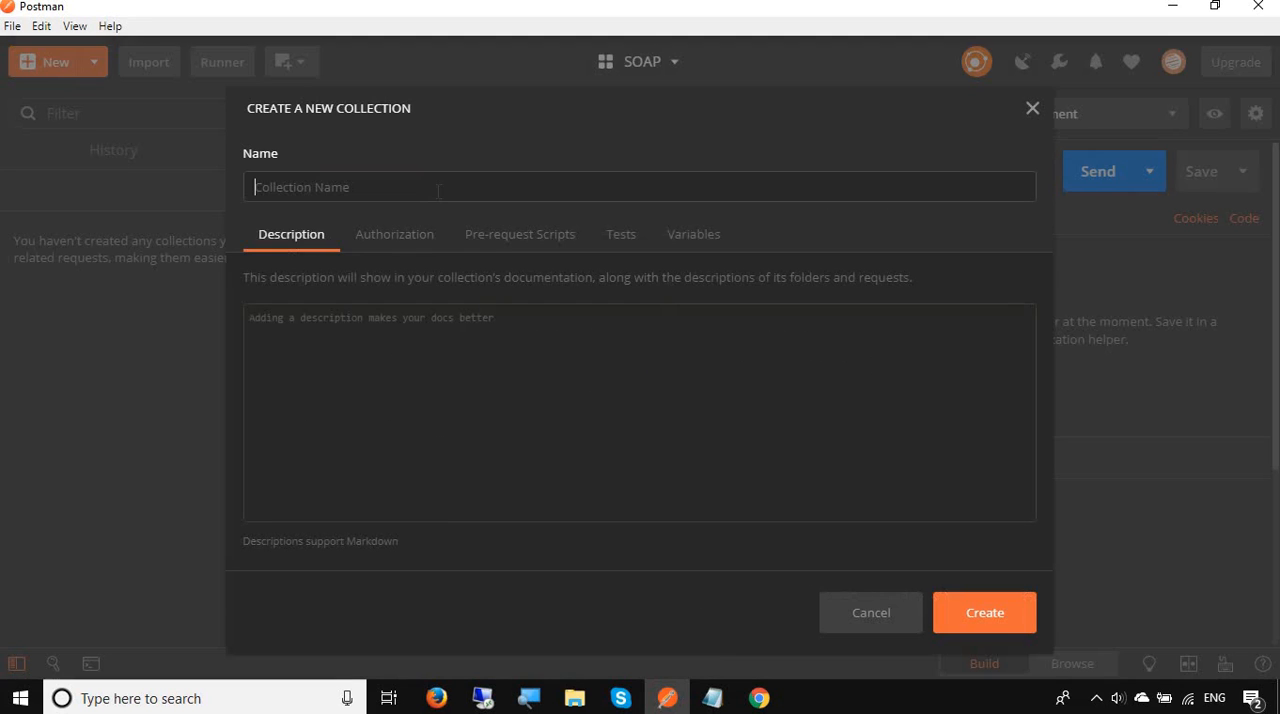
{"action": "type", "text": "s"}
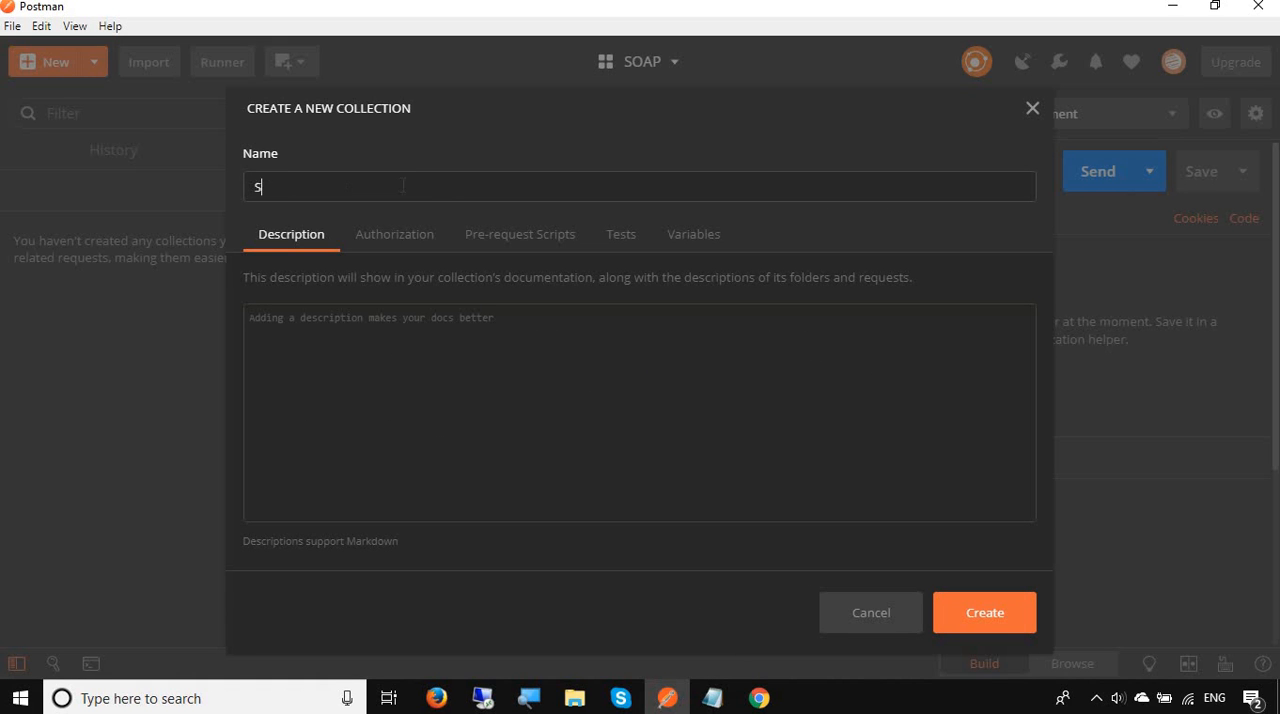
{"action": "type", "text": "OAP Colle"}
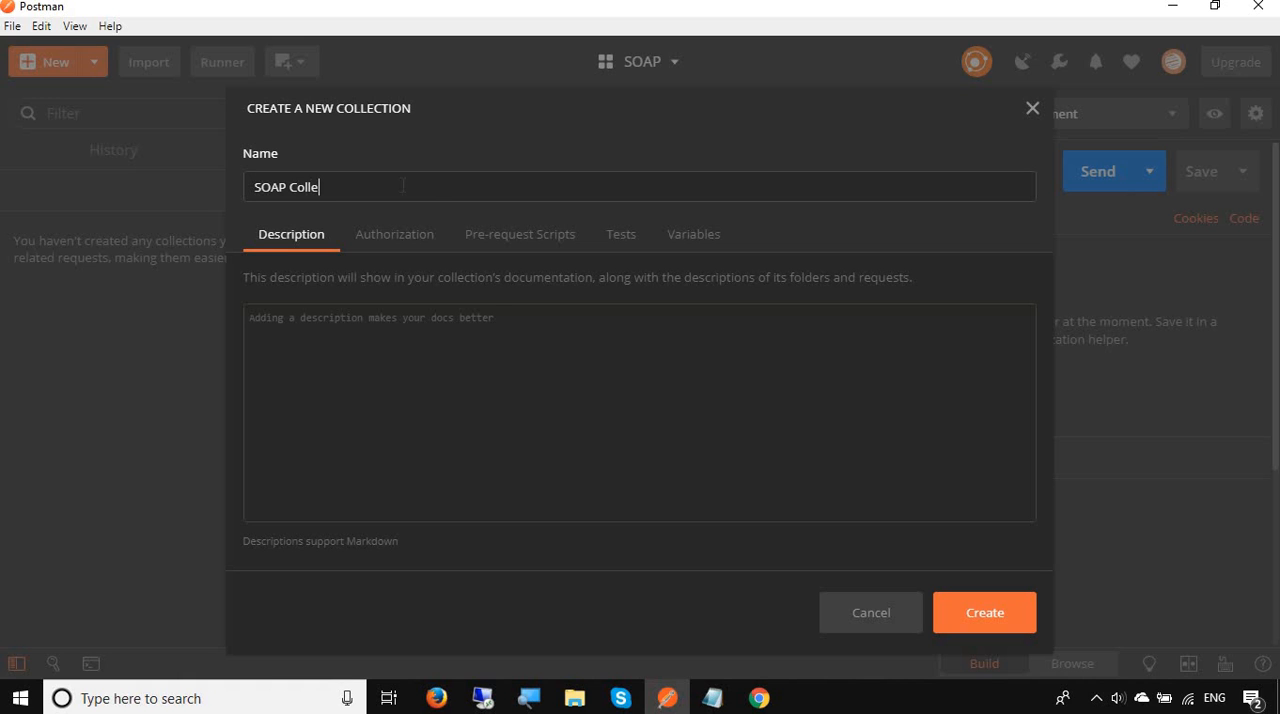
{"action": "type", "text": "ction"}
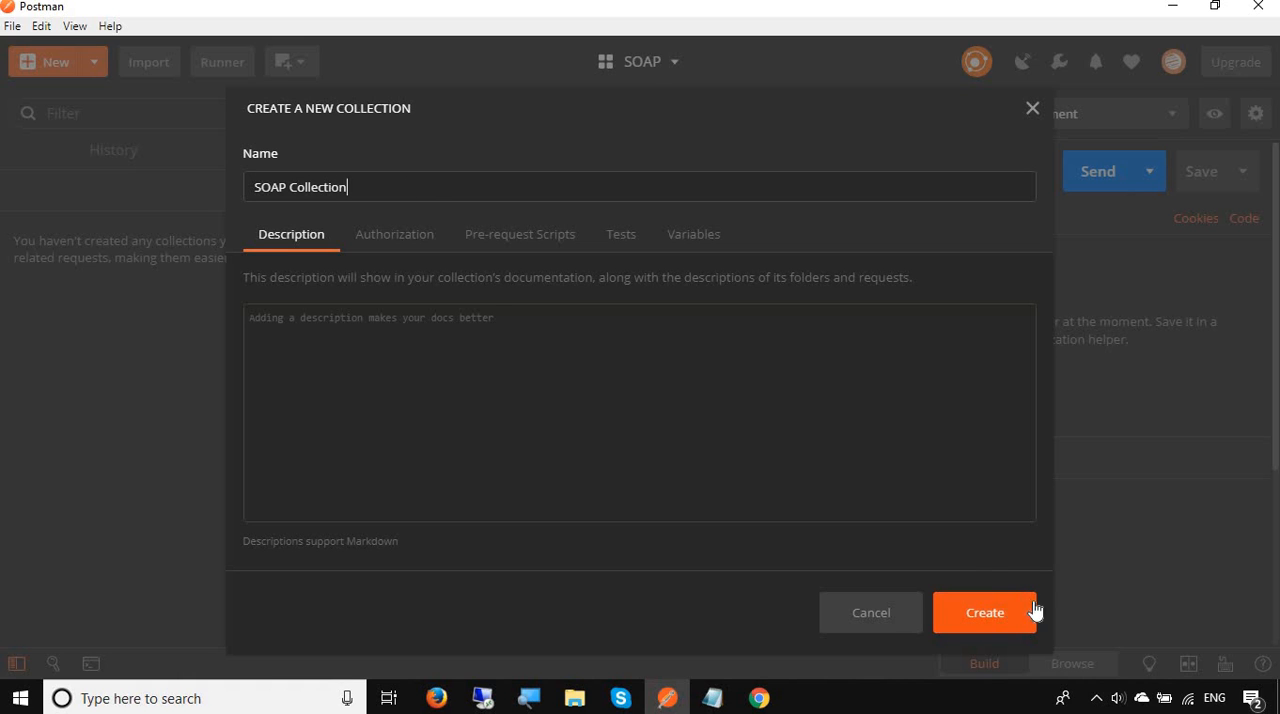
{"action": "left_click", "coordinate": [984, 612]}
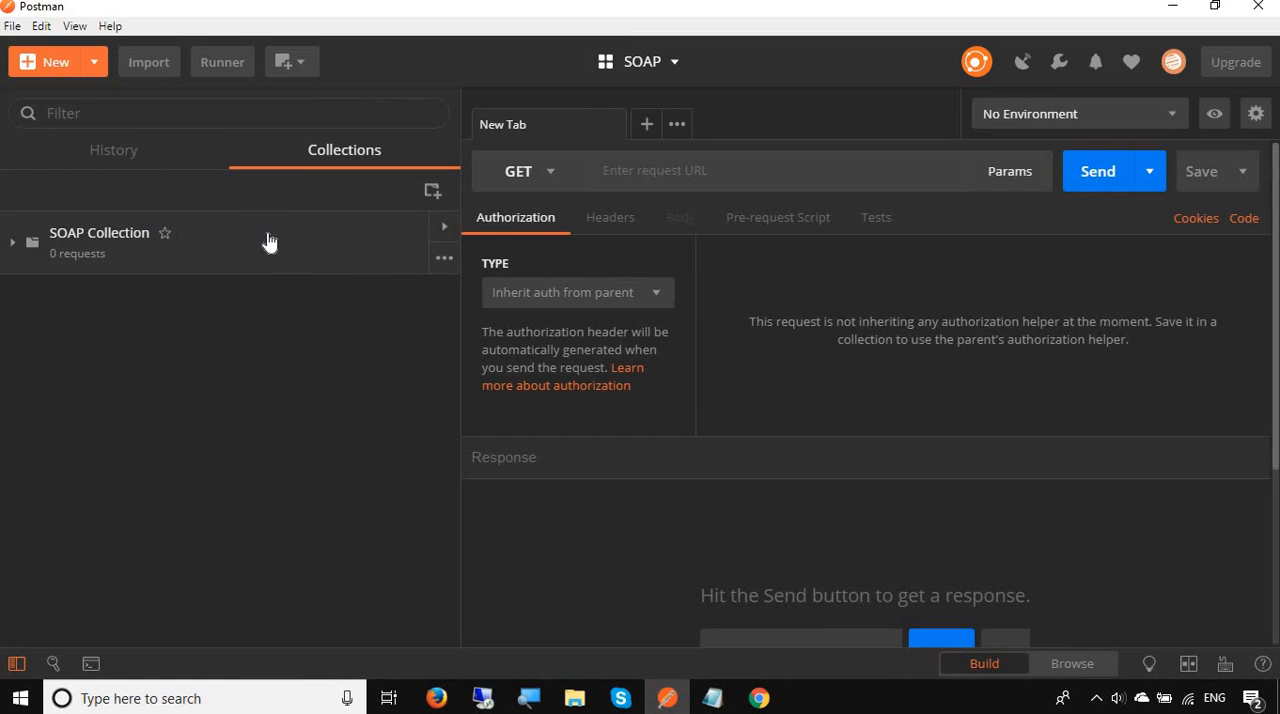
{"action": "mouse_move", "coordinate": [324, 244]}
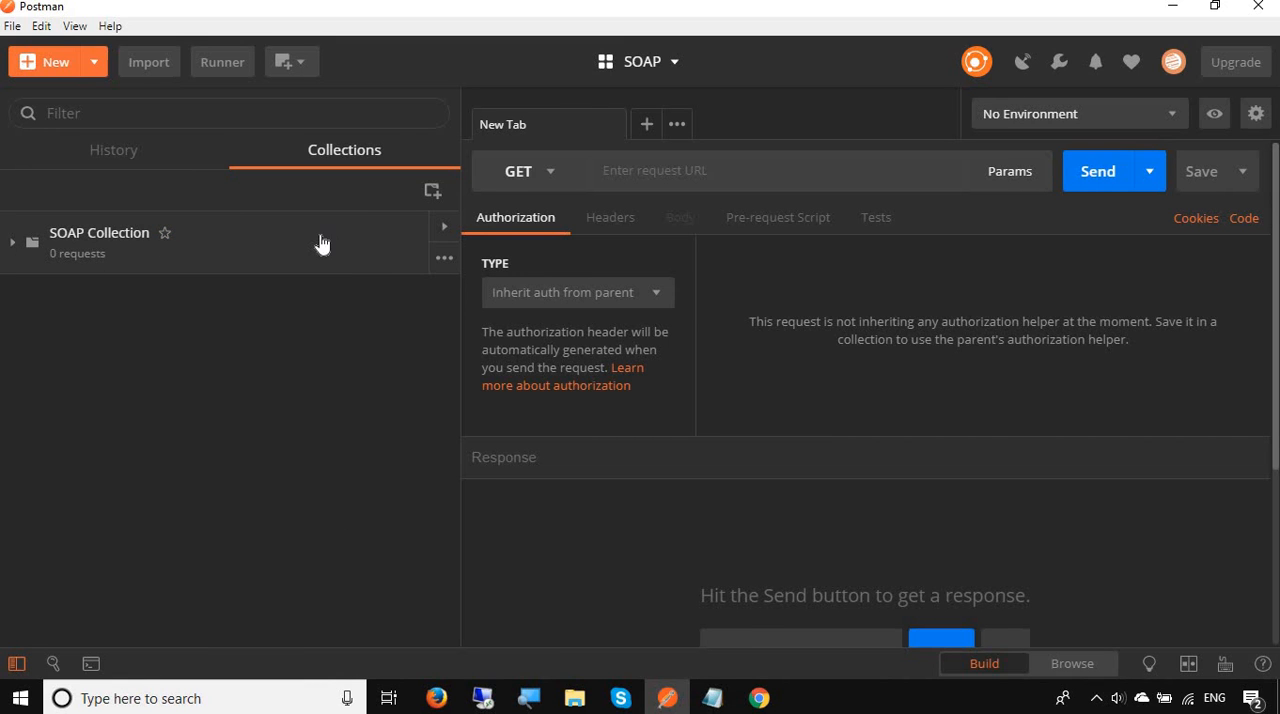
{"action": "mouse_move", "coordinate": [1228, 24]}
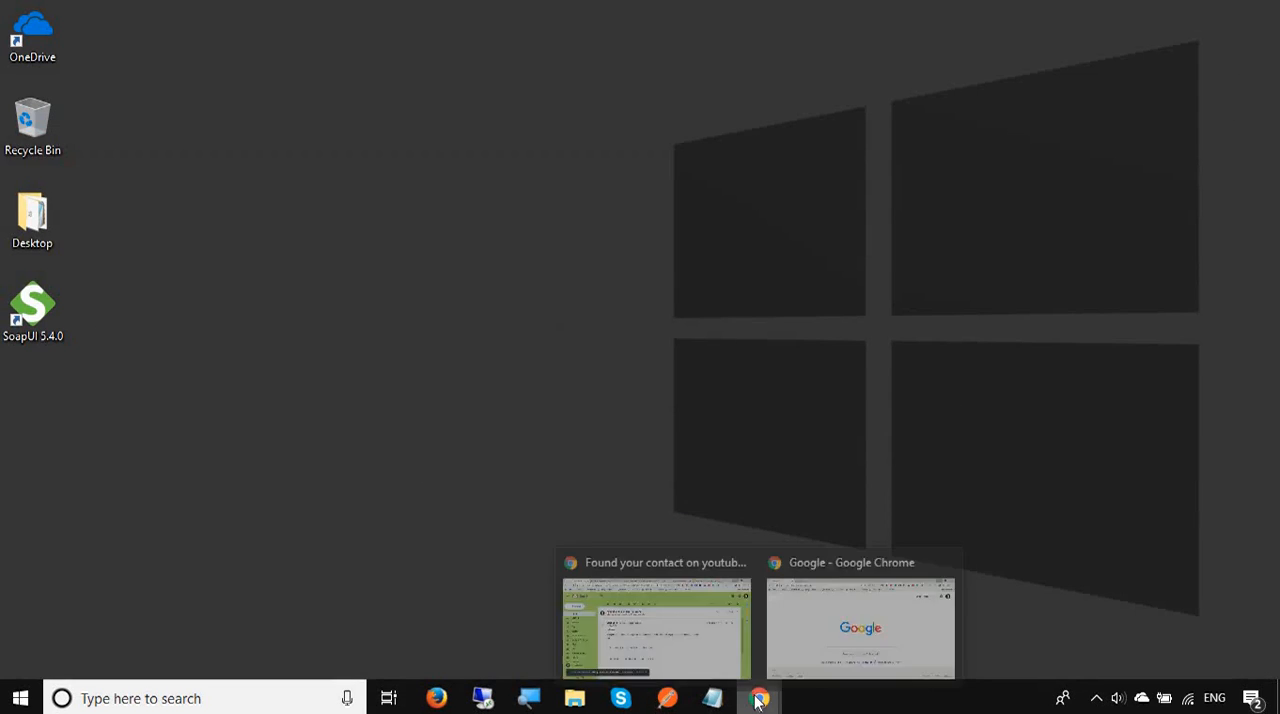
- Search Google for 'country info wsdl', load the CountryInfoService WSDL and select its address
{"action": "left_click", "coordinate": [860, 628]}
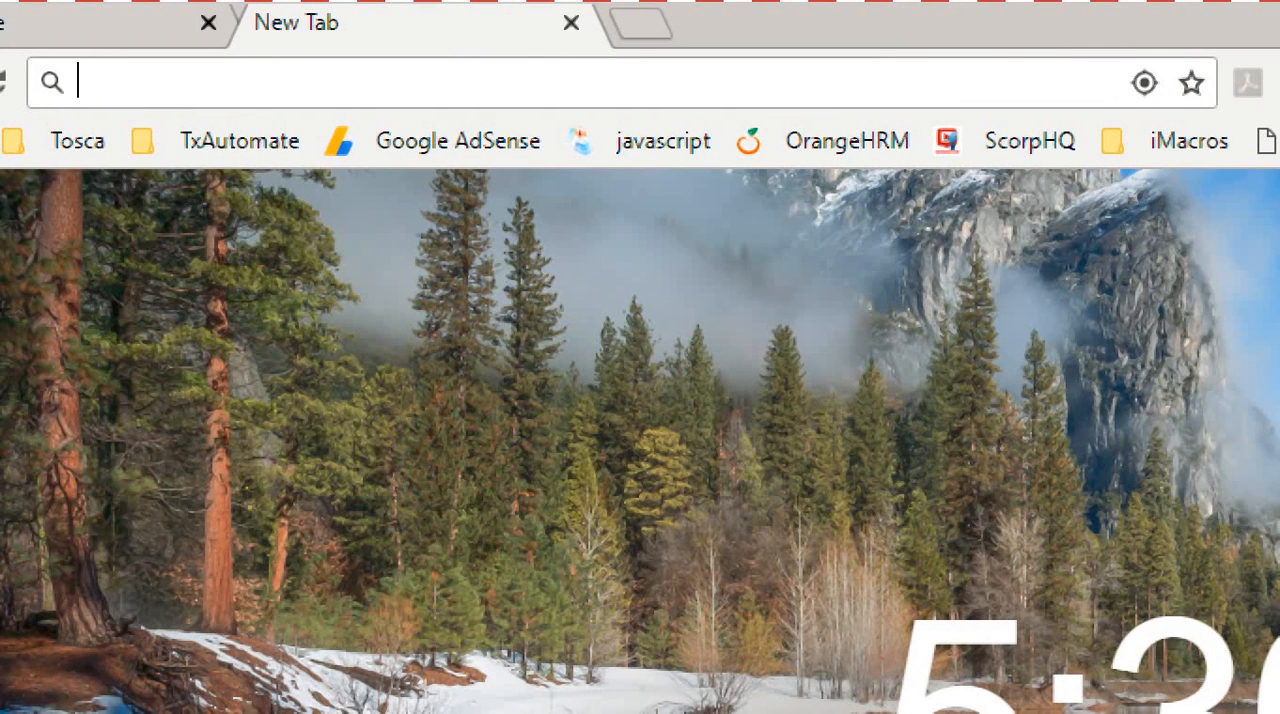
{"action": "type", "text": "wsdl&oq=country+info+w"}
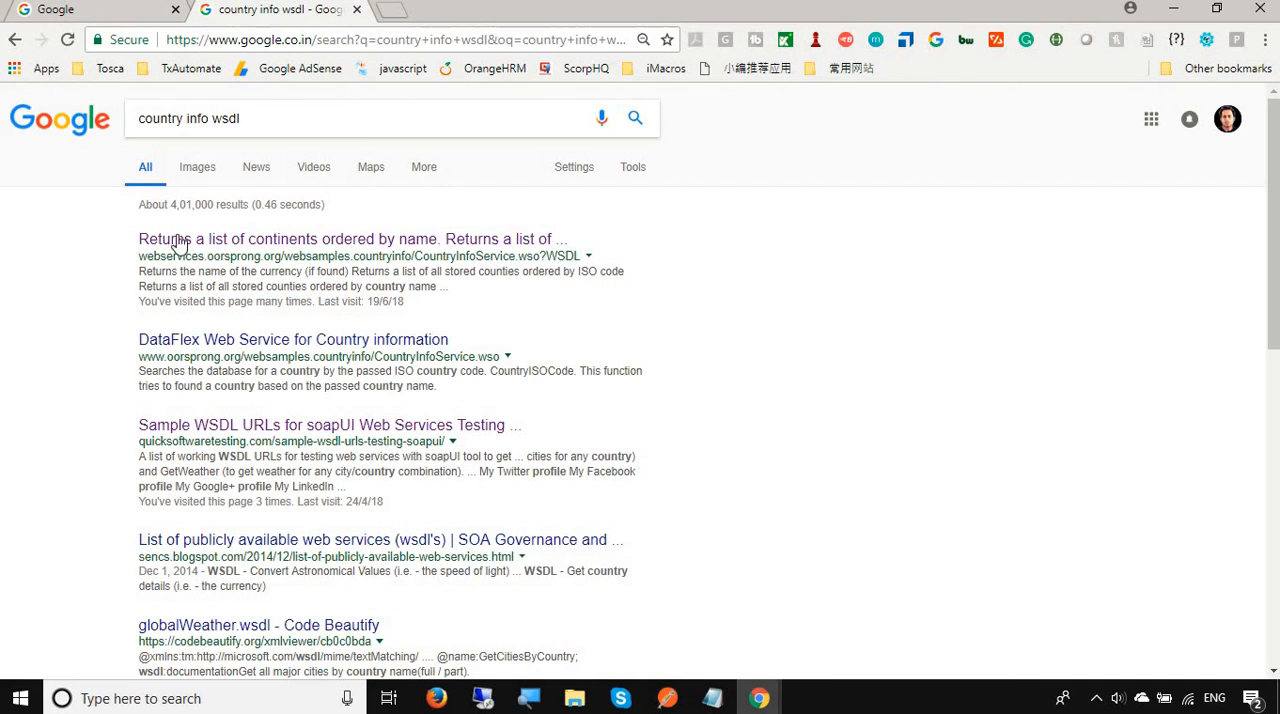
{"action": "left_click", "coordinate": [352, 238]}
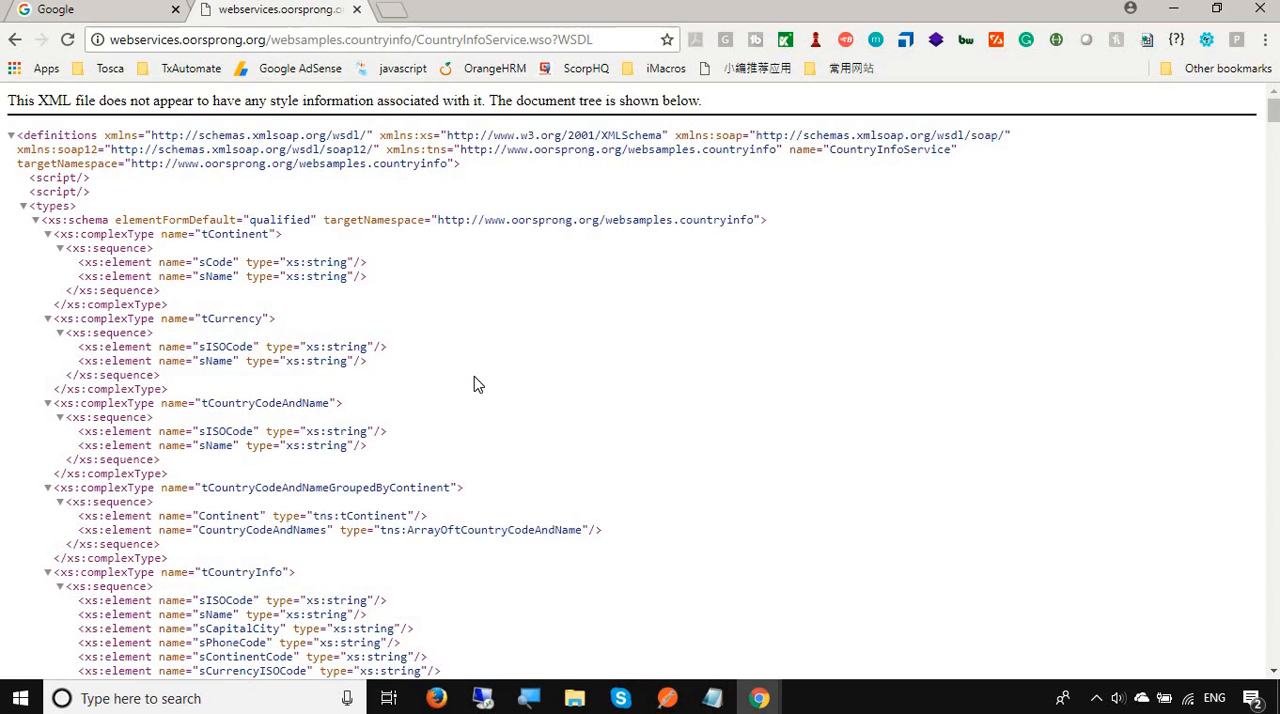
{"action": "left_click", "coordinate": [350, 40]}
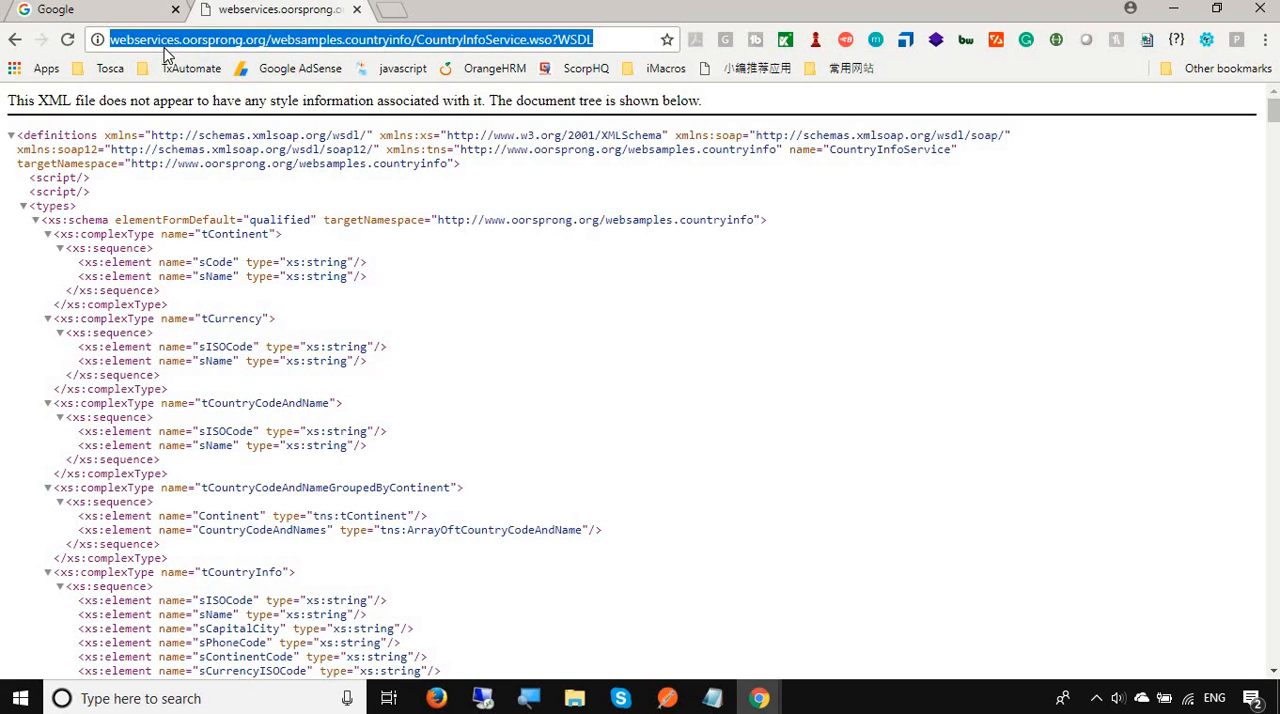
{"action": "mouse_move", "coordinate": [418, 124]}
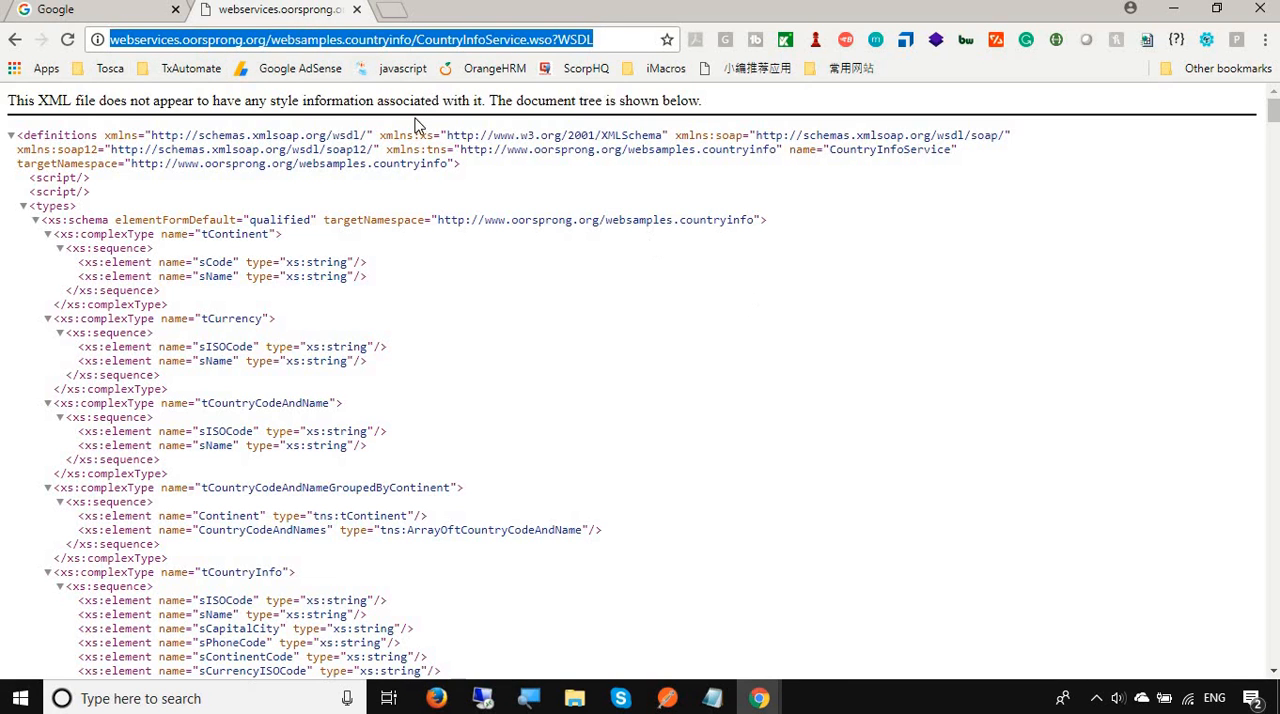
{"action": "mouse_move", "coordinate": [614, 410]}
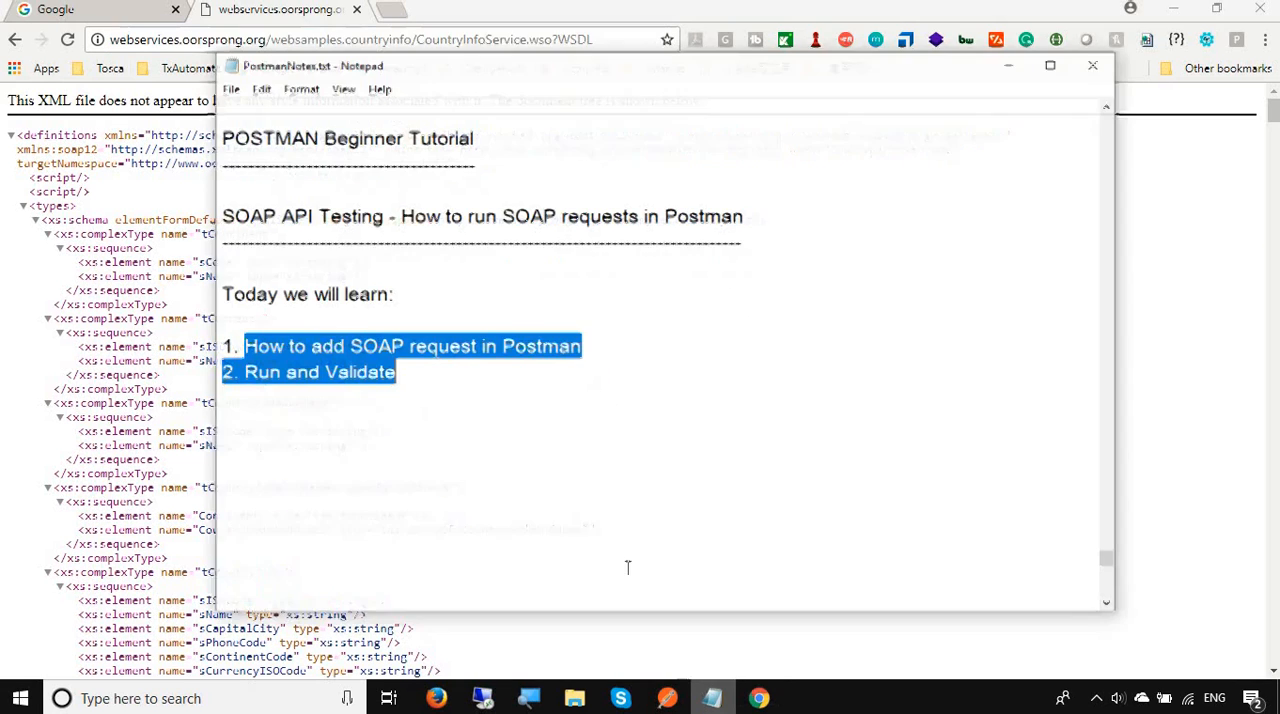
- Add the note line 'Step 1 : Get Soap request url or WSDL url'
{"action": "type", "text": "Step"}
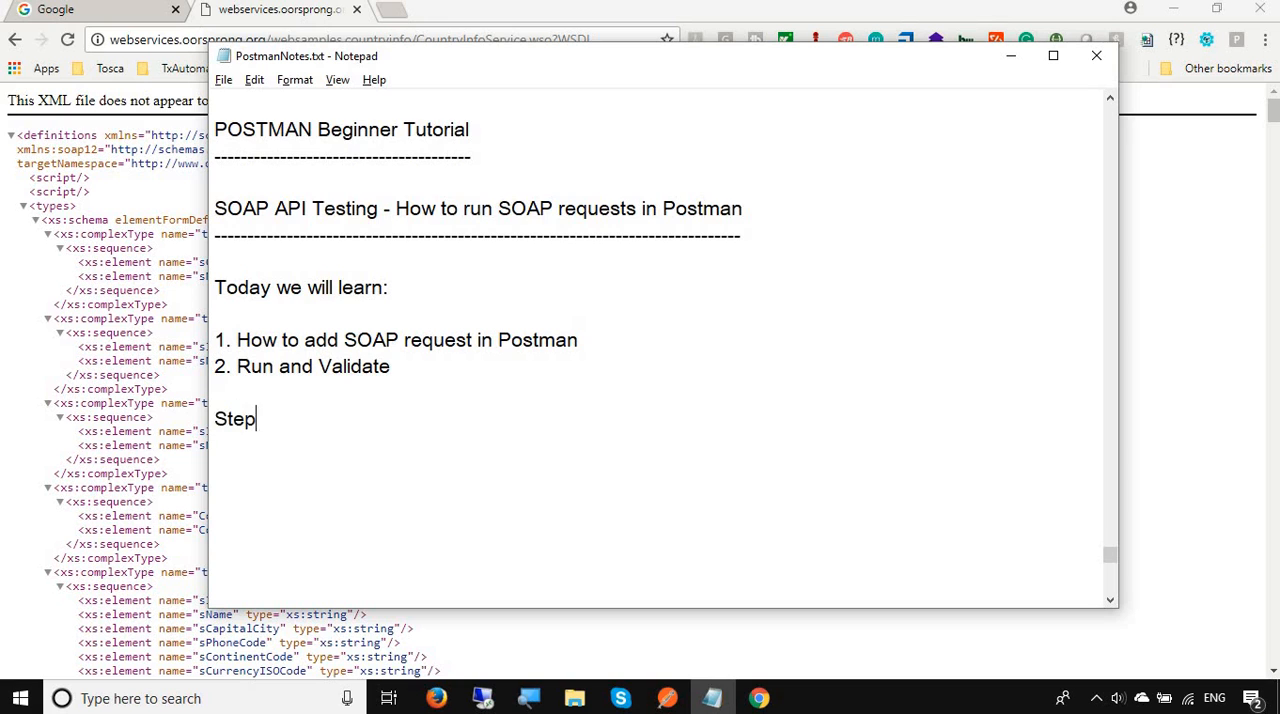
{"action": "type", "text": "1 : Get"}
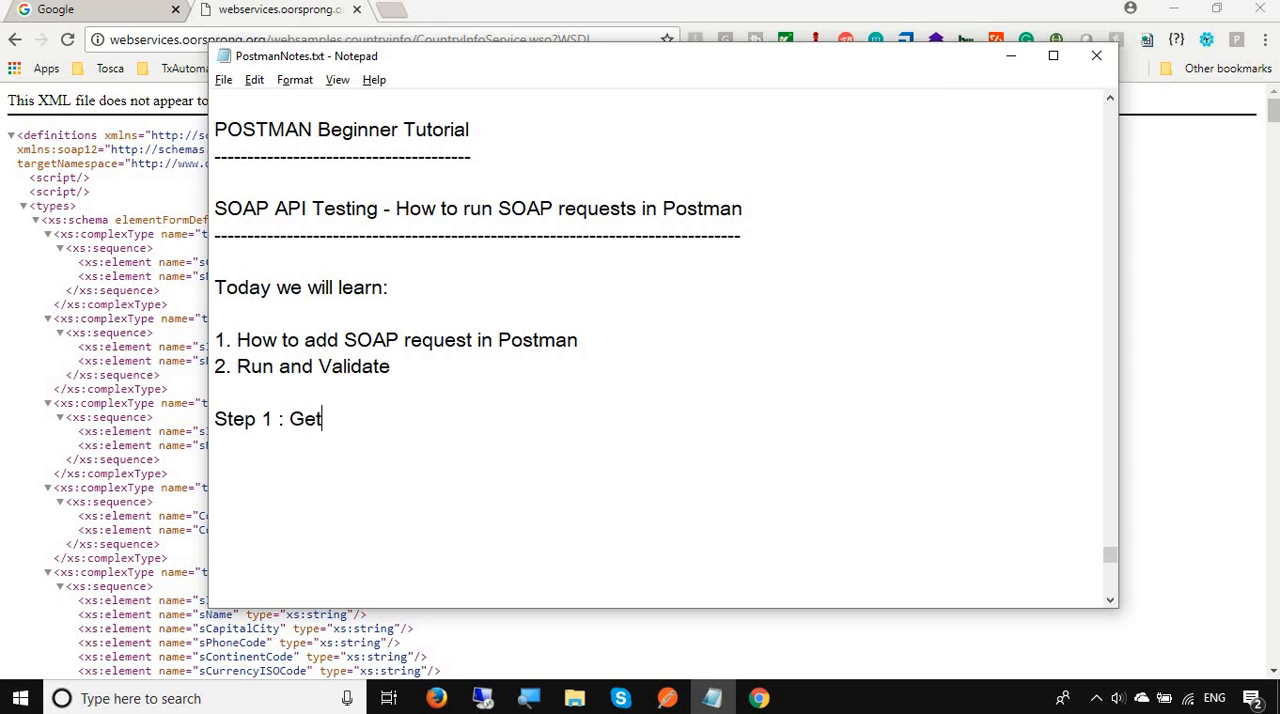
{"action": "type", "text": "Soap request url or"}
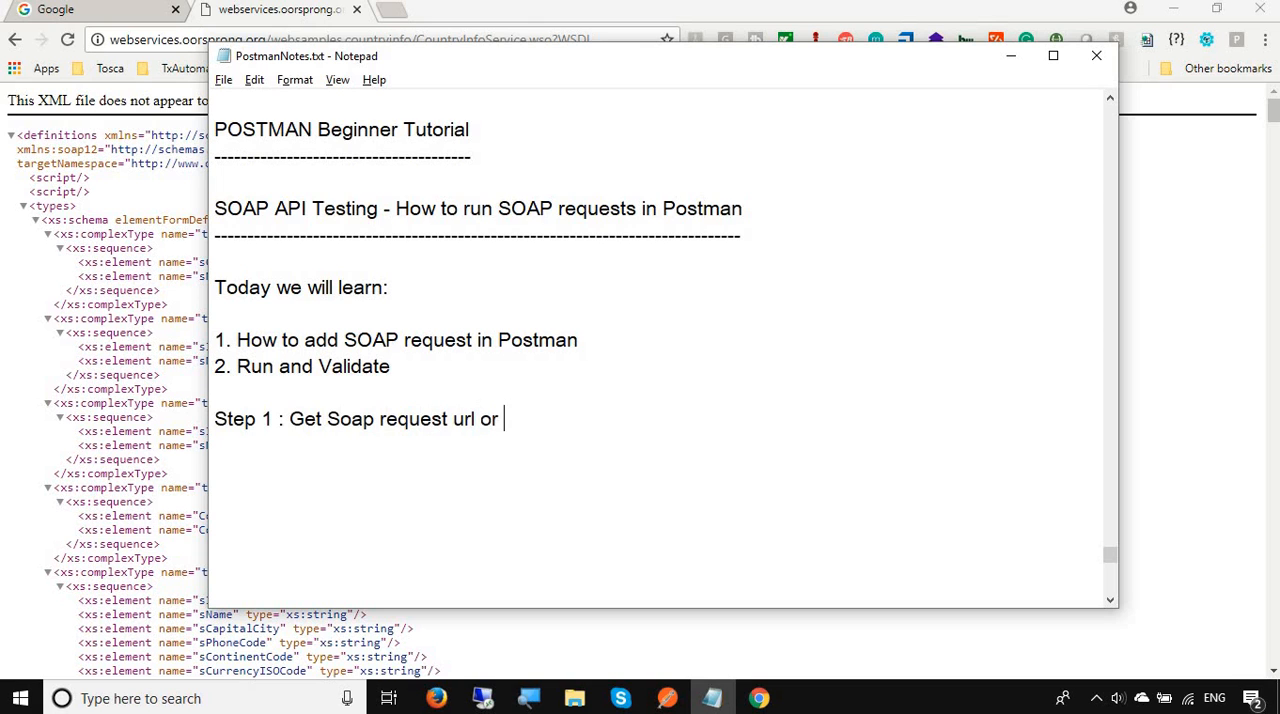
{"action": "type", "text": "WSDL"}
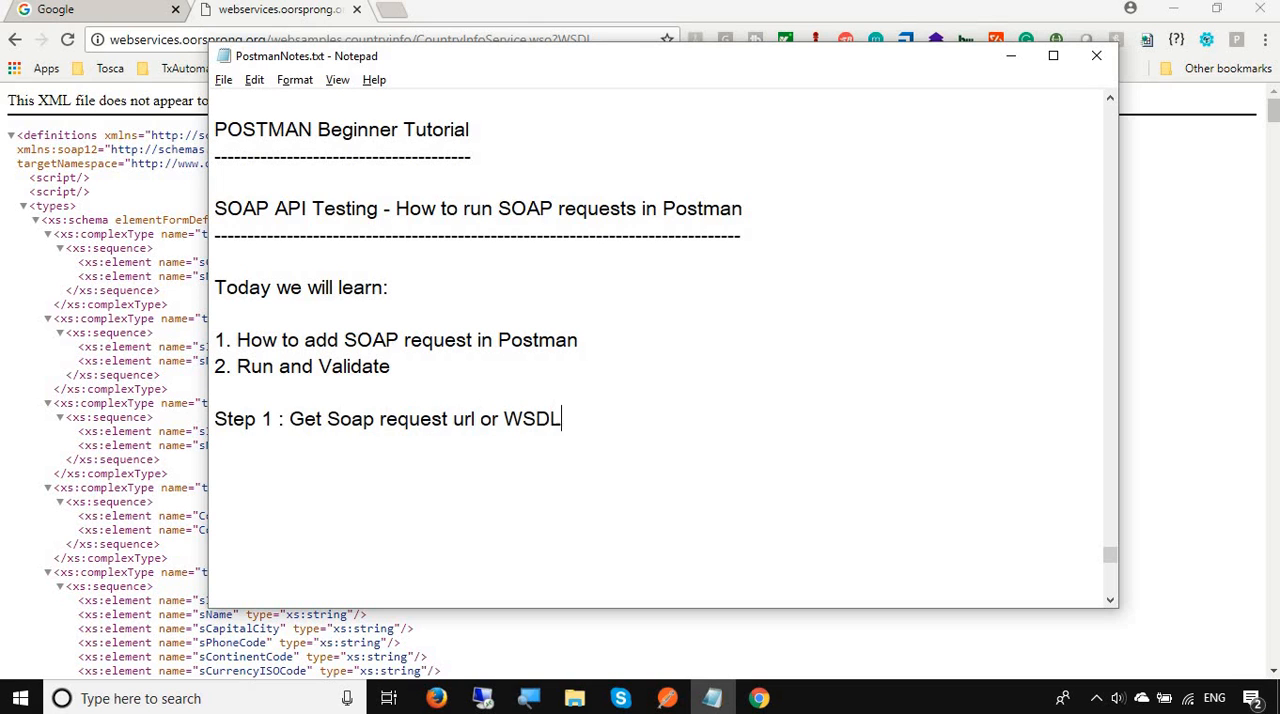
{"action": "type", "text": "ur"}
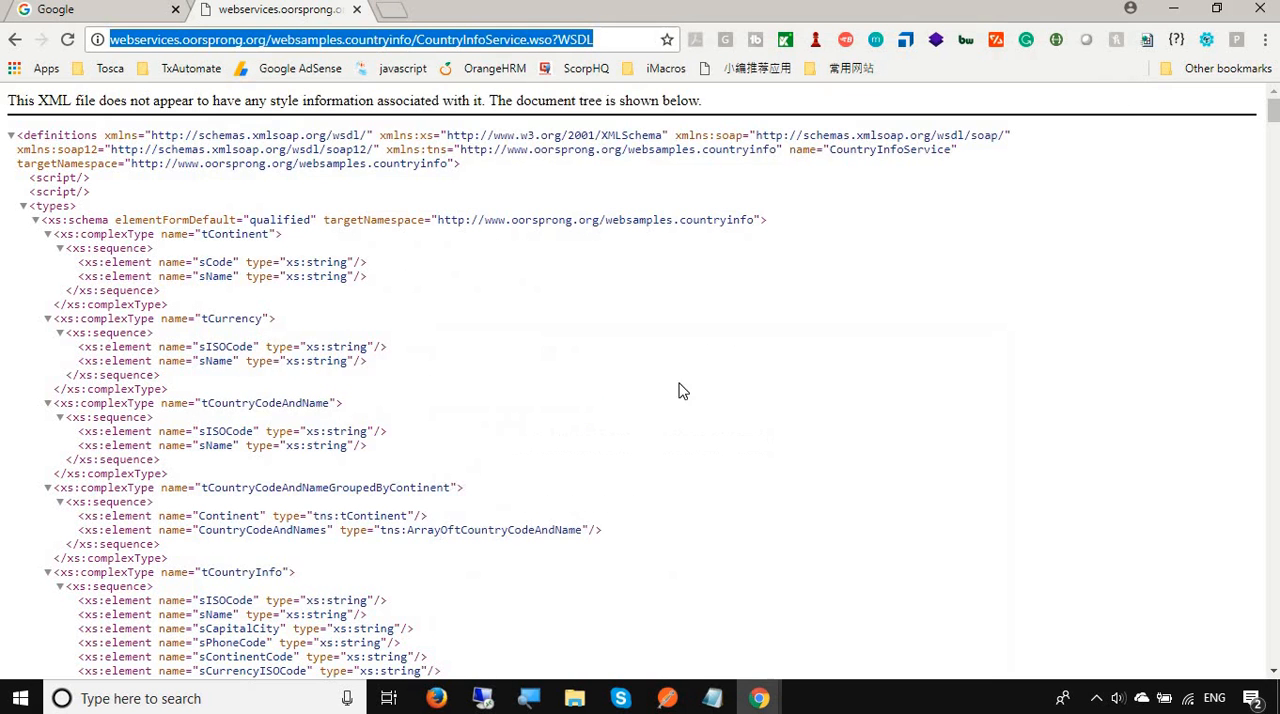
- Enter the CountryInfoService.wso?WSDL address as the request URL and set the method to POST
{"action": "left_click", "coordinate": [668, 698]}
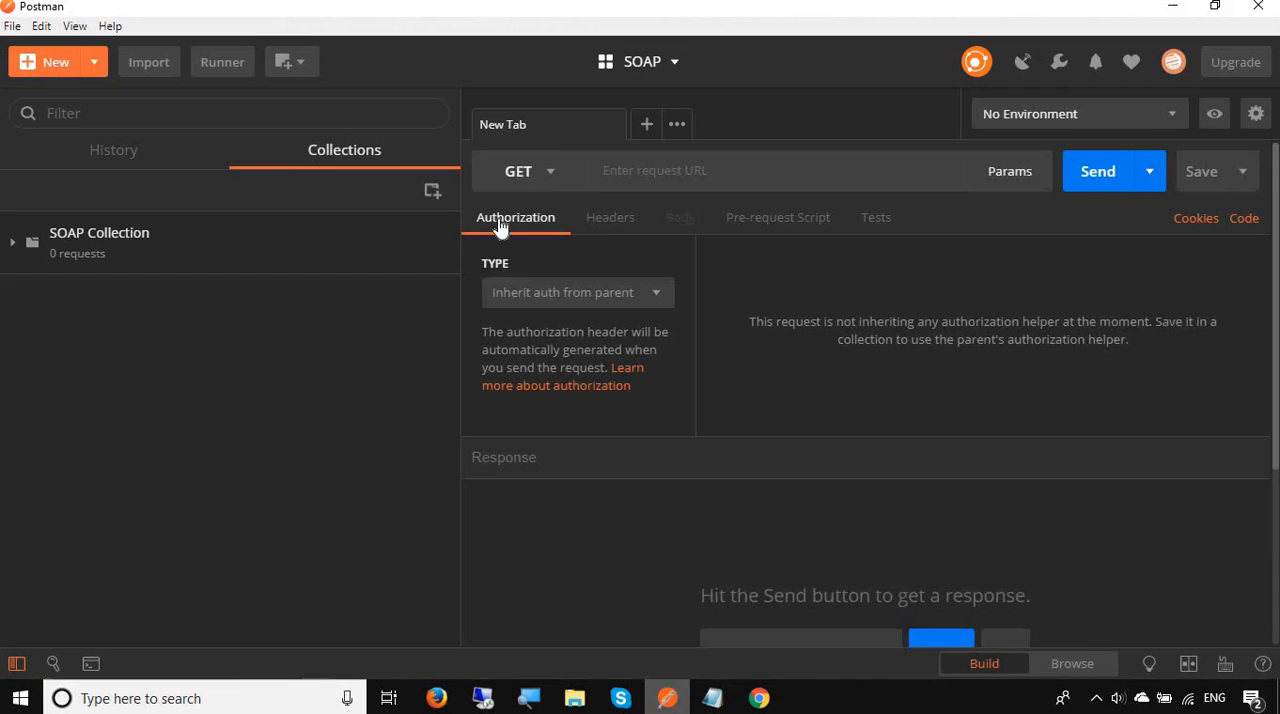
{"action": "left_click", "coordinate": [780, 170]}
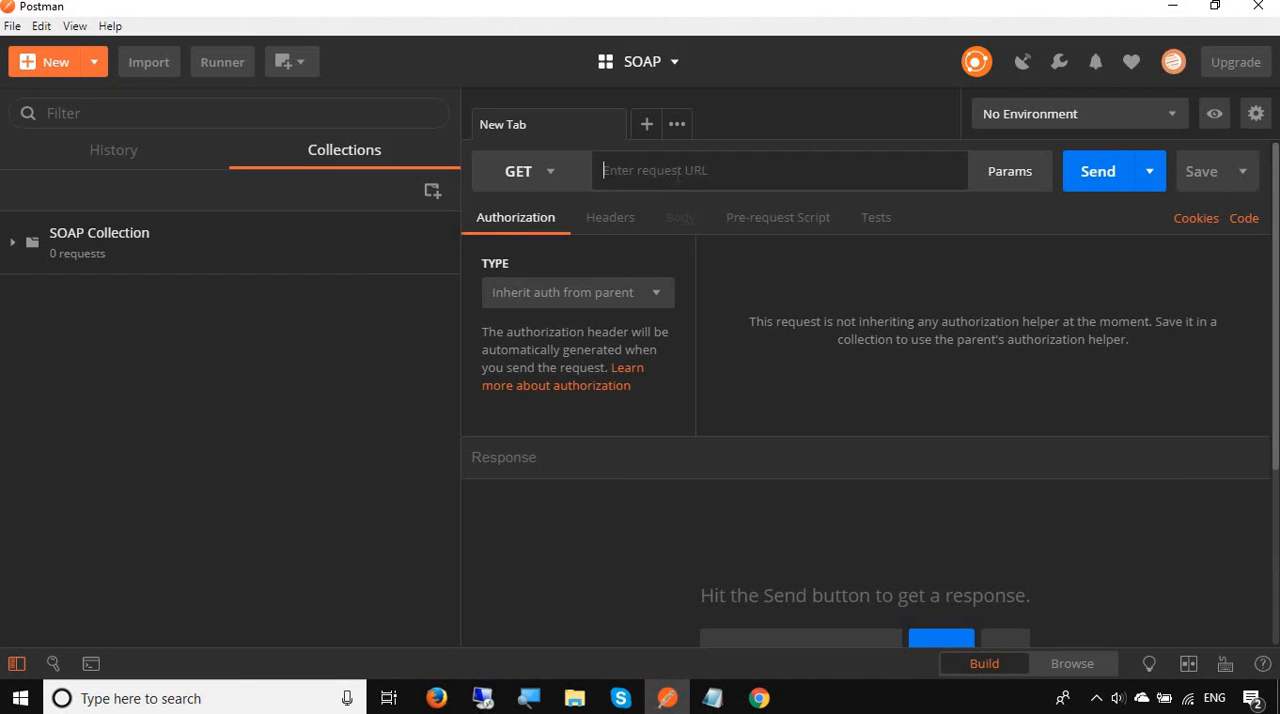
{"action": "type", "text": "http://webservices.oorsprong.org/websamples.countryinfo/CountryInfoService.wso?WSDL"}
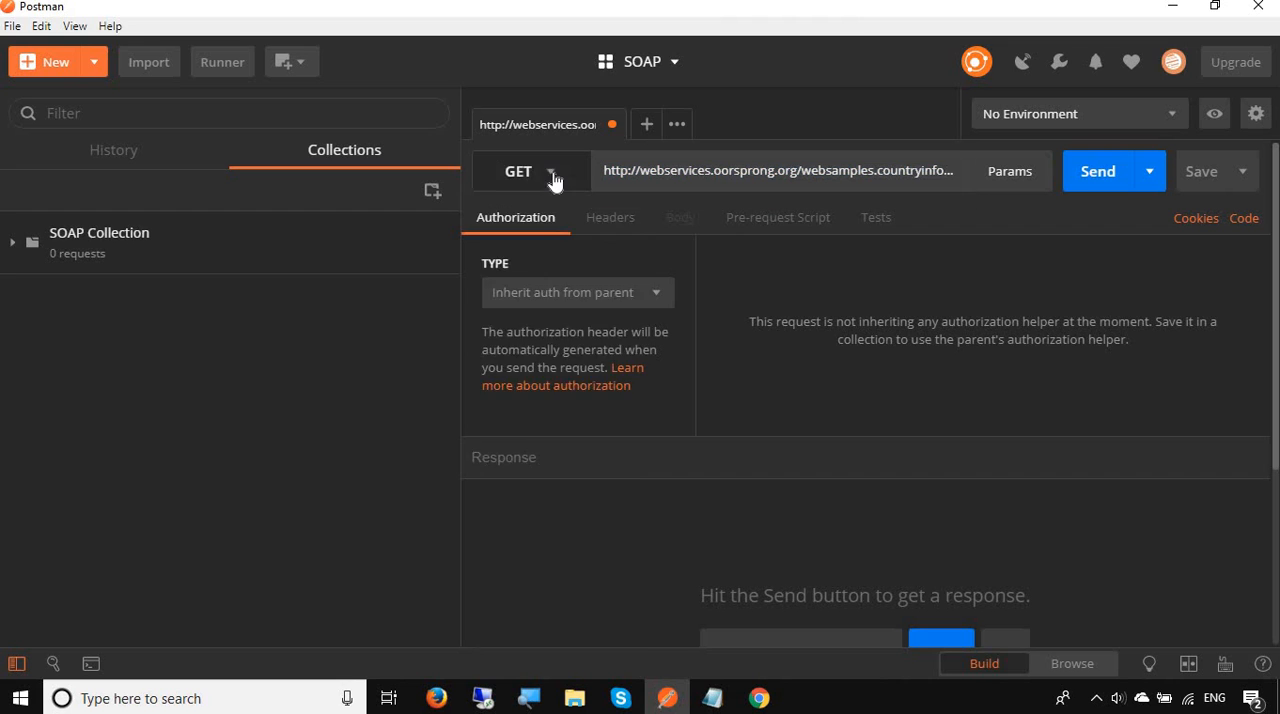
{"action": "left_click", "coordinate": [530, 170]}
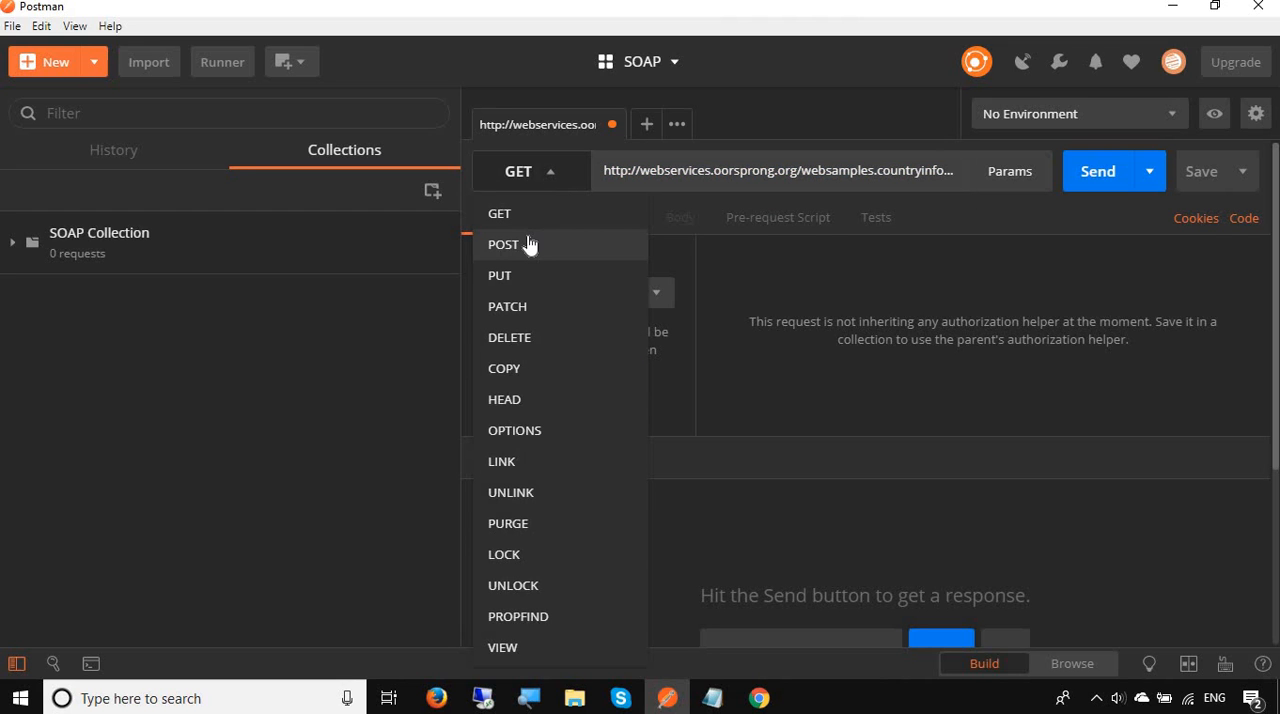
{"action": "left_click", "coordinate": [504, 244]}
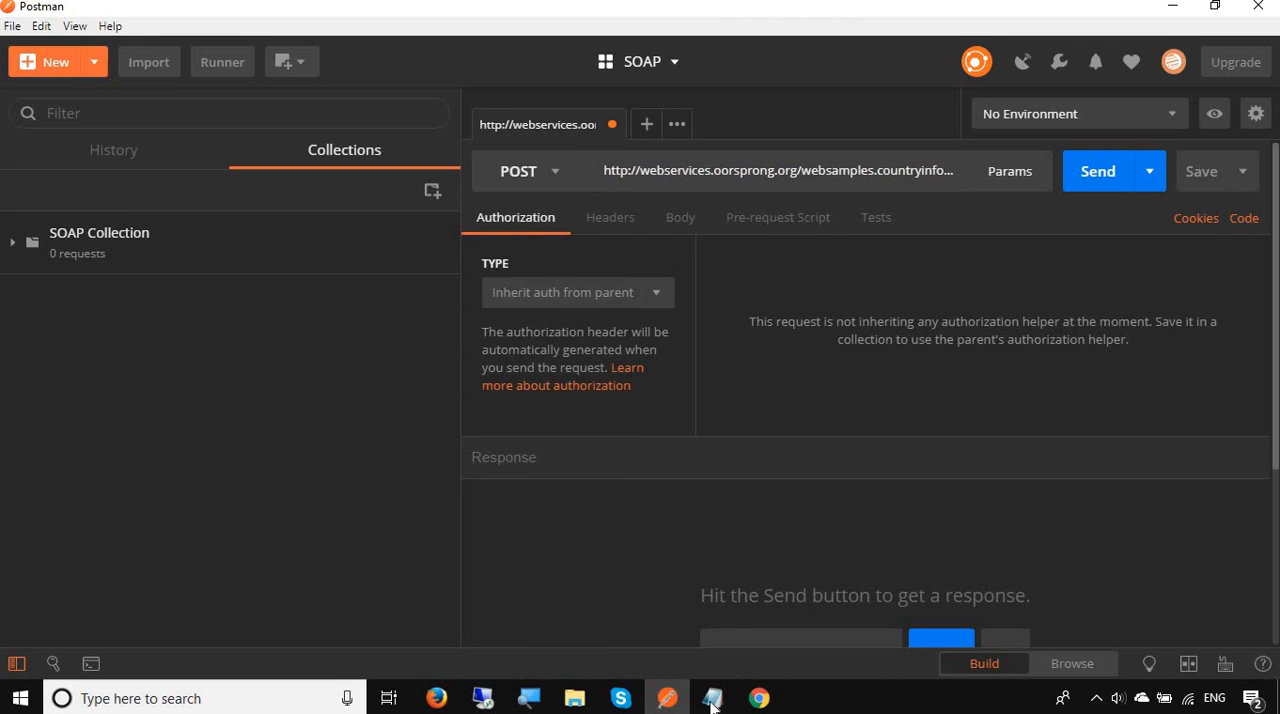
- Finish Step 1 with 'add to request url' and add 'Step 2 : Set method as POST'
{"action": "left_click", "coordinate": [712, 698]}
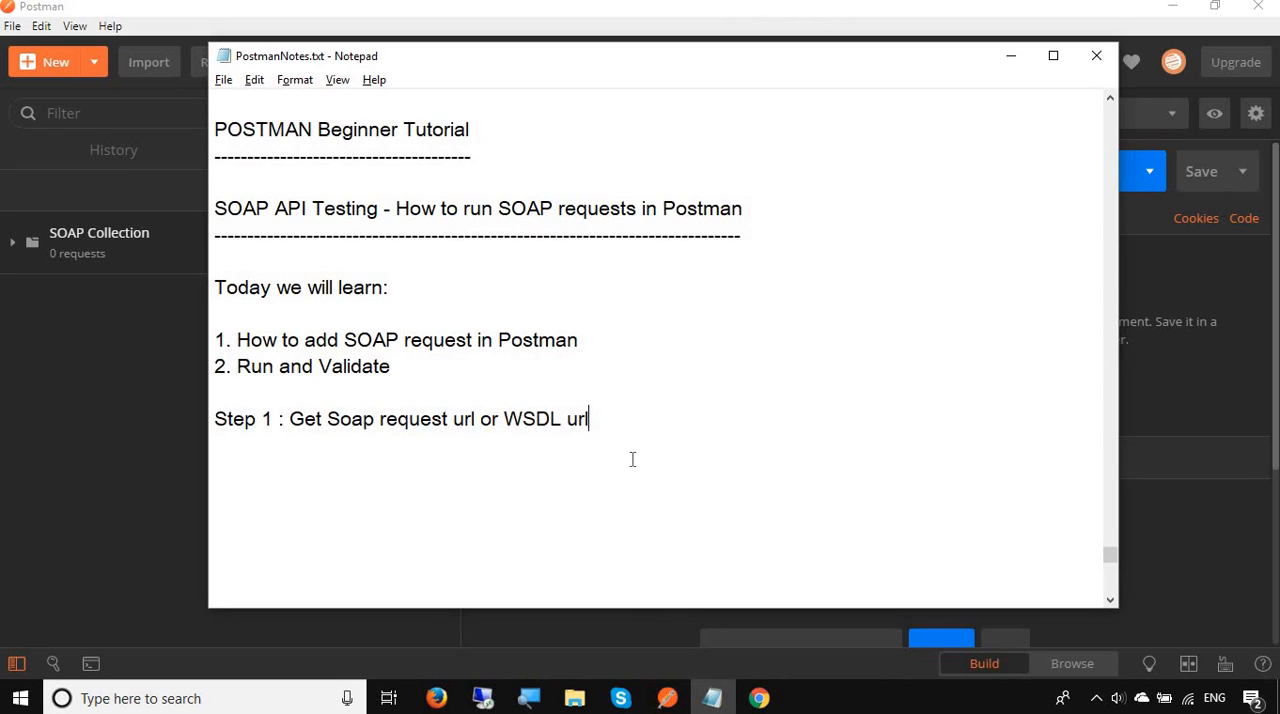
{"action": "type", "text": "add to"}
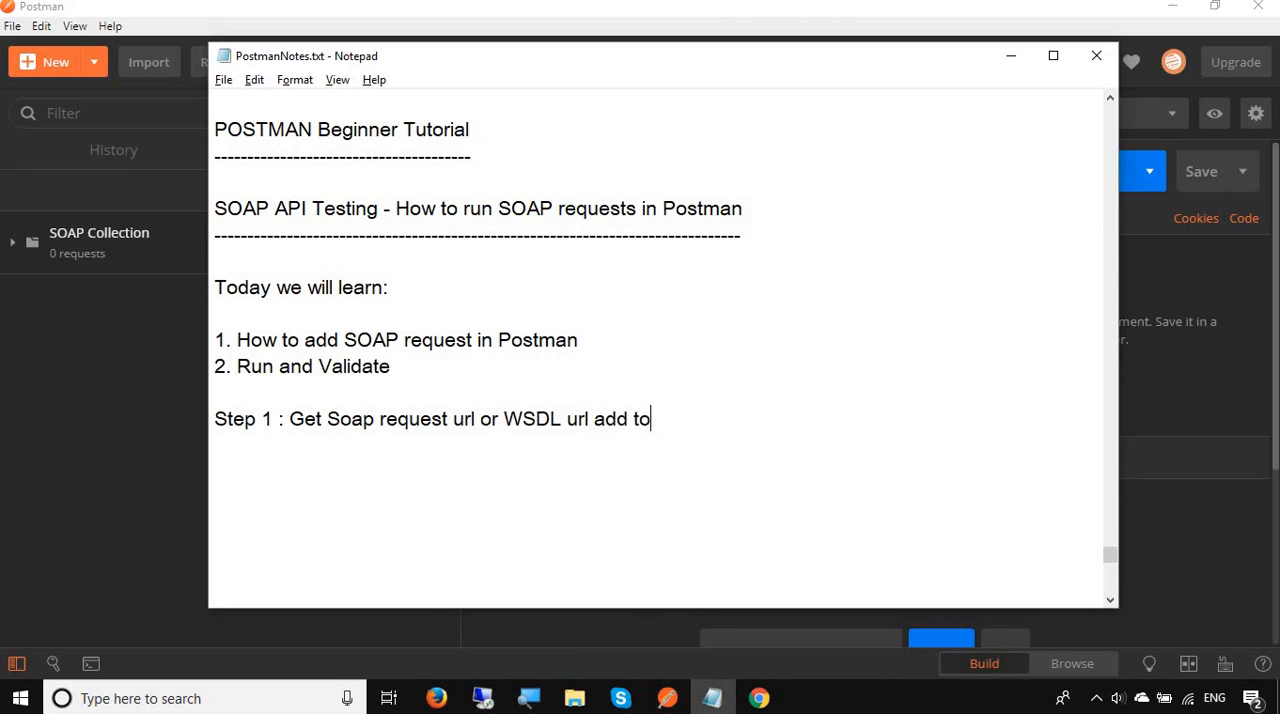
{"action": "type", "text": "reques"}
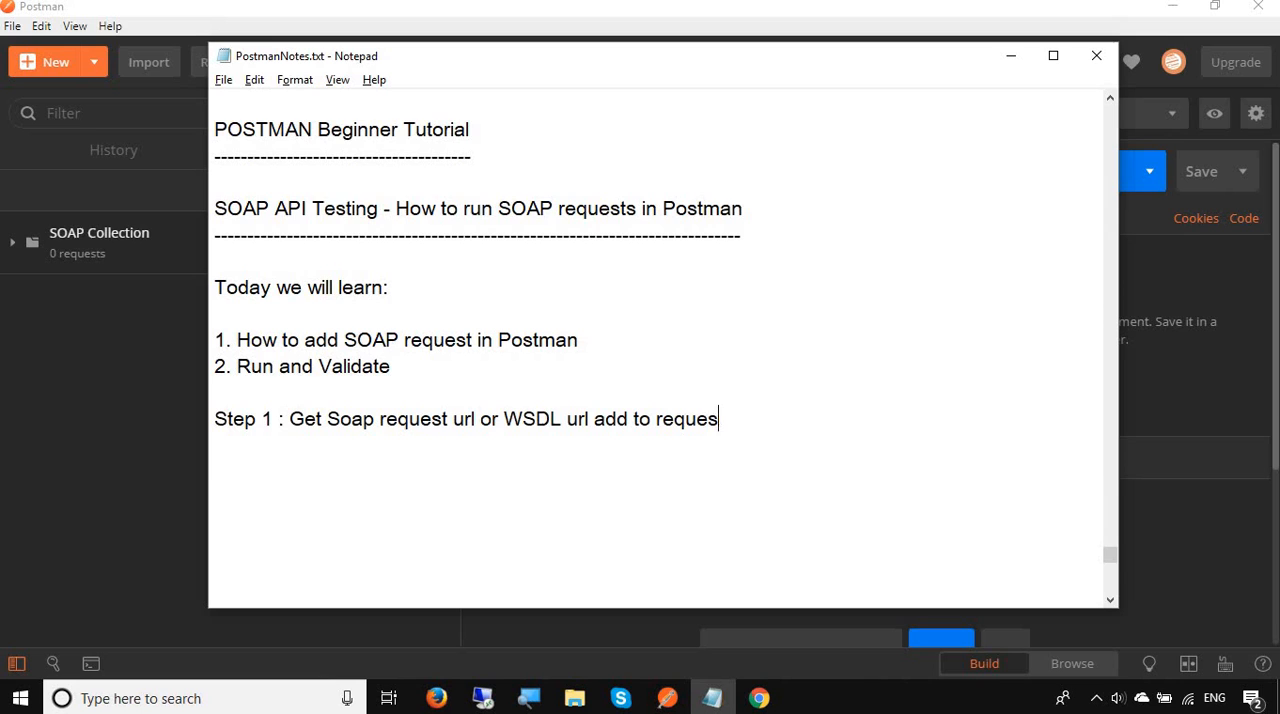
{"action": "type", "text": "url"}
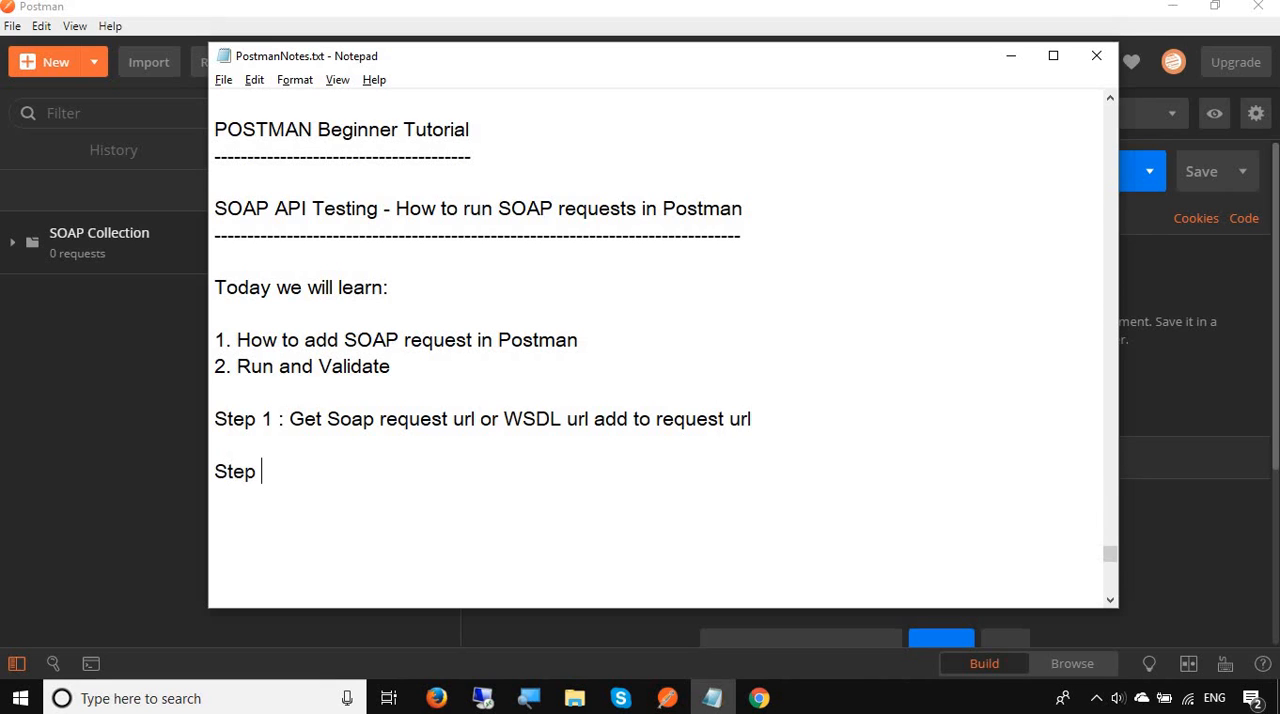
{"action": "type", "text": "2 : Se"}
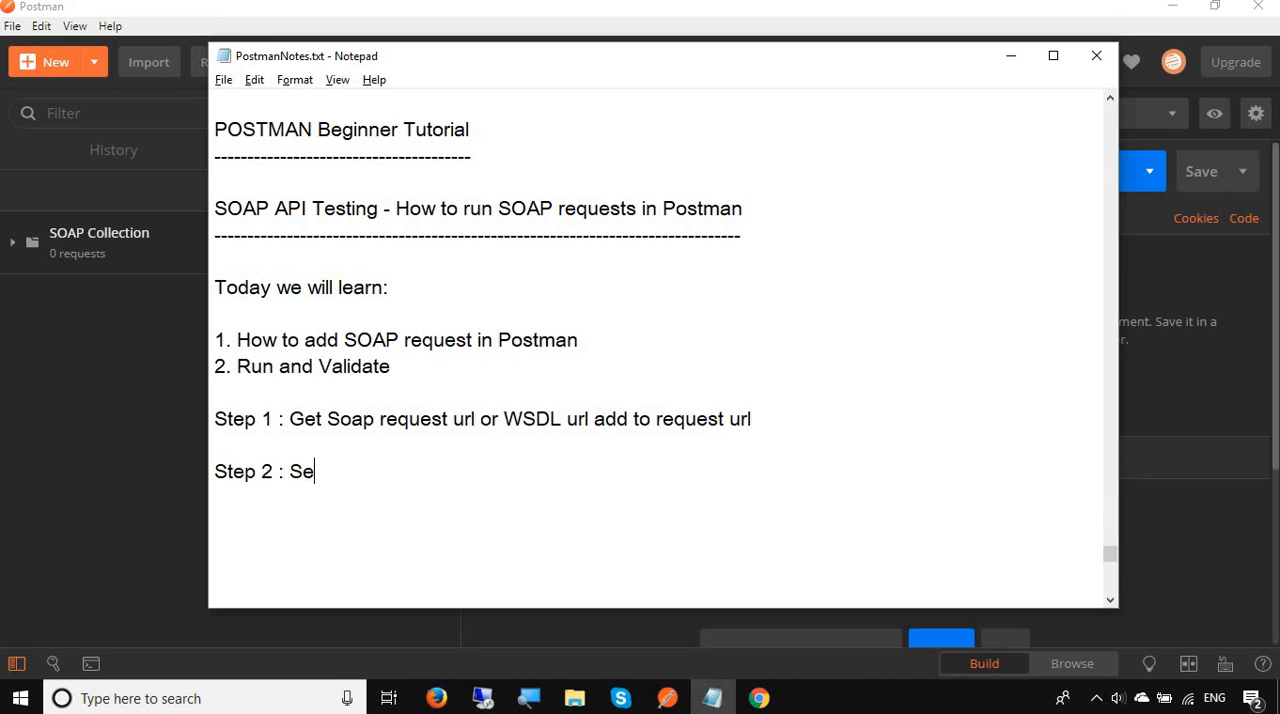
{"action": "type", "text": "t method as"}
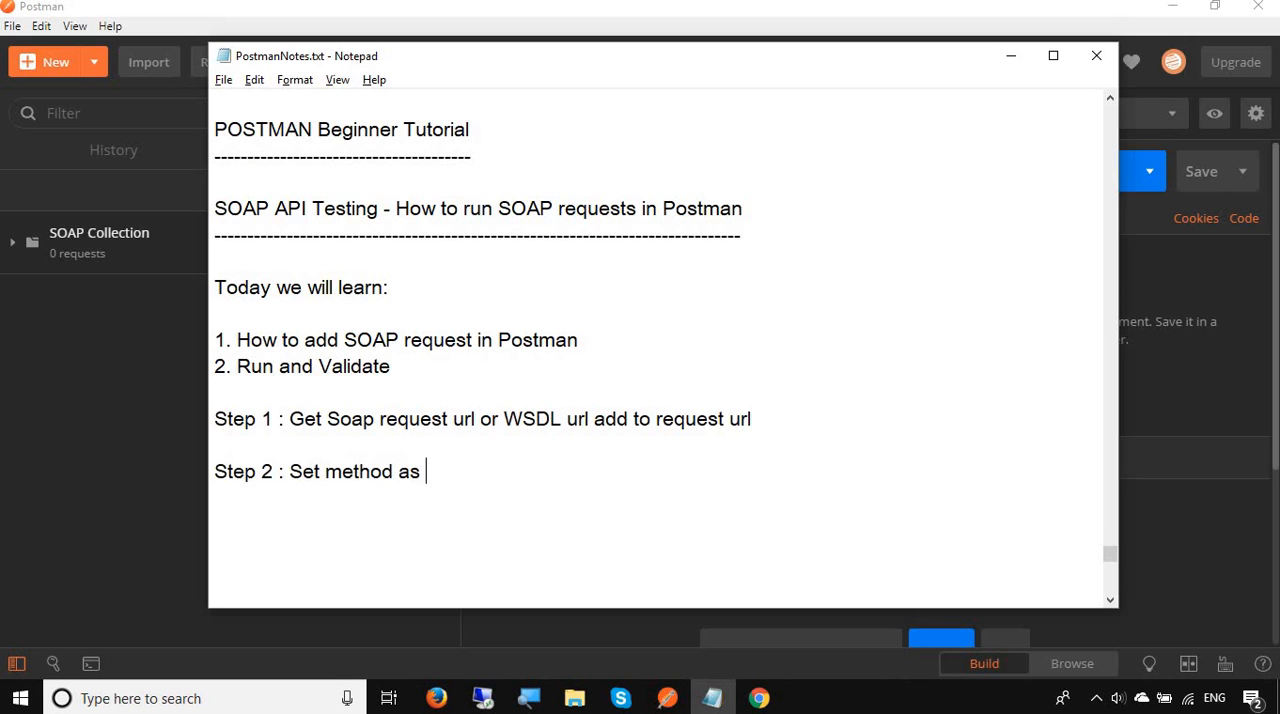
{"action": "type", "text": "POST"}
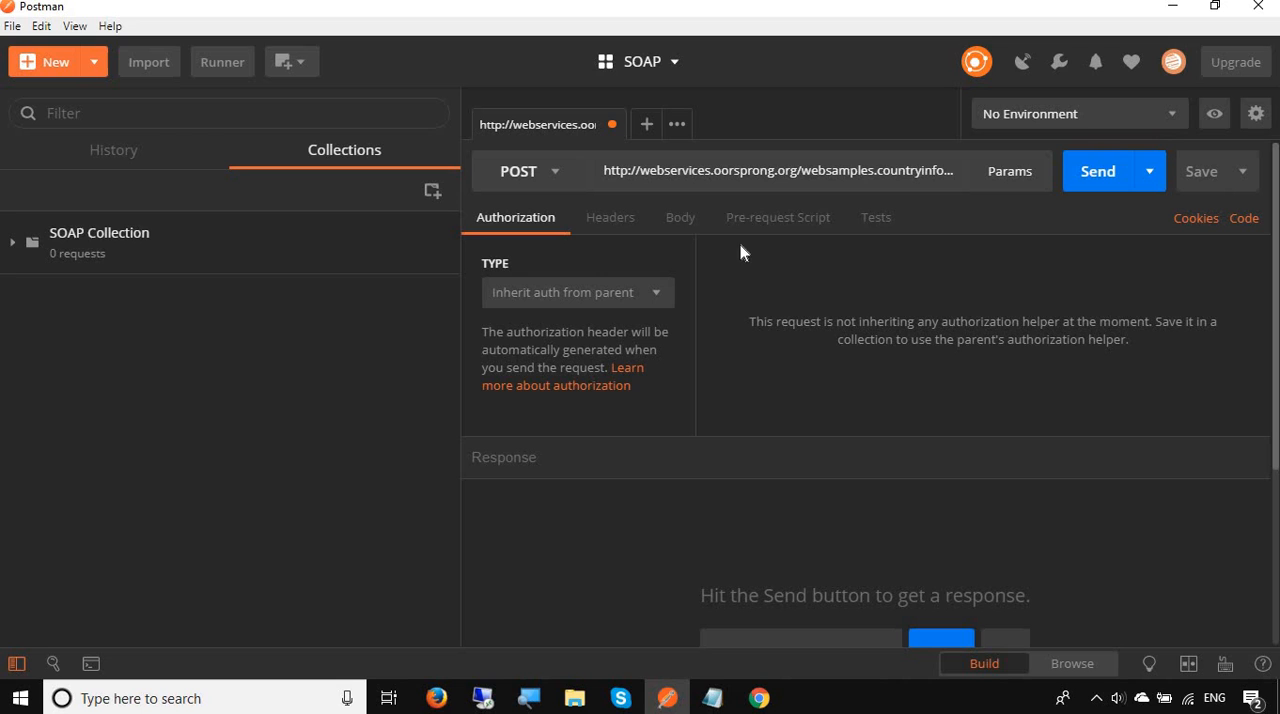
{"action": "mouse_move", "coordinate": [680, 216]}
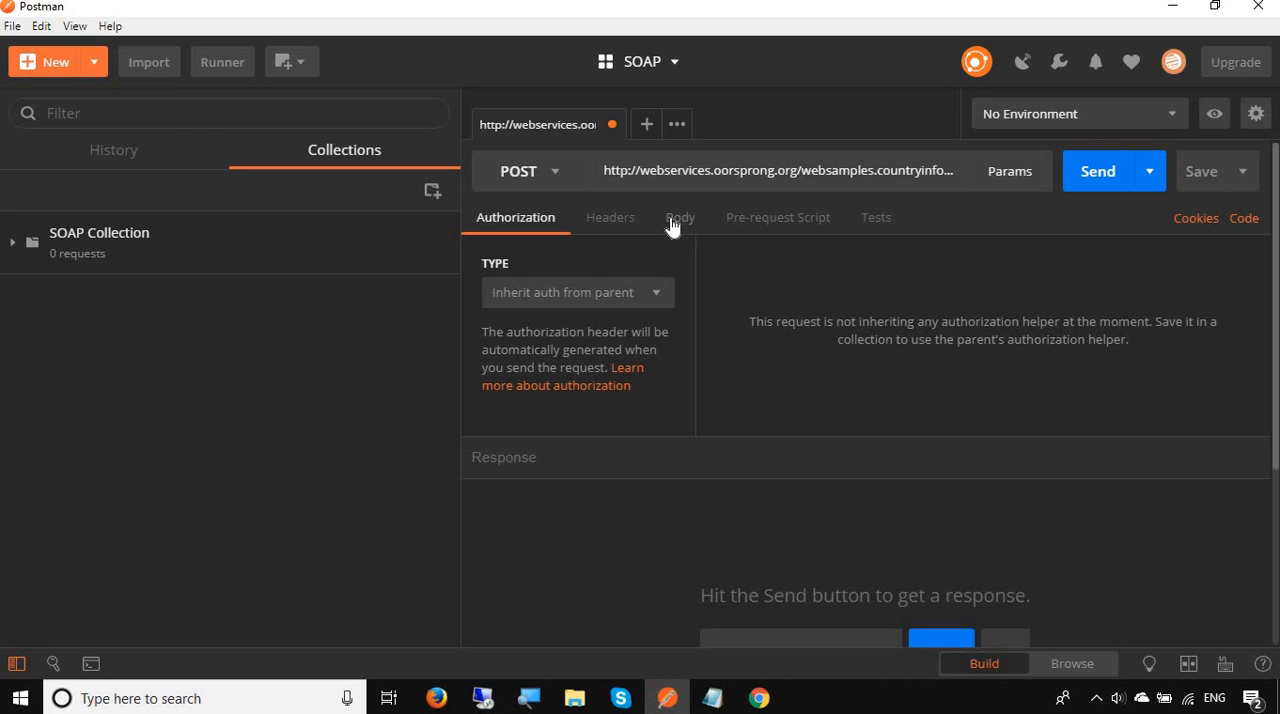
- Set the request body to raw XML (text/xml) and verify the Content-Type: text/xml header
{"action": "left_click", "coordinate": [680, 216]}
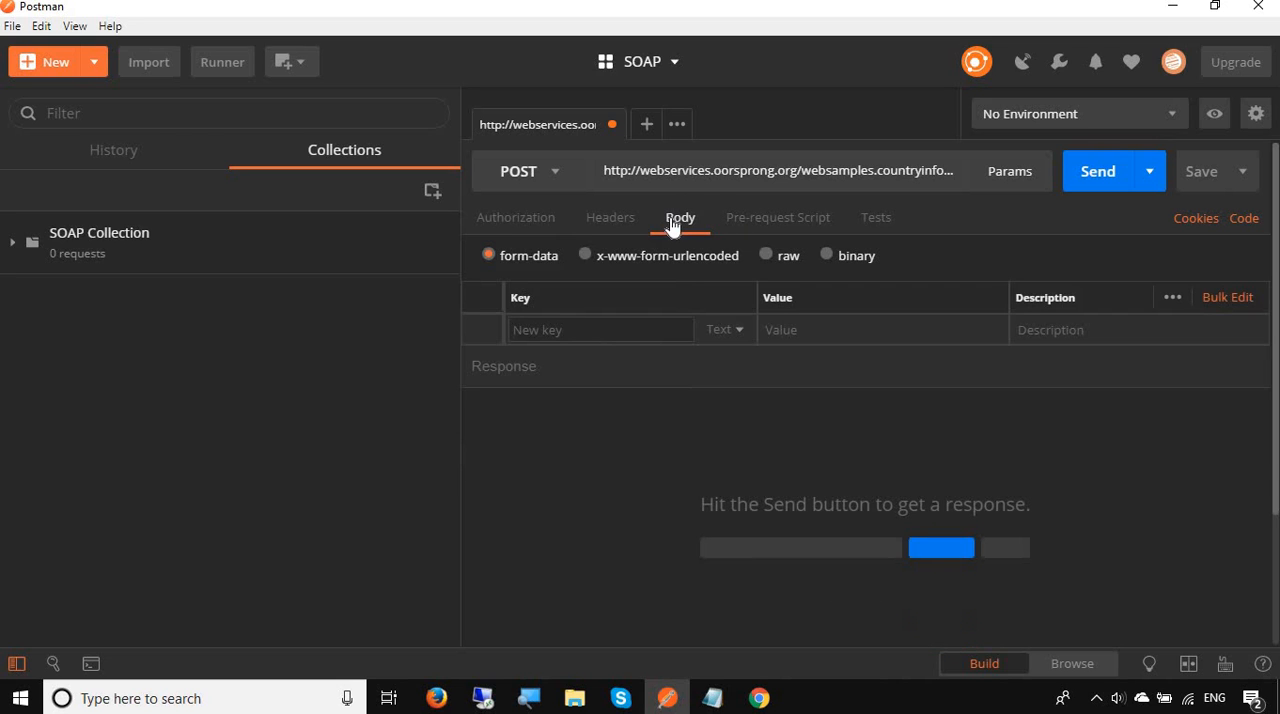
{"action": "mouse_move", "coordinate": [770, 260]}
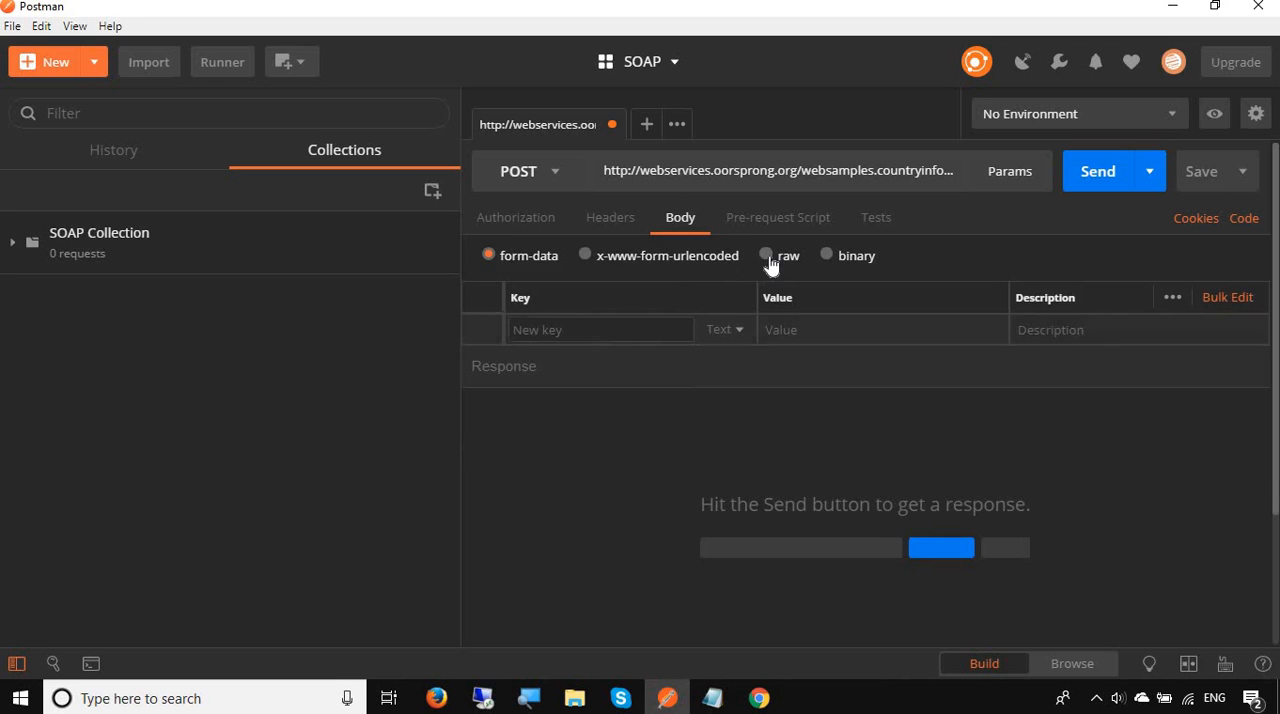
{"action": "left_click", "coordinate": [766, 256]}
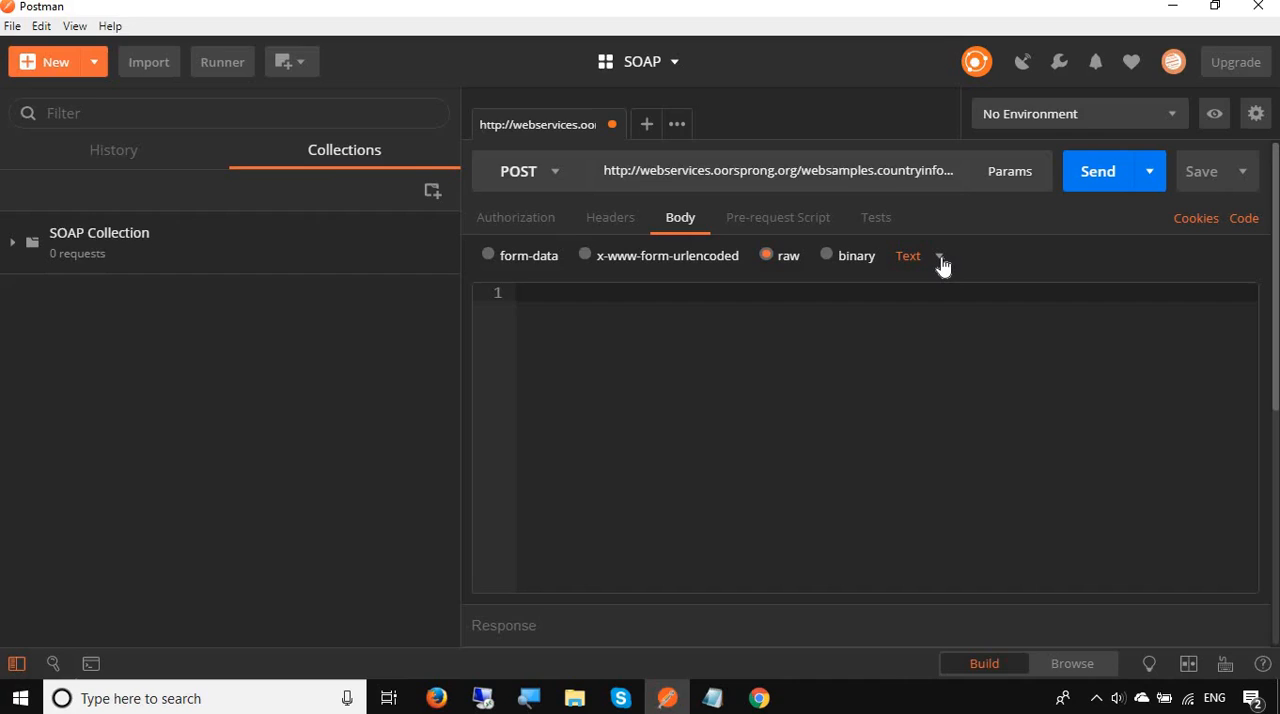
{"action": "left_click", "coordinate": [908, 256]}
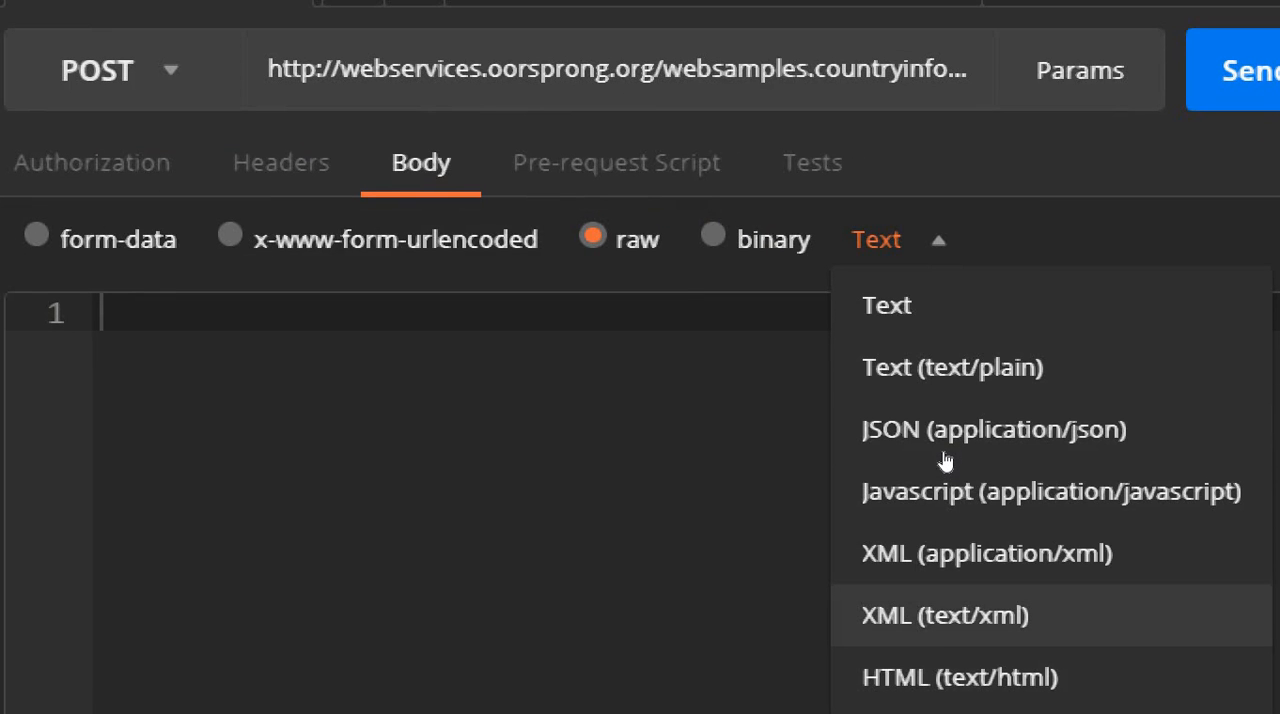
{"action": "left_click", "coordinate": [944, 616]}
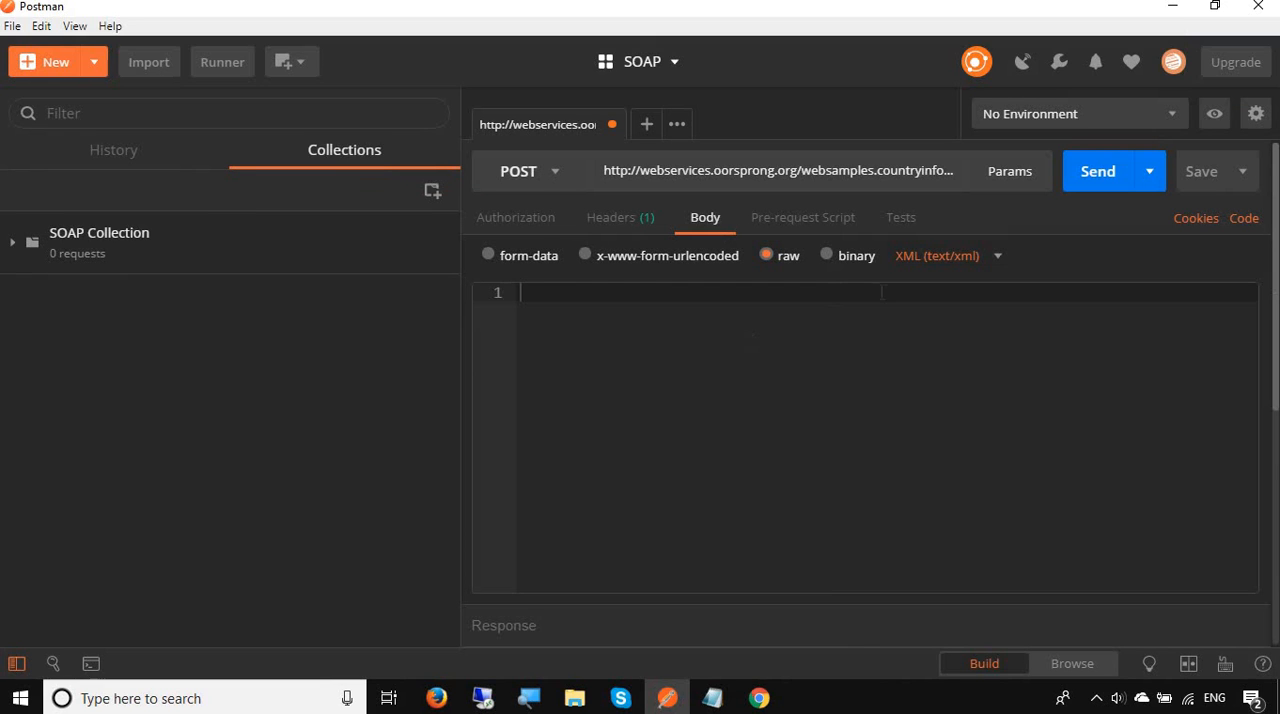
{"action": "mouse_move", "coordinate": [614, 224]}
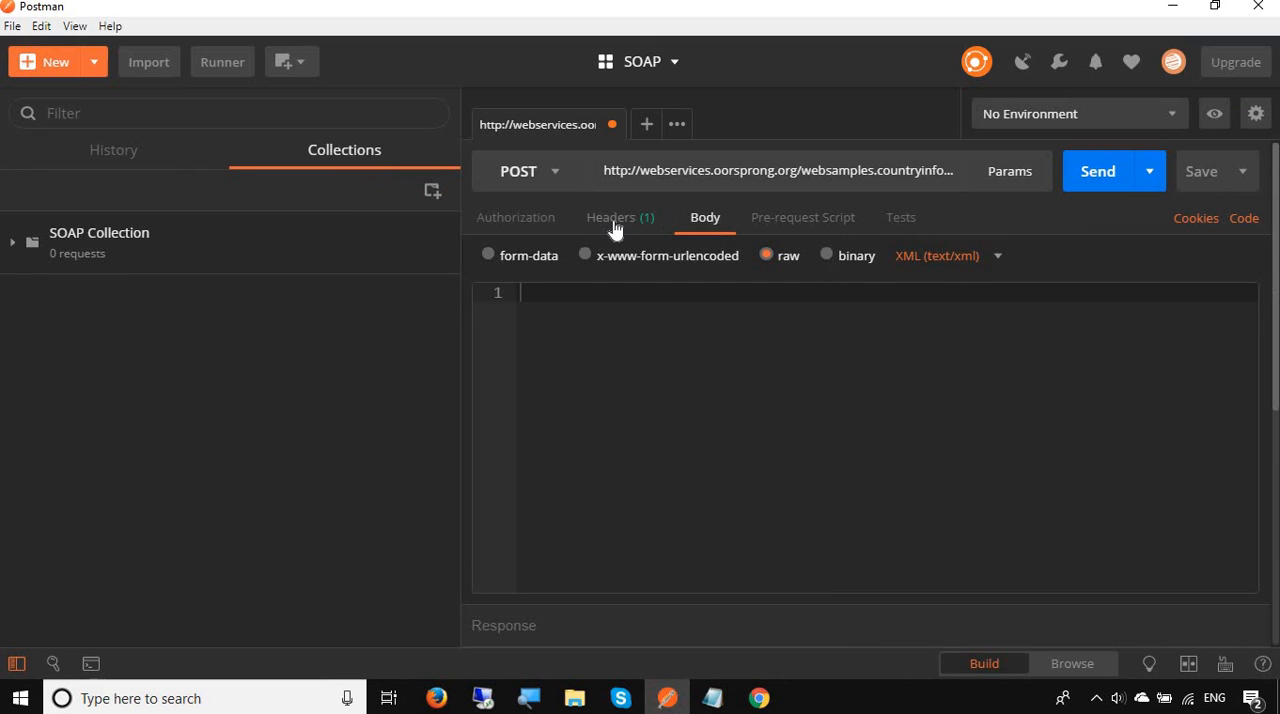
{"action": "left_click", "coordinate": [610, 216]}
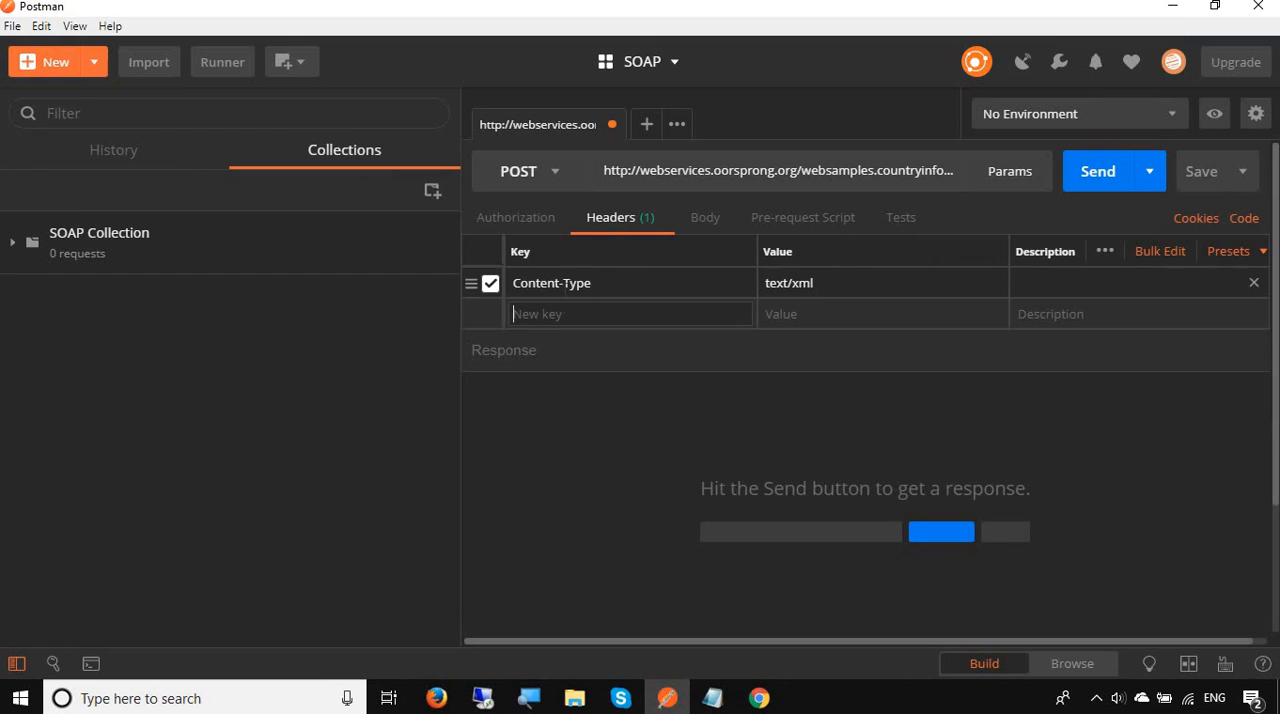
{"action": "mouse_move", "coordinate": [758, 298]}
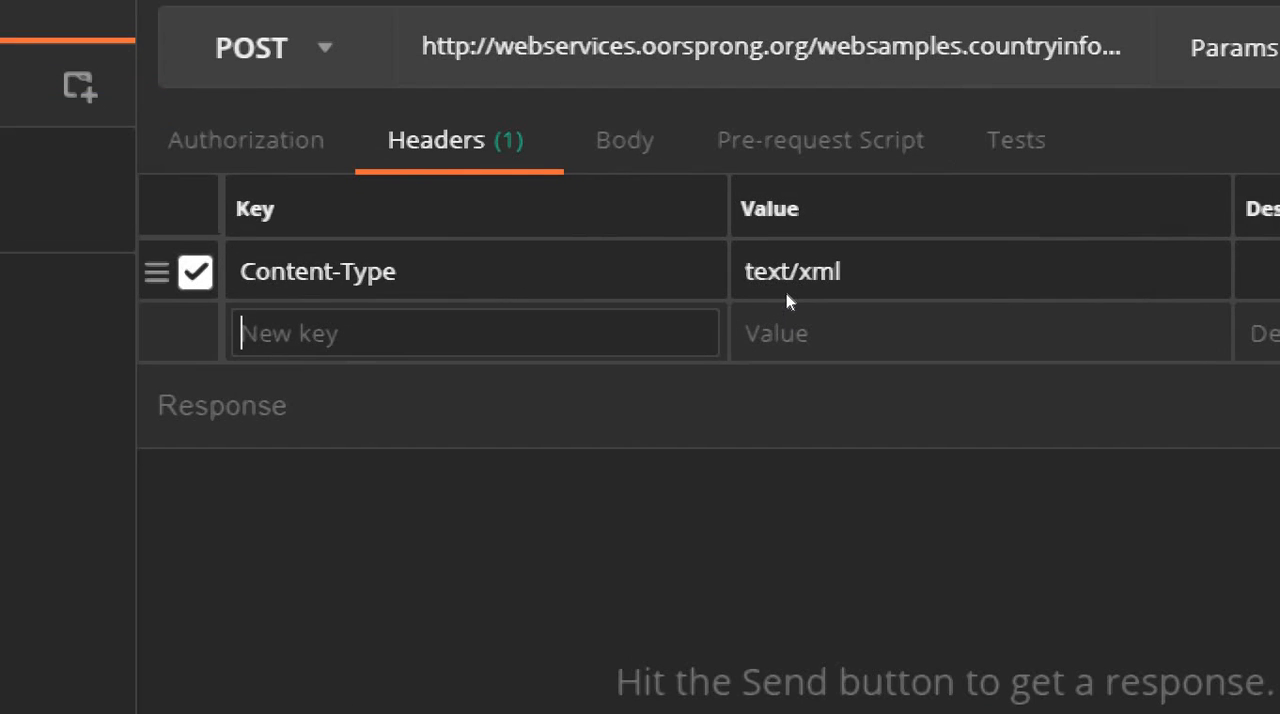
{"action": "mouse_move", "coordinate": [610, 224]}
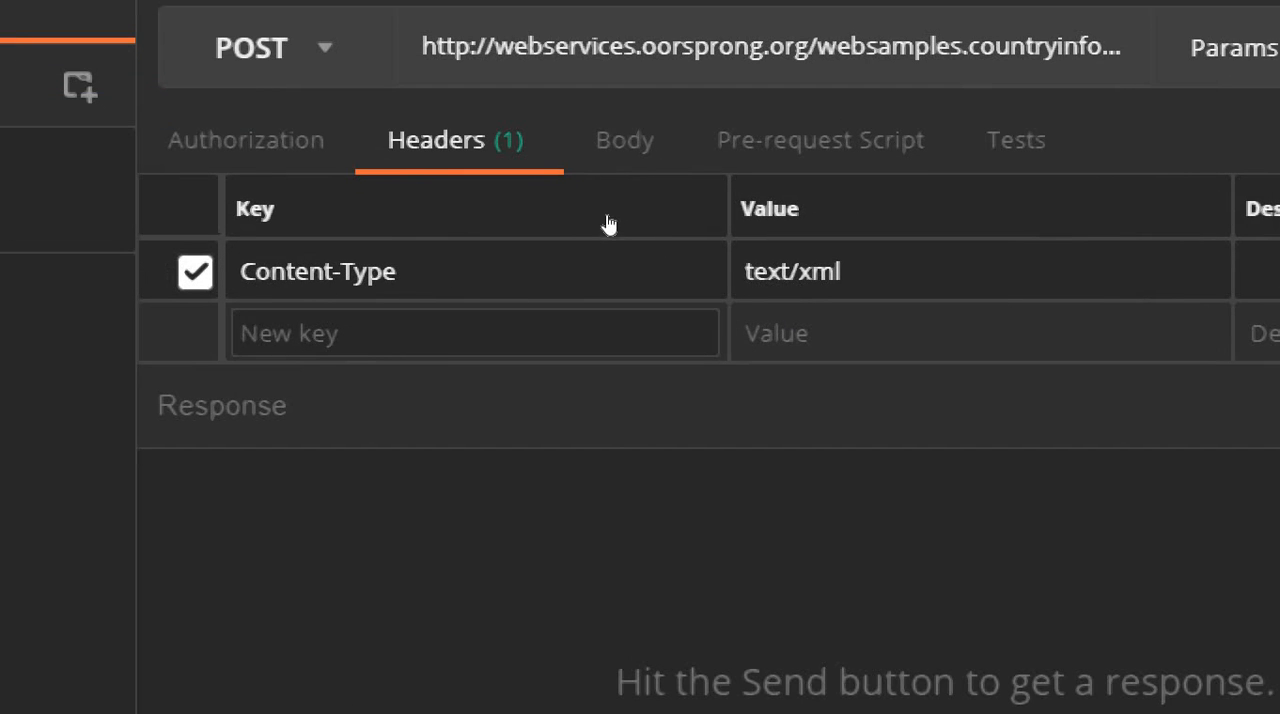
{"action": "mouse_move", "coordinate": [856, 302]}
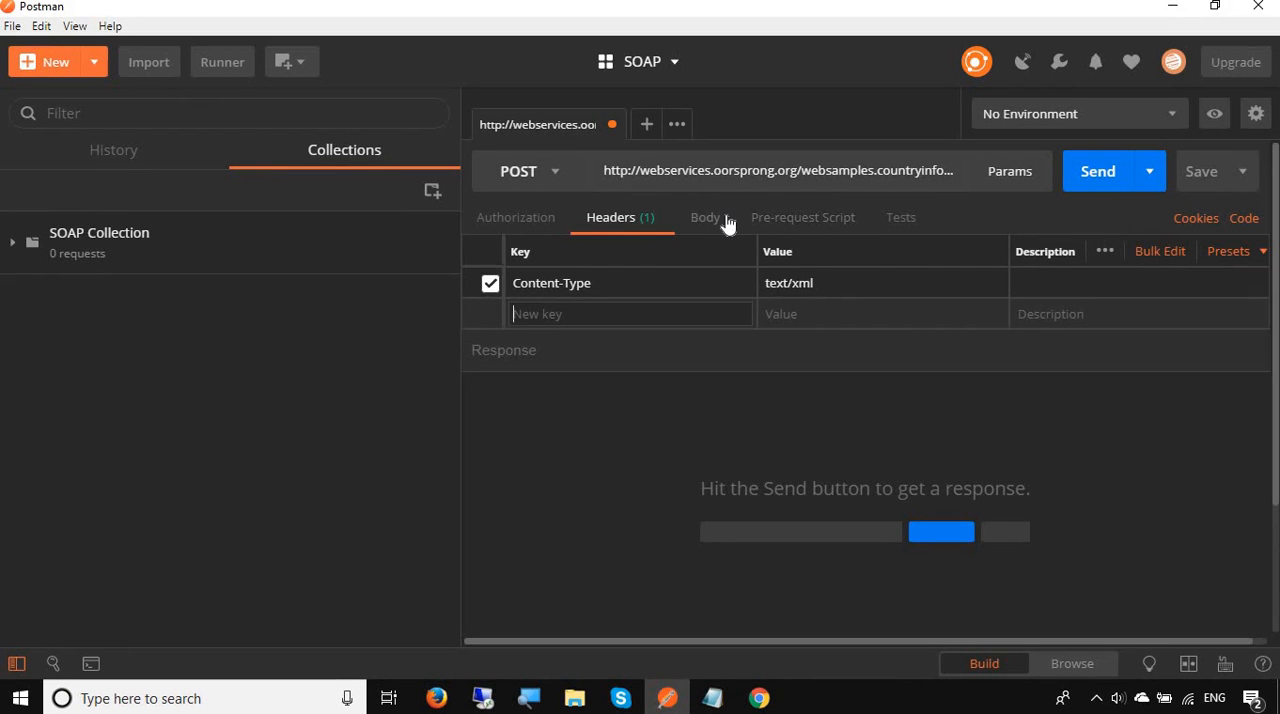
{"action": "left_click", "coordinate": [704, 216]}
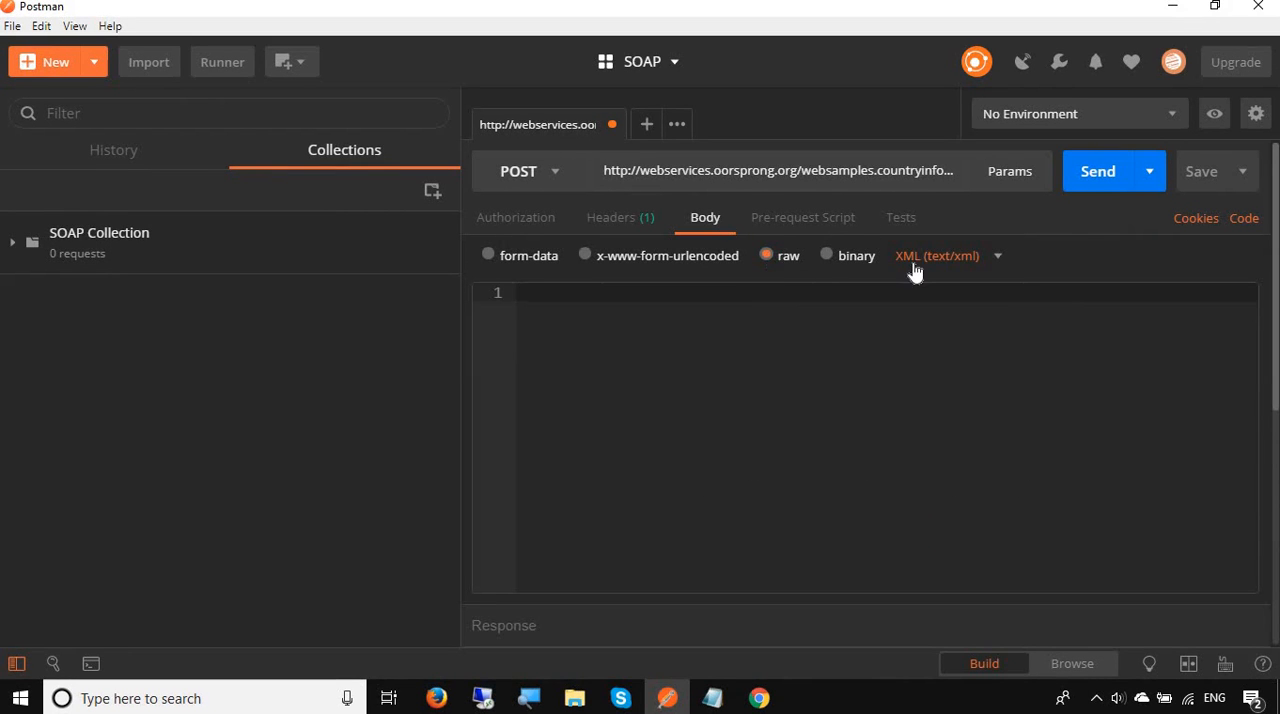
{"action": "mouse_move", "coordinate": [650, 222]}
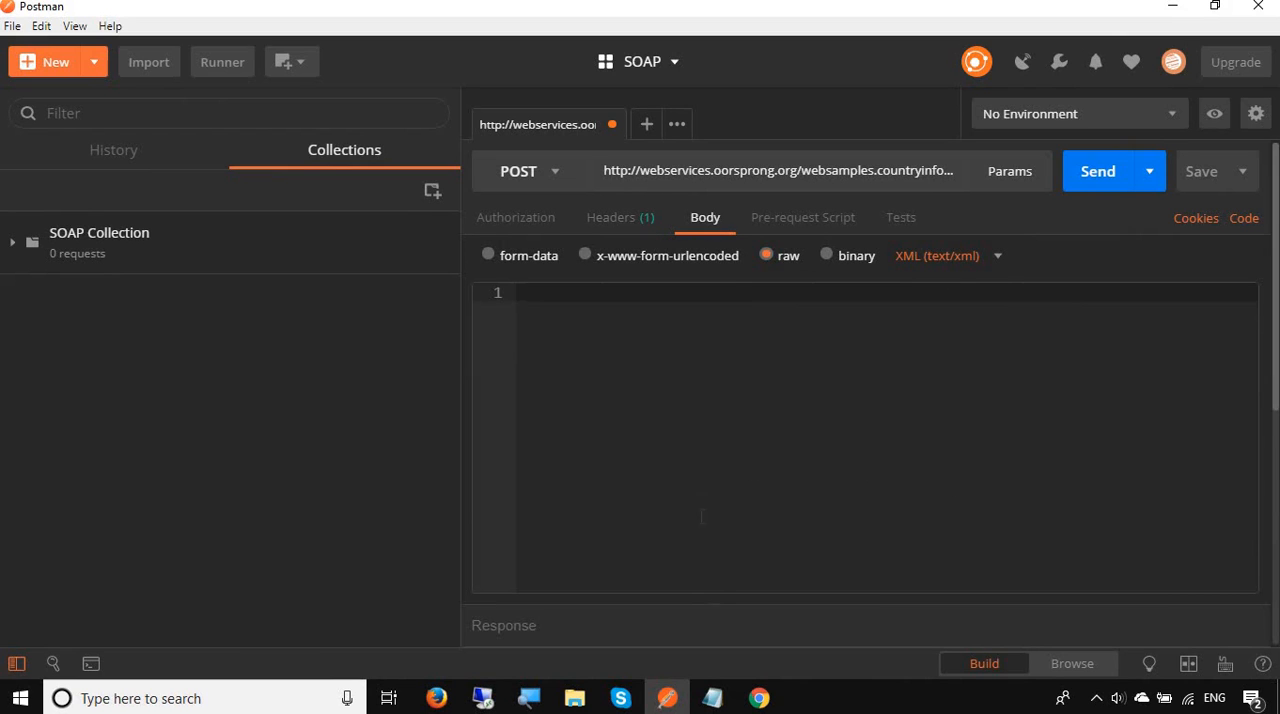
- Add 'Step 3 : Set body as raw and set text/xml' and begin 'Step 4 : Provide request data in body'
{"action": "left_click", "coordinate": [712, 698]}
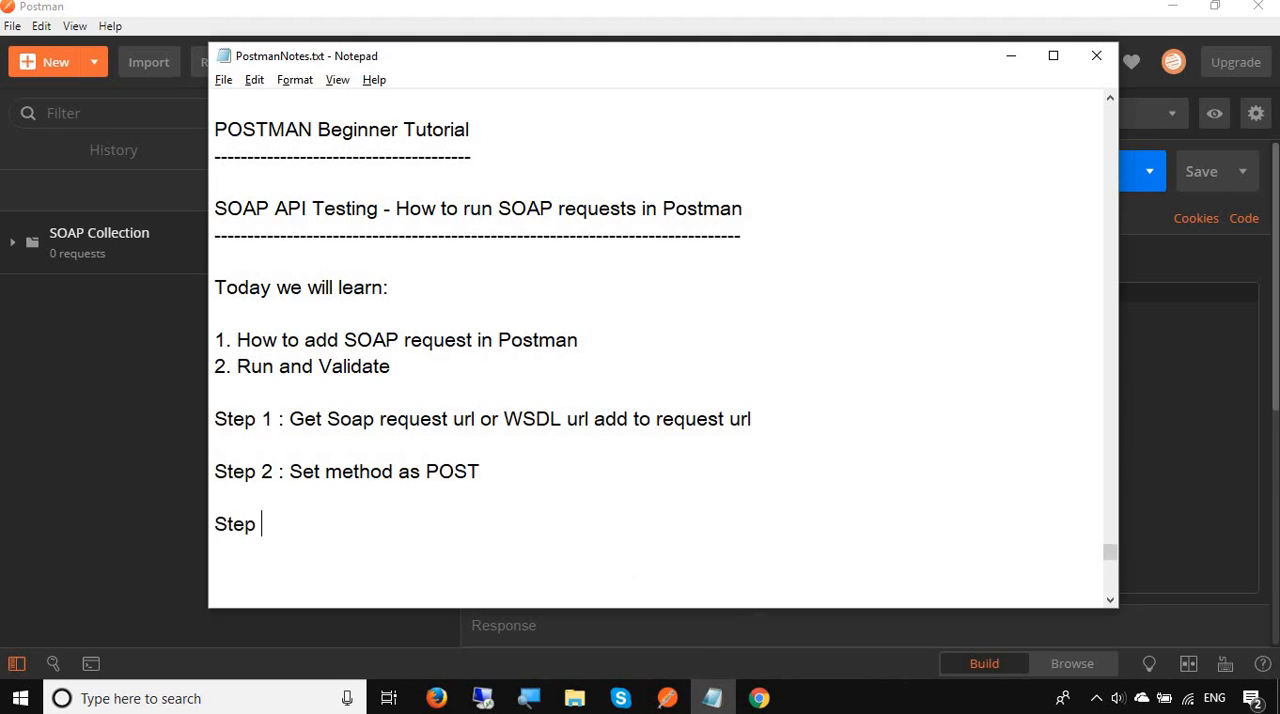
{"action": "type", "text": "3 : Set body as"}
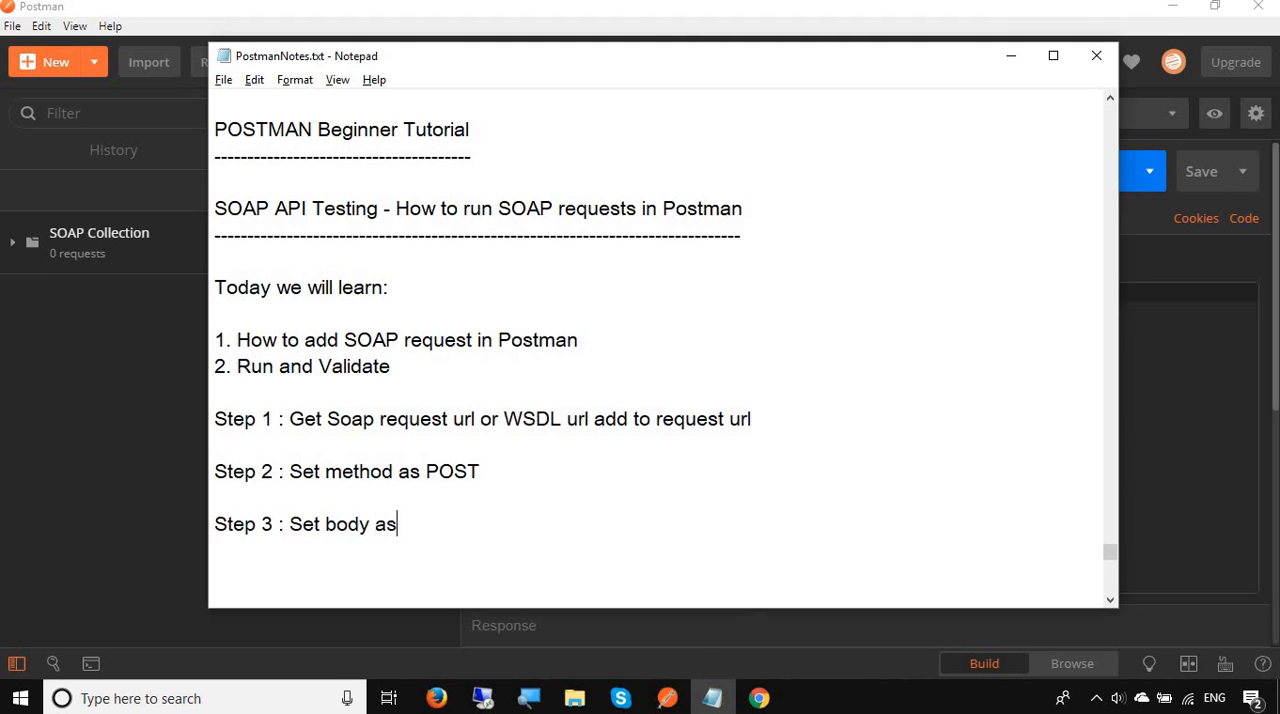
{"action": "type", "text": "raw and"}
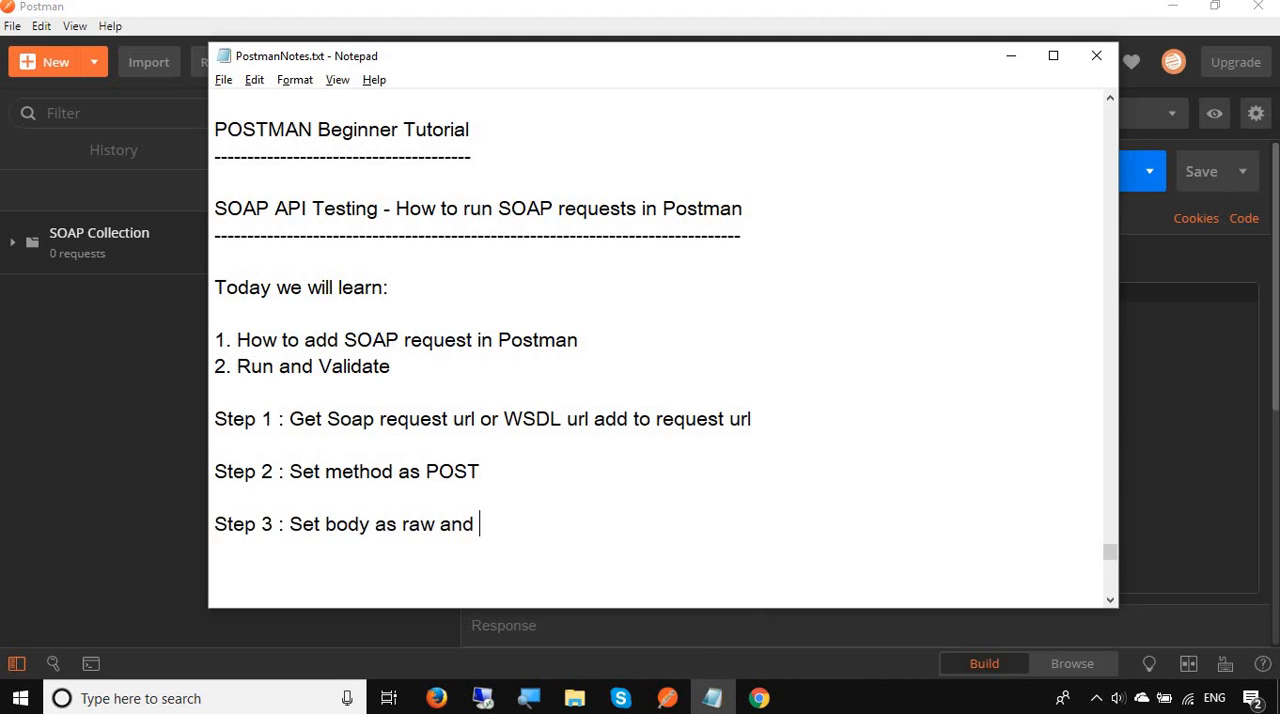
{"action": "type", "text": "set te"}
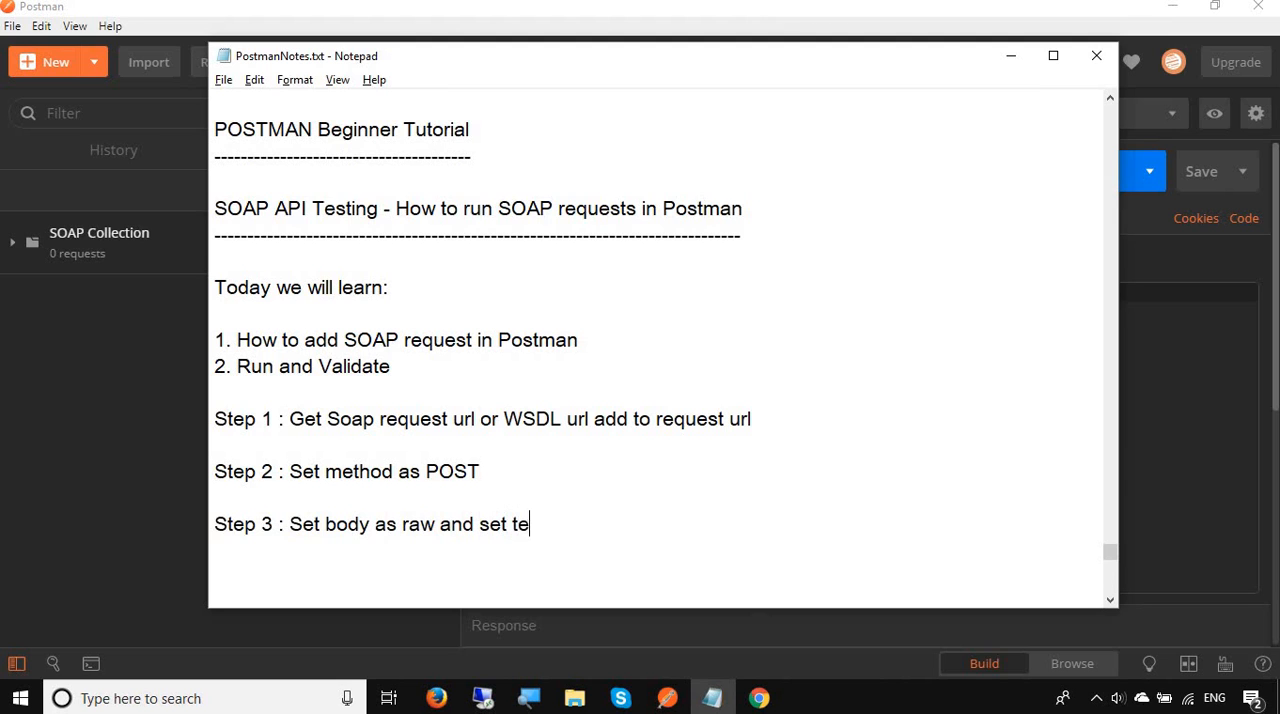
{"action": "type", "text": "xt/xml"}
{"action": "type", "text": "Step"}
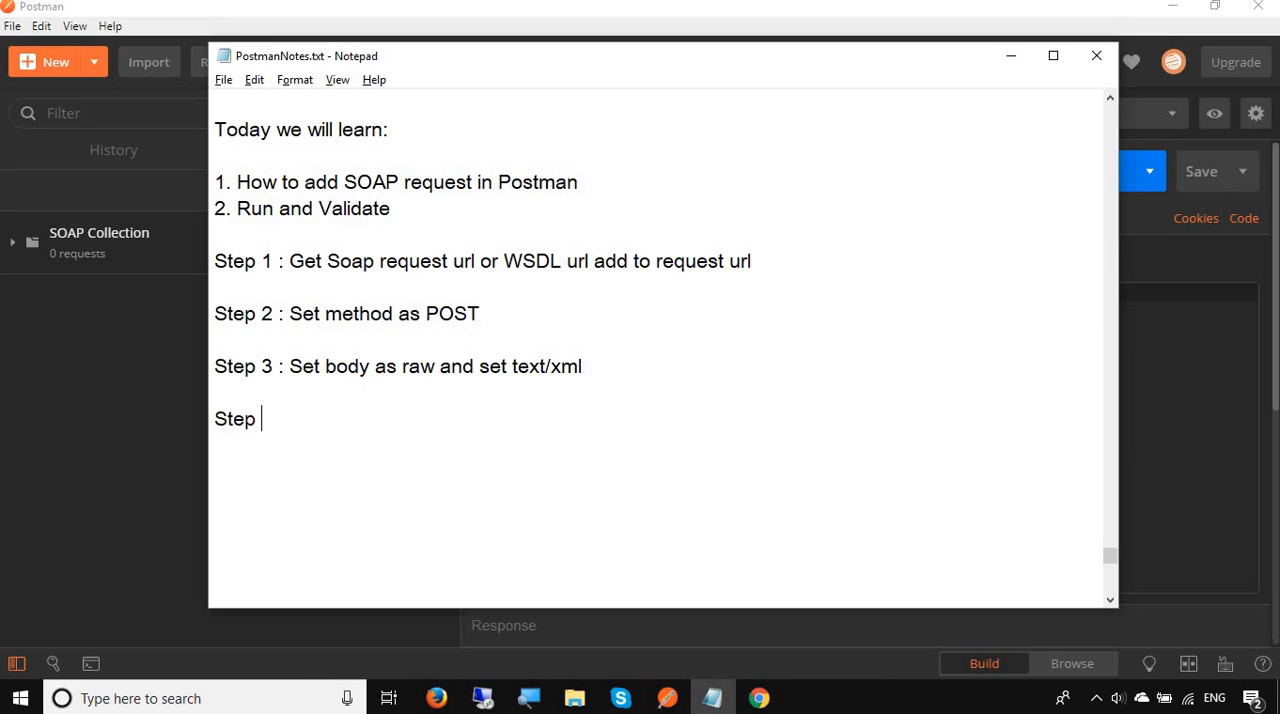
{"action": "type", "text": "4 : Pro"}
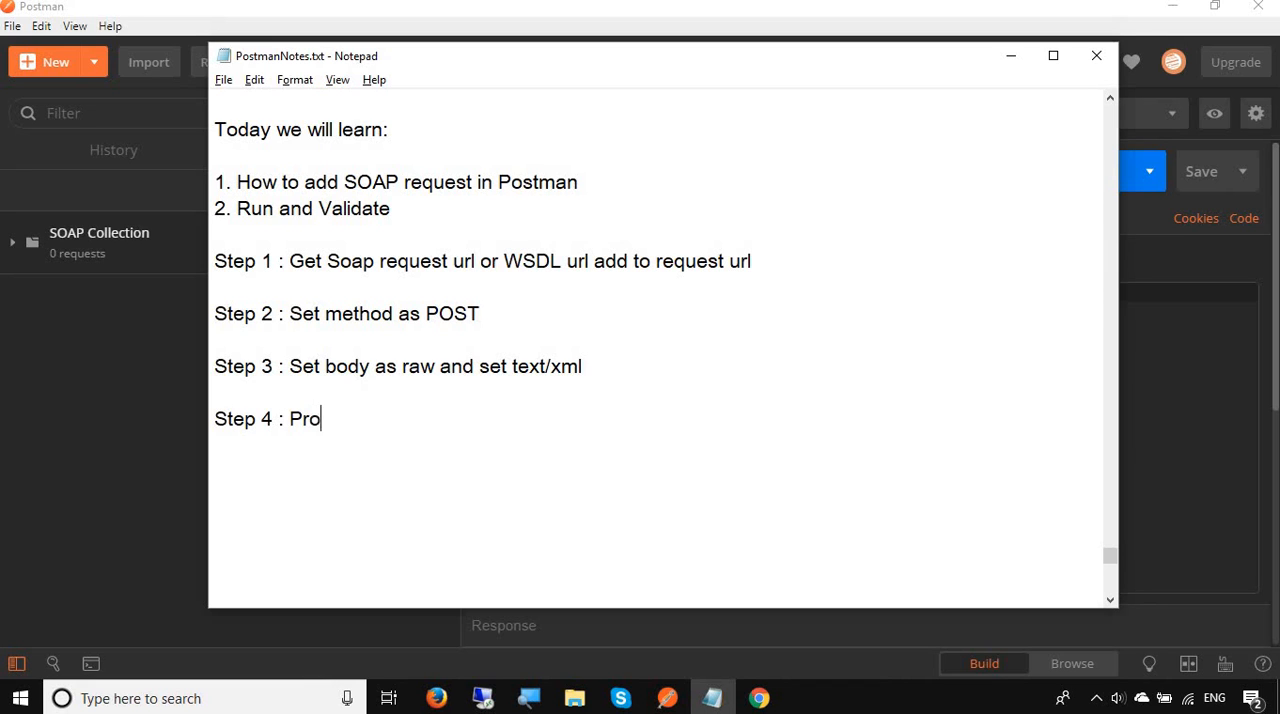
{"action": "type", "text": "vide req"}
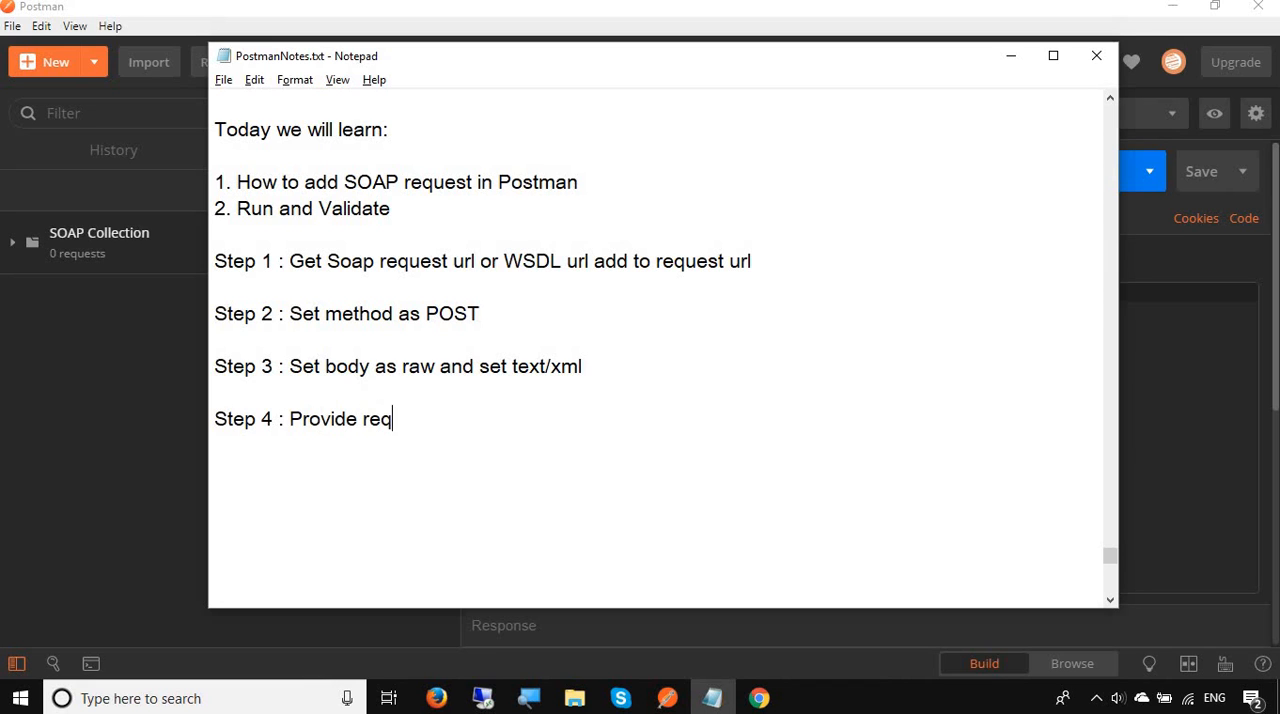
{"action": "type", "text": "uest data in b"}
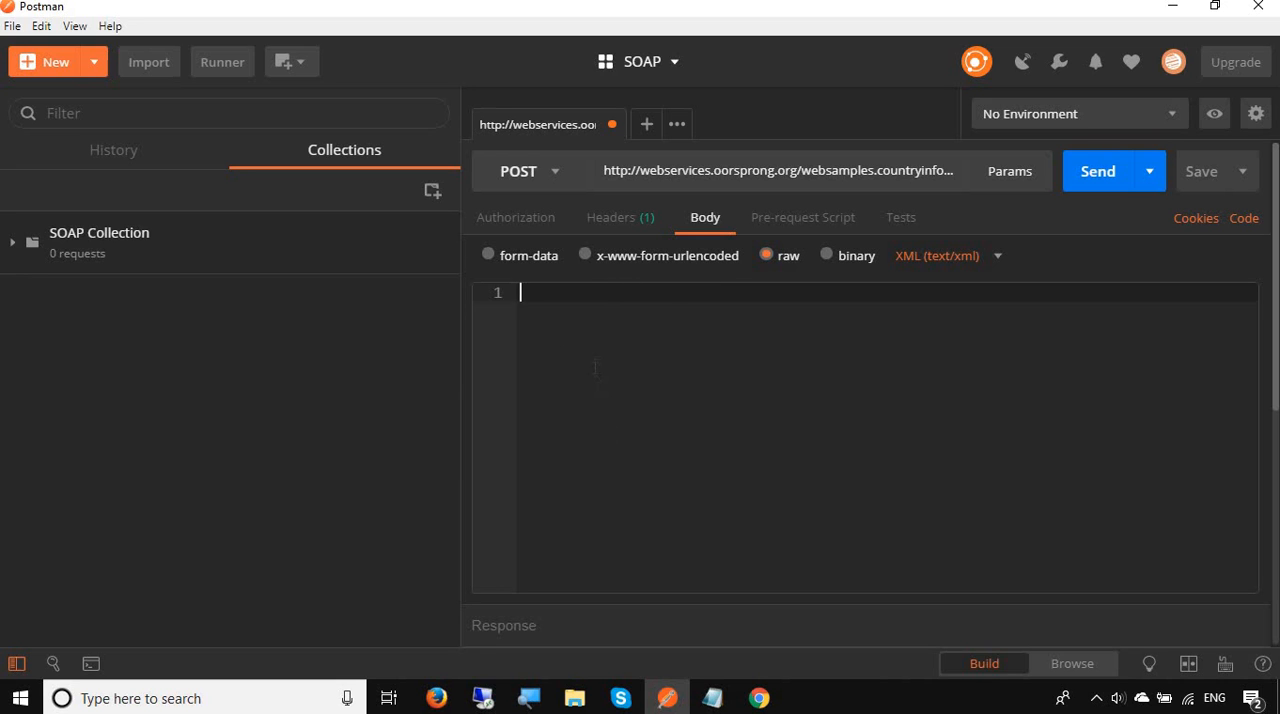
{"action": "mouse_move", "coordinate": [760, 698]}
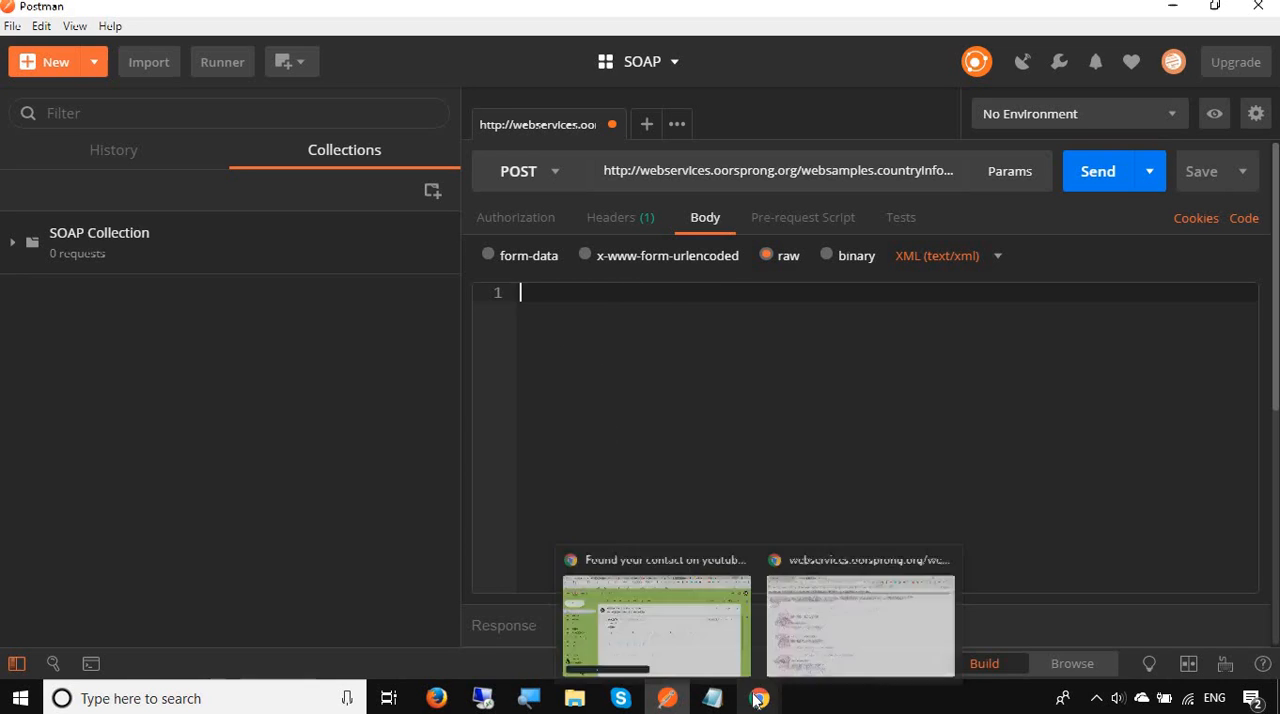
- Bring the Chrome window with the WSDL page back to the front
{"action": "left_click", "coordinate": [860, 624]}
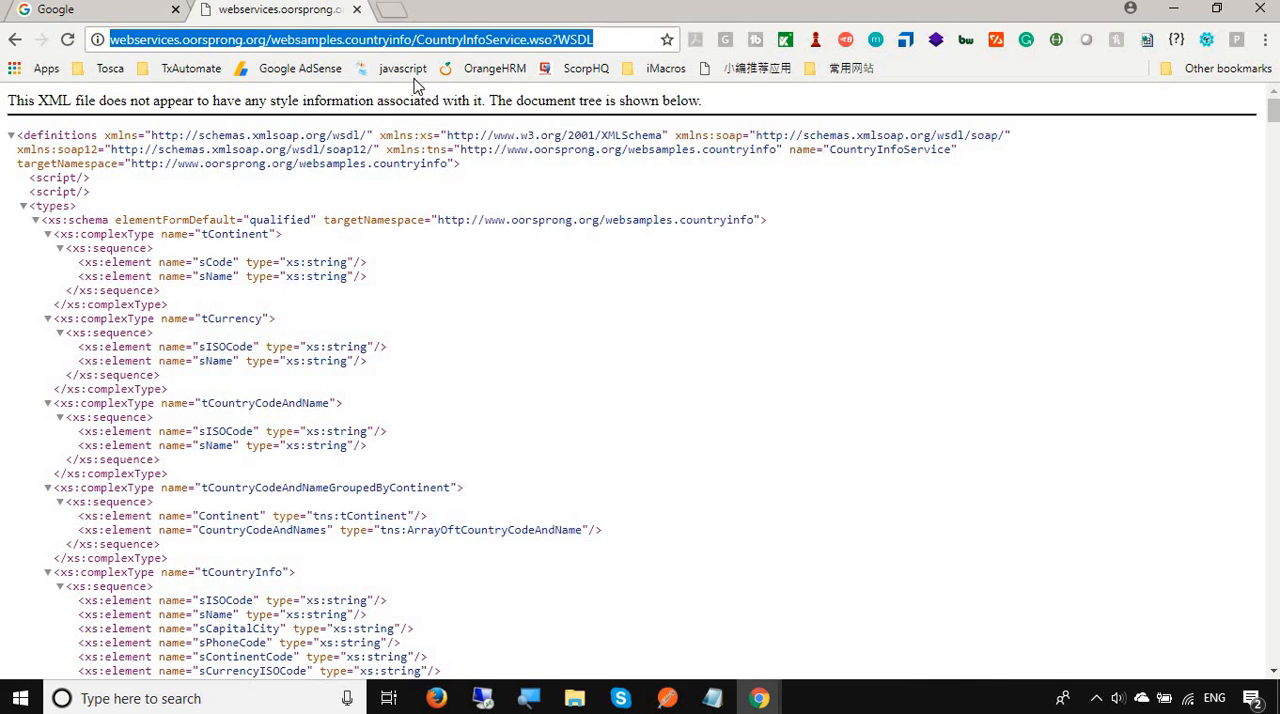
{"action": "mouse_move", "coordinate": [494, 68]}
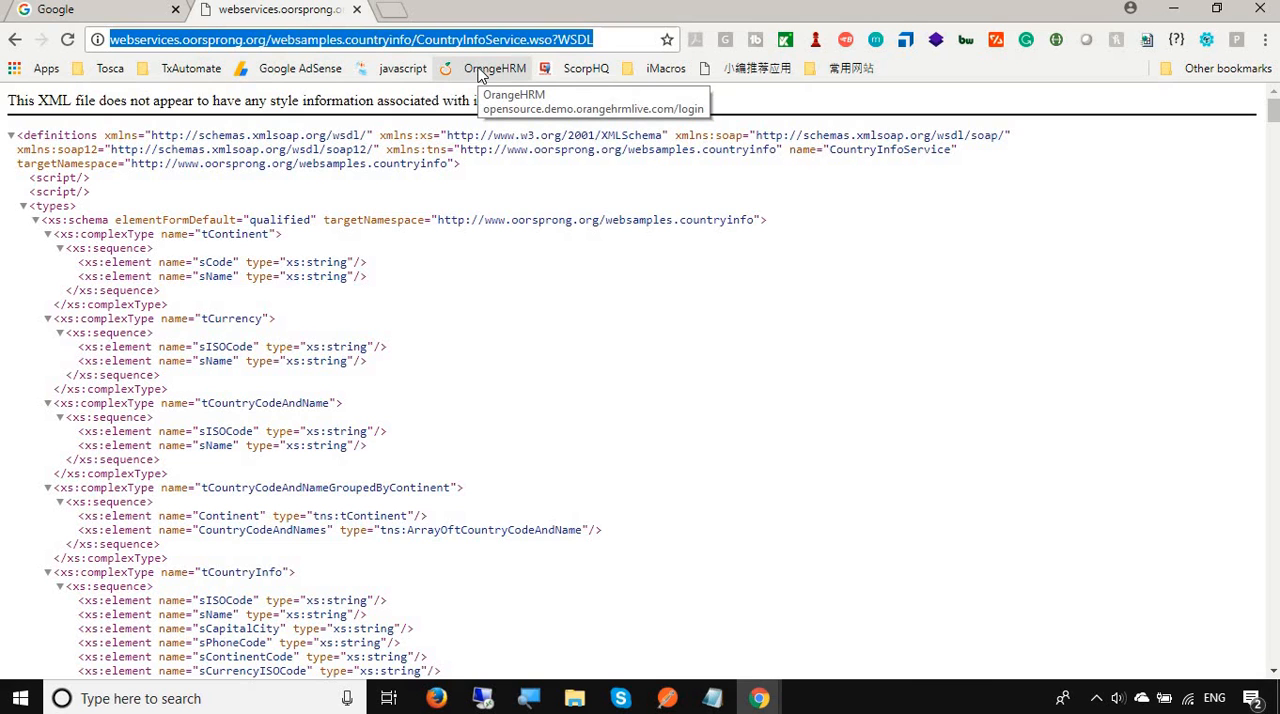
{"action": "mouse_move", "coordinate": [398, 18]}
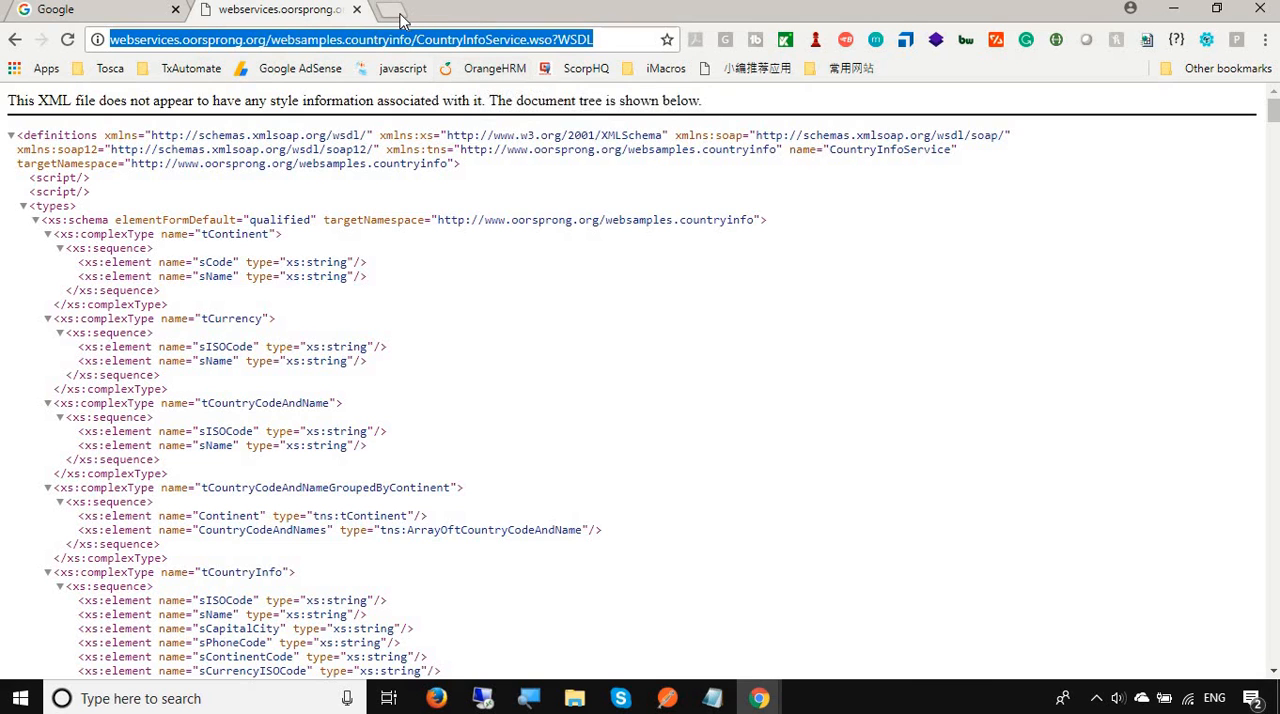
{"action": "mouse_move", "coordinate": [356, 8]}
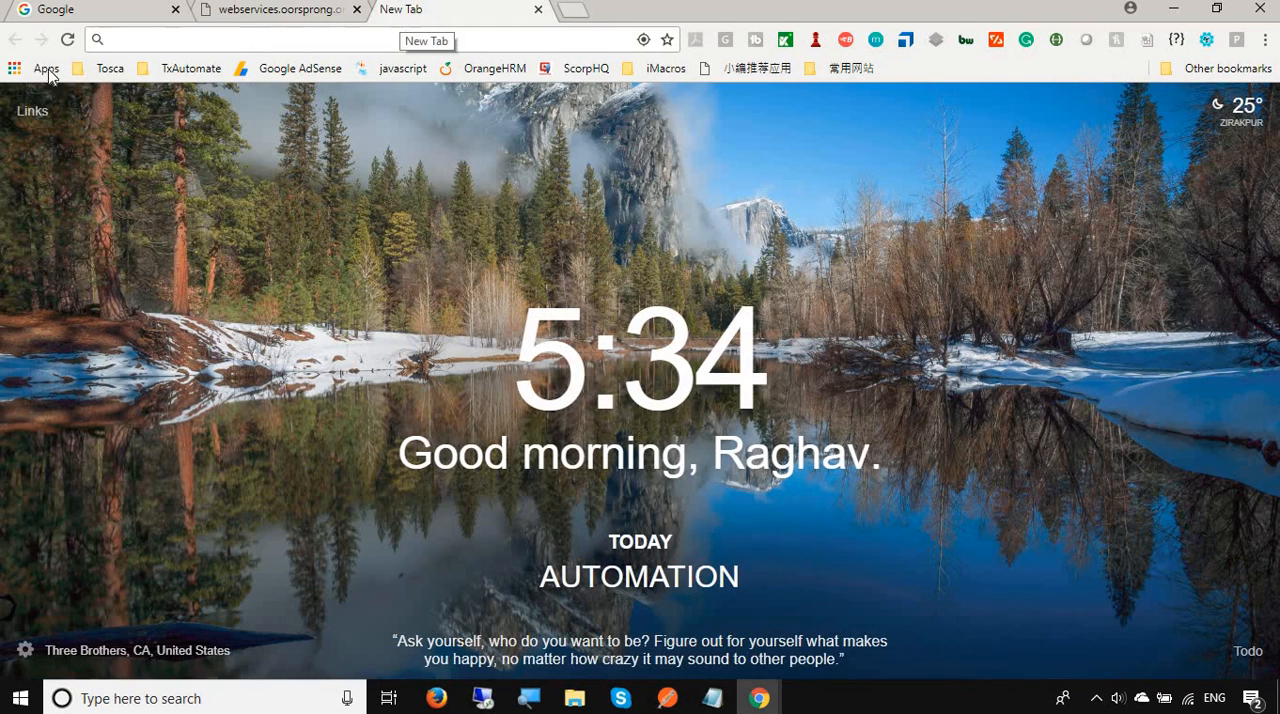
- Search the Chrome Web Store extensions for 'wizdler'
{"action": "left_click", "coordinate": [44, 68]}
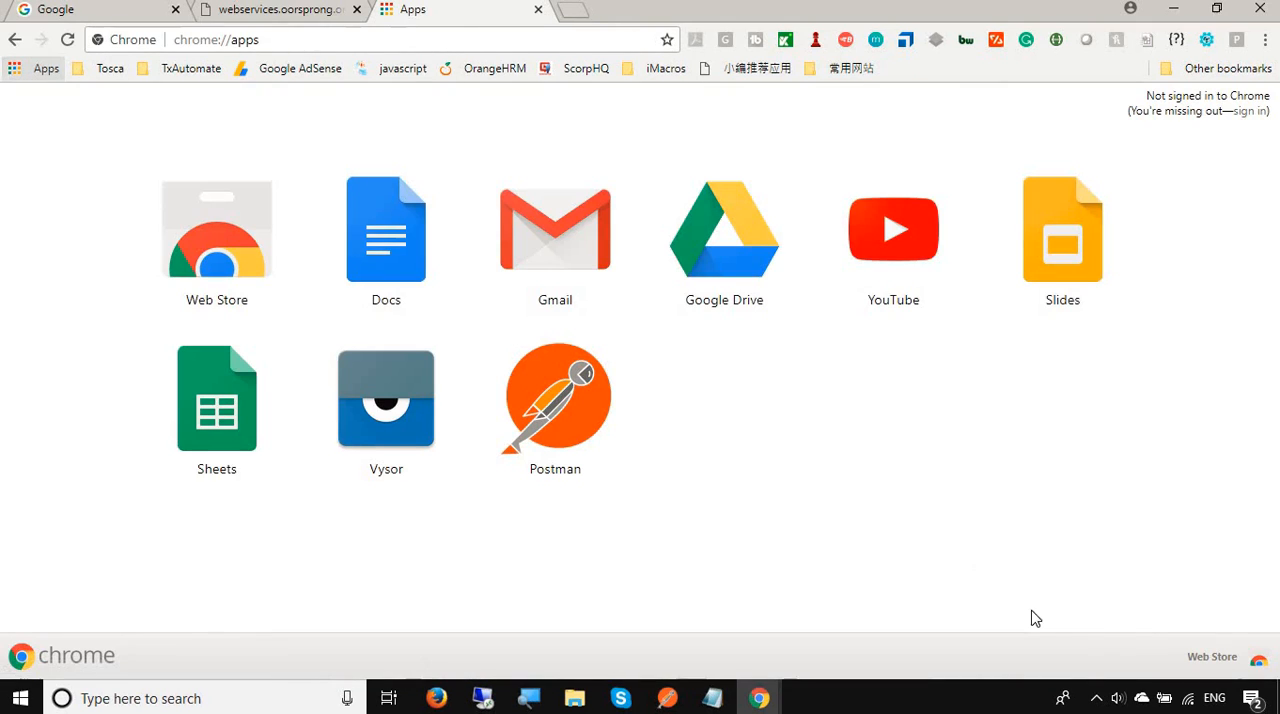
{"action": "left_click", "coordinate": [1212, 656]}
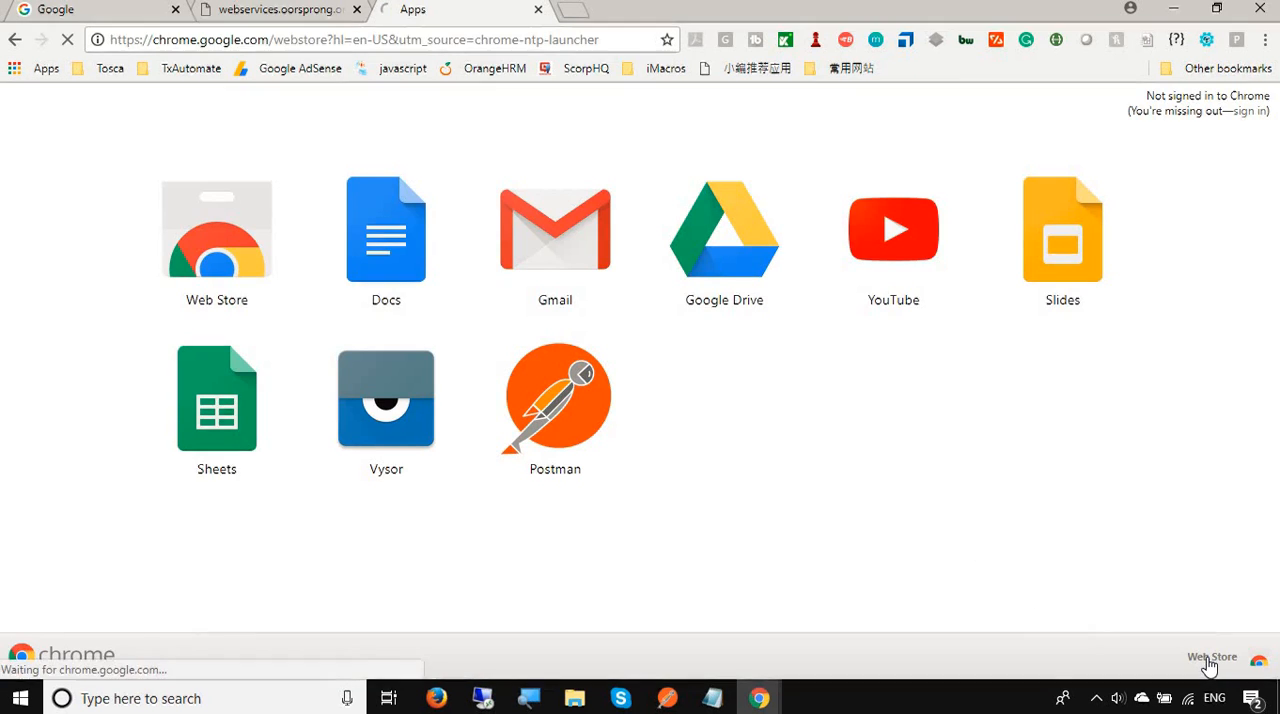
{"action": "left_click", "coordinate": [216, 230]}
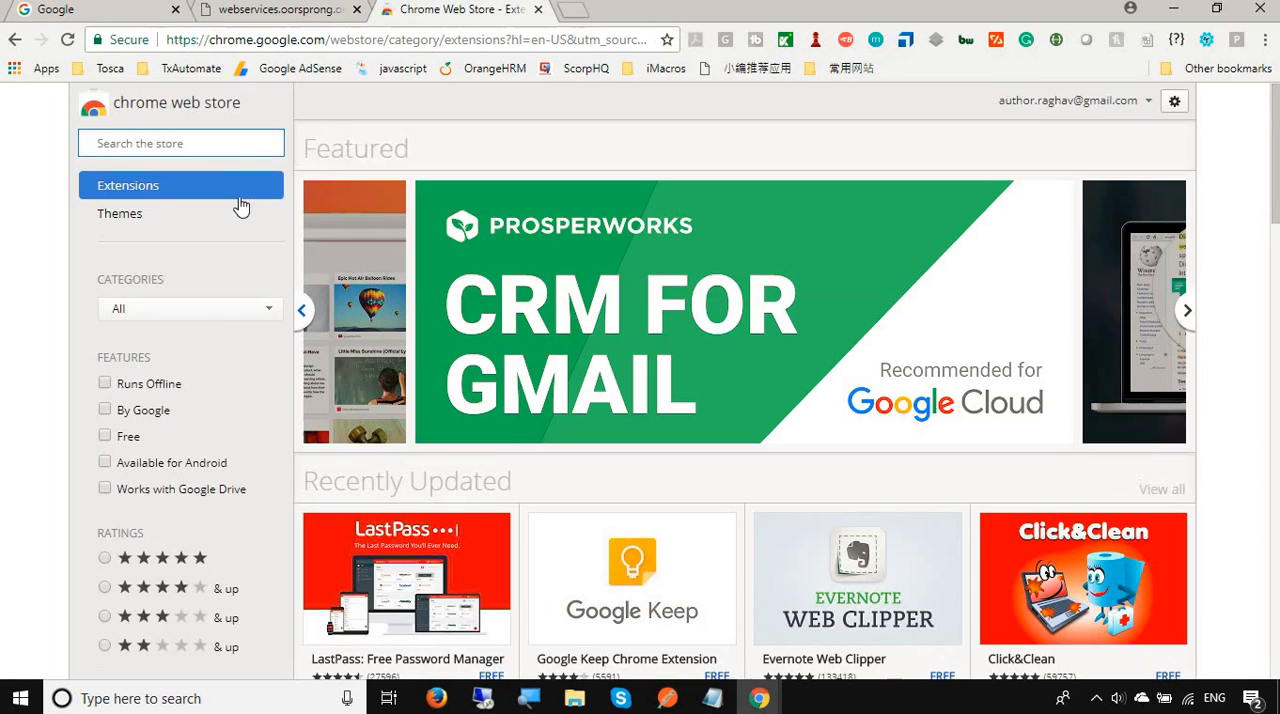
{"action": "type", "text": "wizdler"}
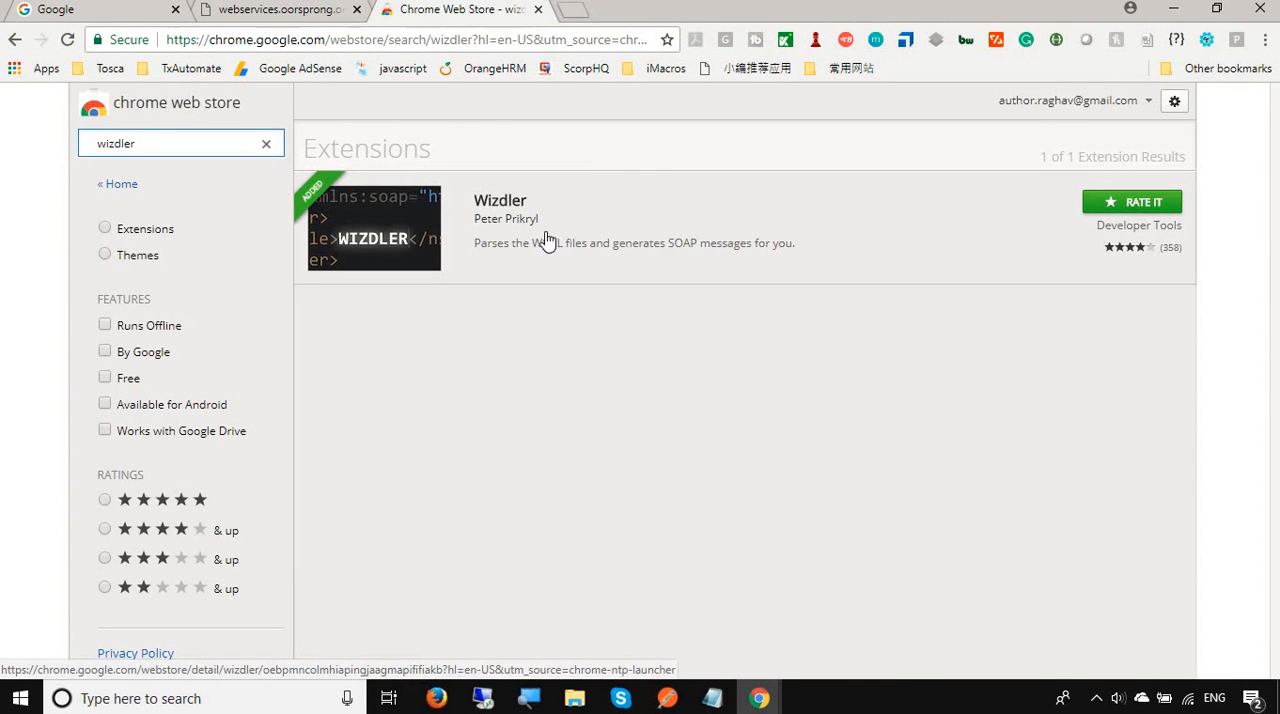
{"action": "mouse_move", "coordinate": [576, 212]}
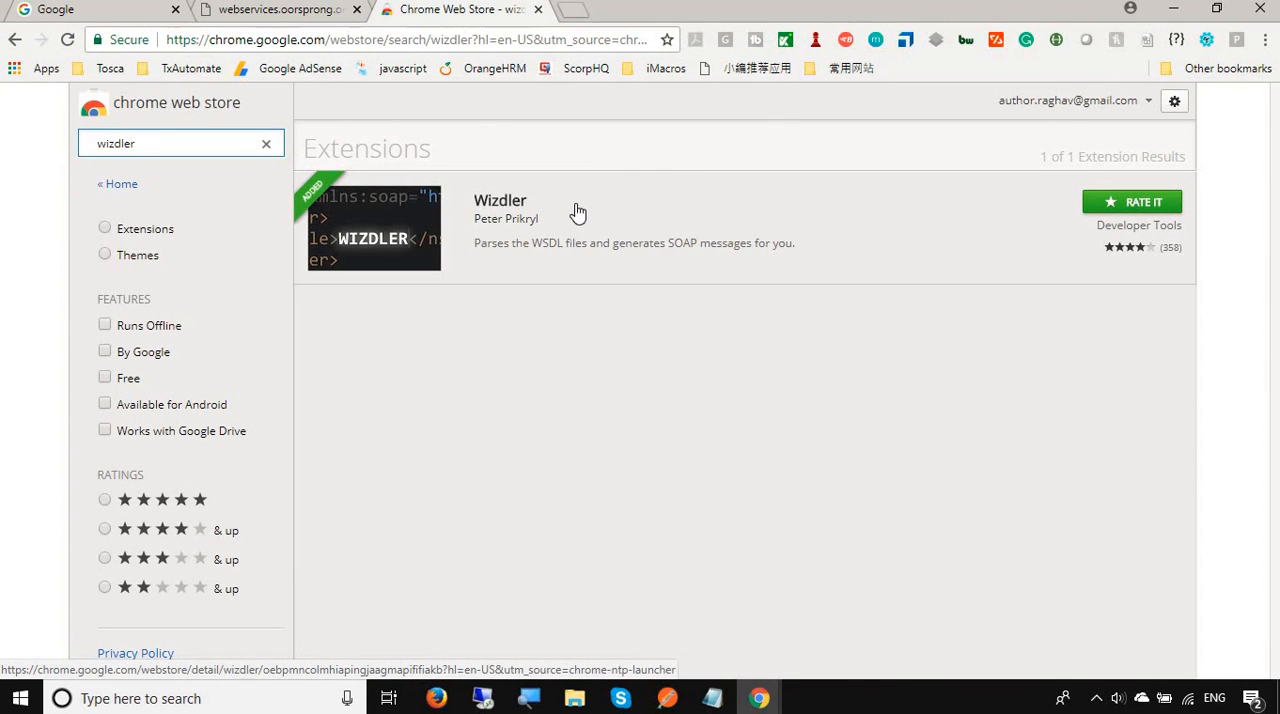
{"action": "mouse_move", "coordinate": [280, 8]}
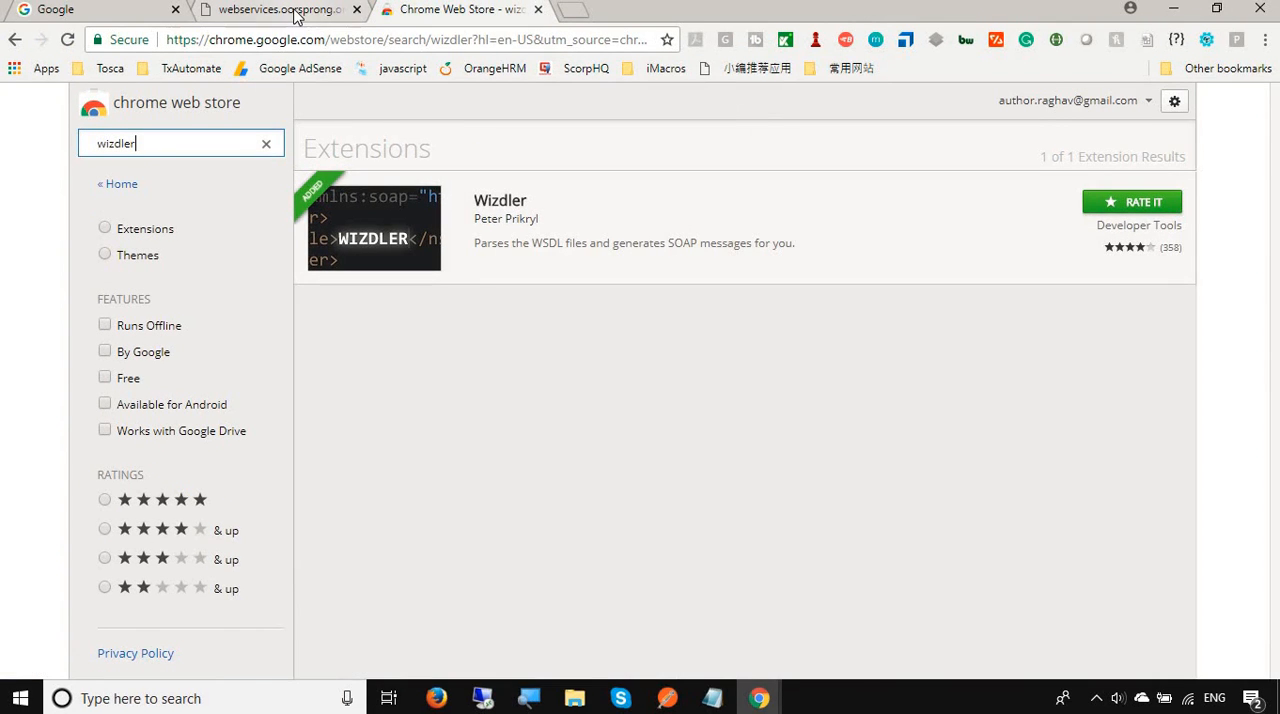
- Generate the CapitalCity SOAP envelope with Wizdler on the WSDL page and select it all
{"action": "left_click", "coordinate": [270, 8]}
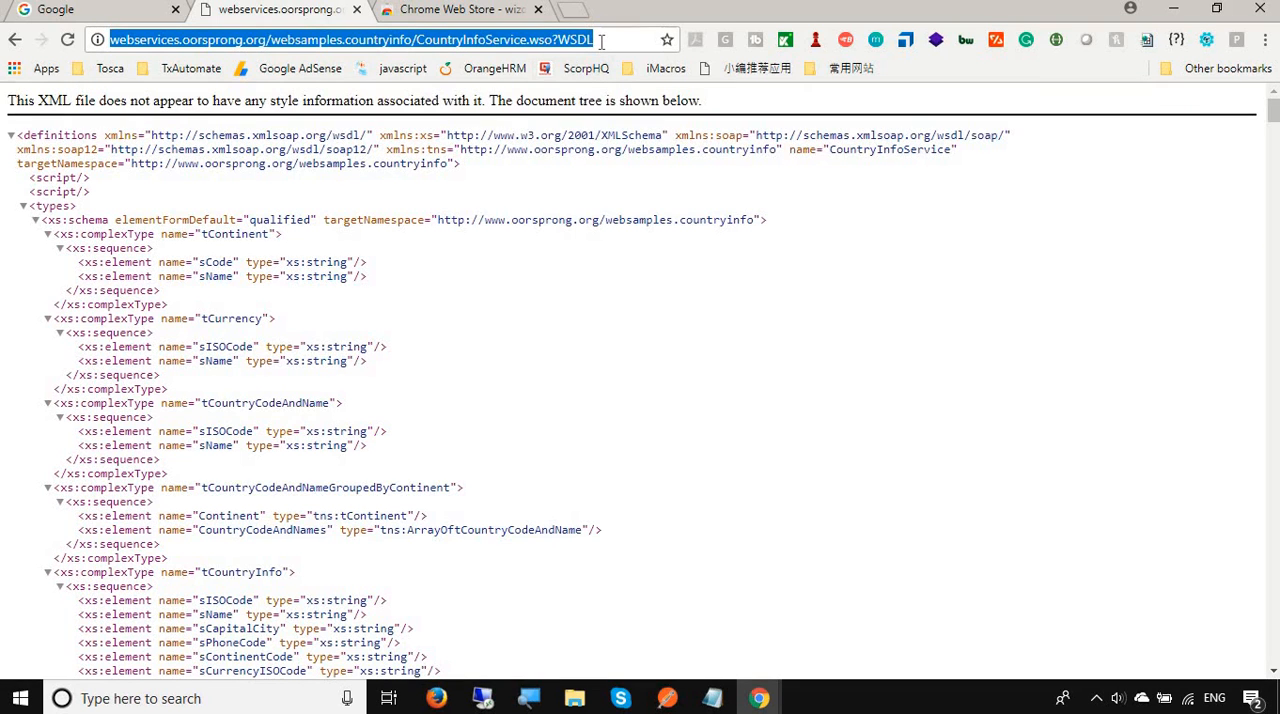
{"action": "mouse_move", "coordinate": [1128, 72]}
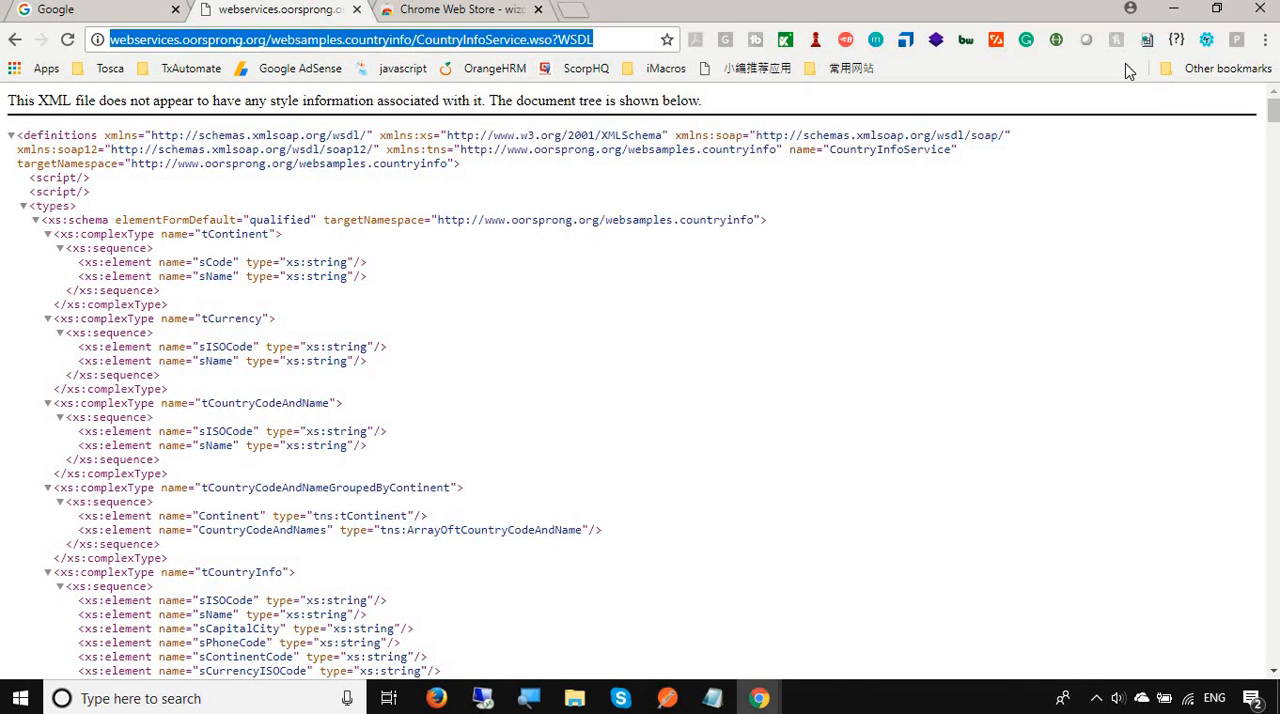
{"action": "mouse_move", "coordinate": [1148, 40]}
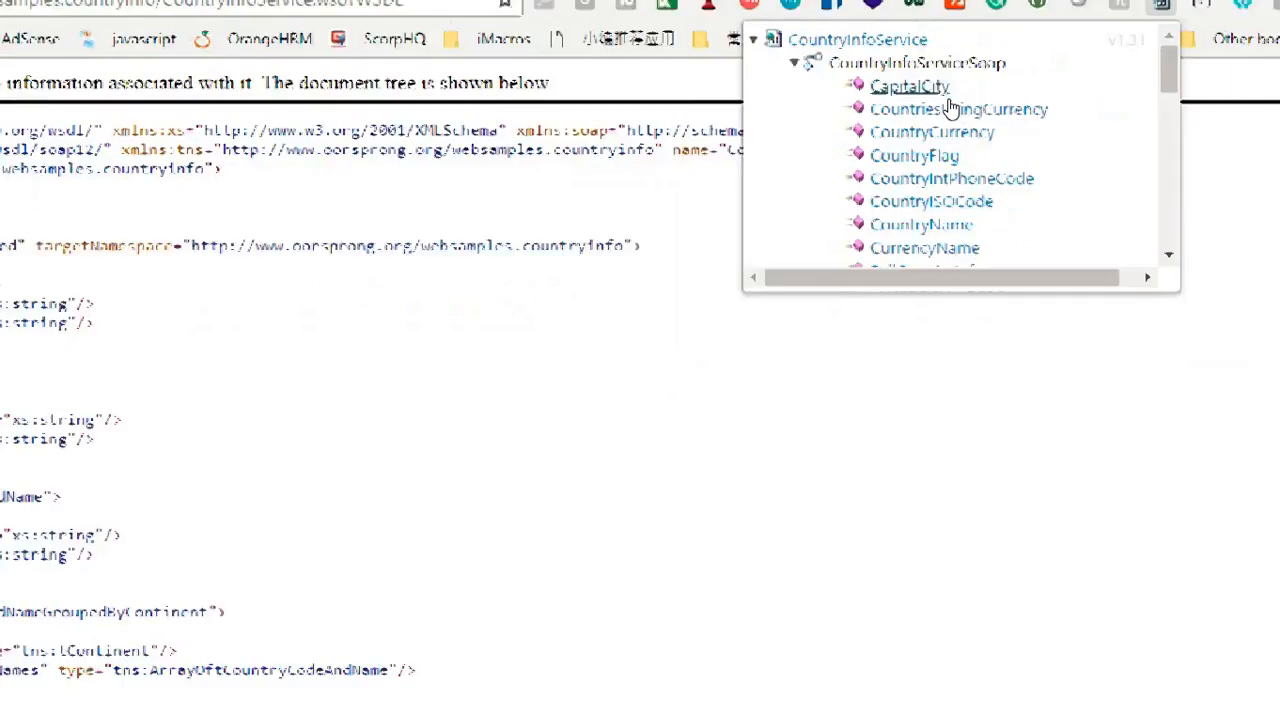
{"action": "left_click", "coordinate": [908, 86]}
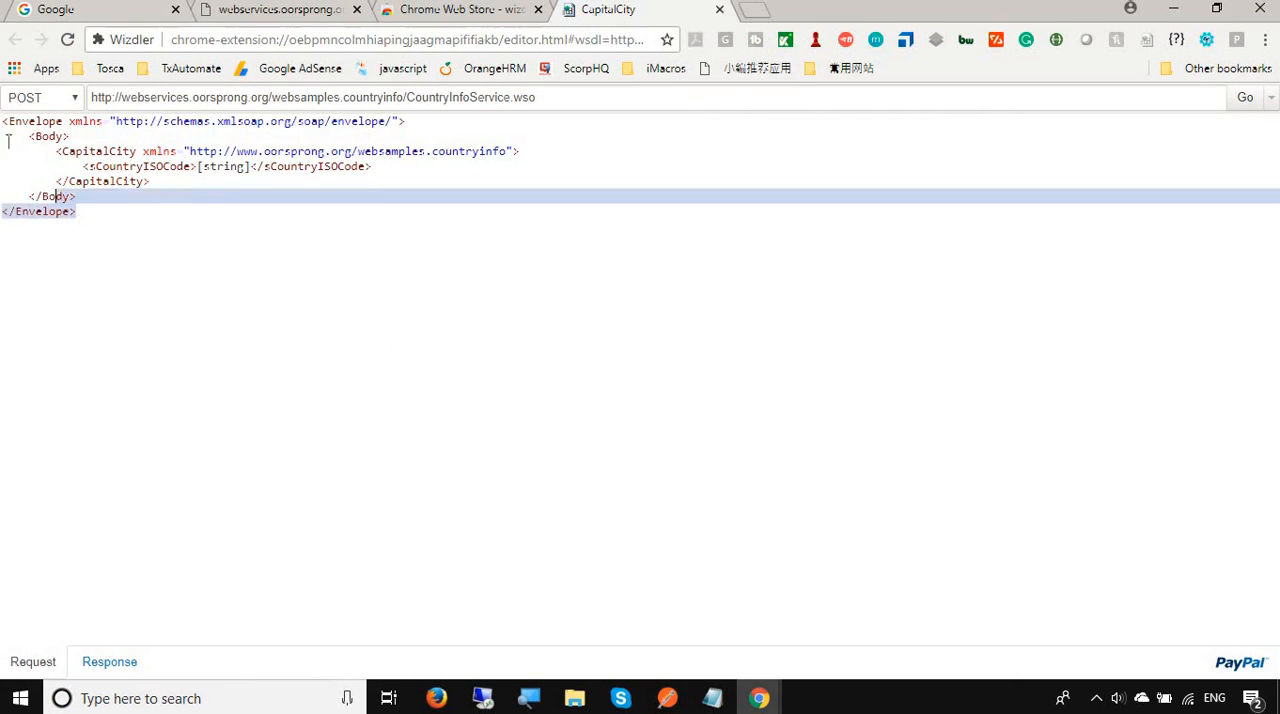
{"action": "key", "text": "ctrl+a"}
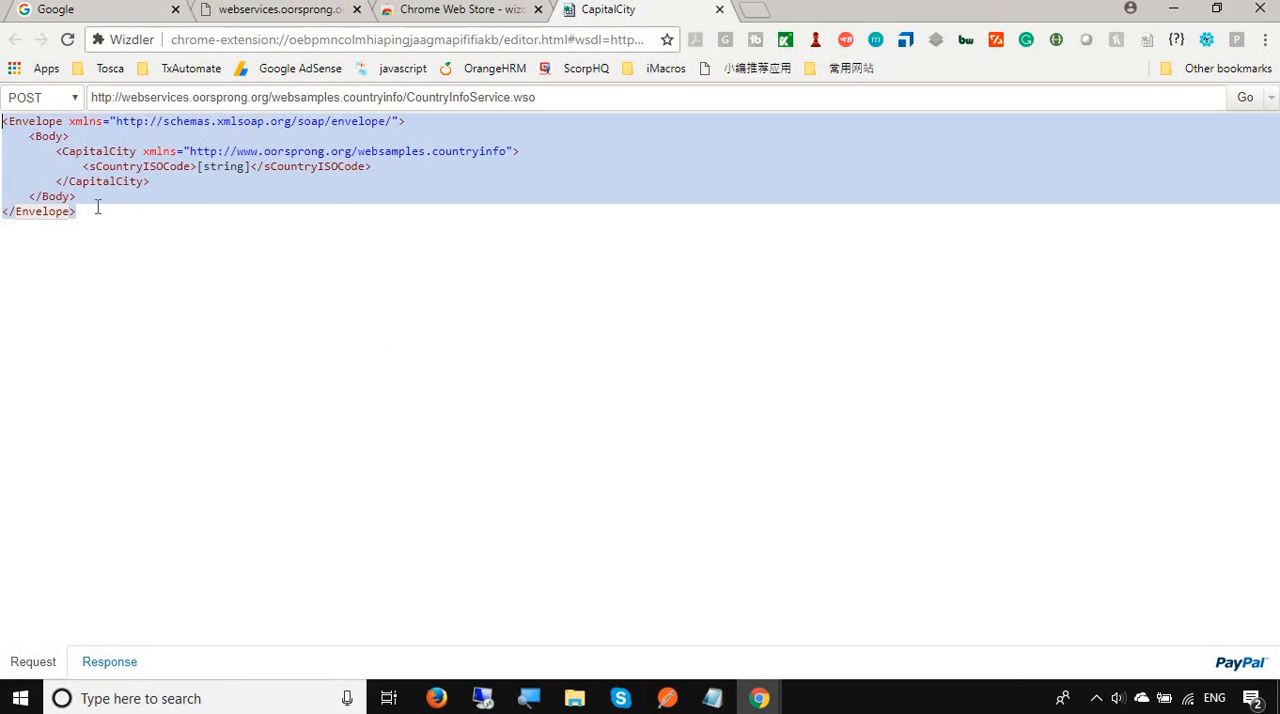
{"action": "mouse_move", "coordinate": [564, 632]}
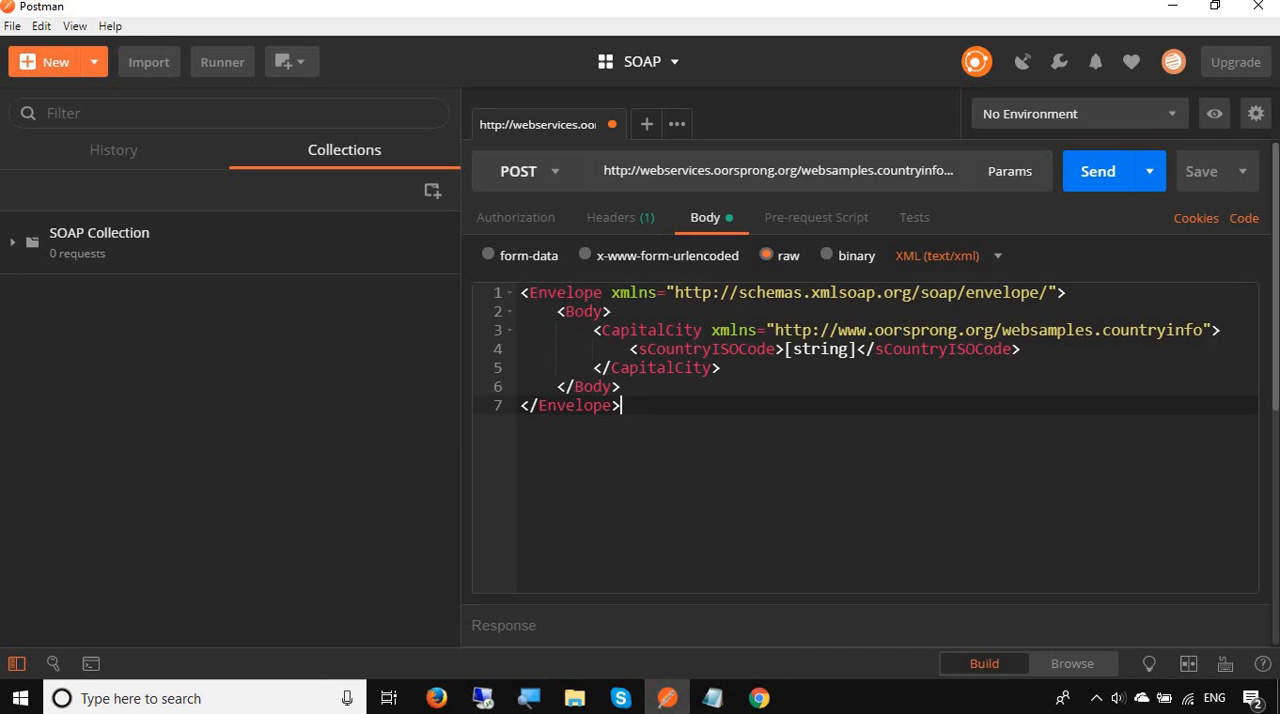
- Replace the [string] country code with IN in the CapitalCity body, then return to Chrome's WSDL page
{"action": "left_click", "coordinate": [788, 348]}
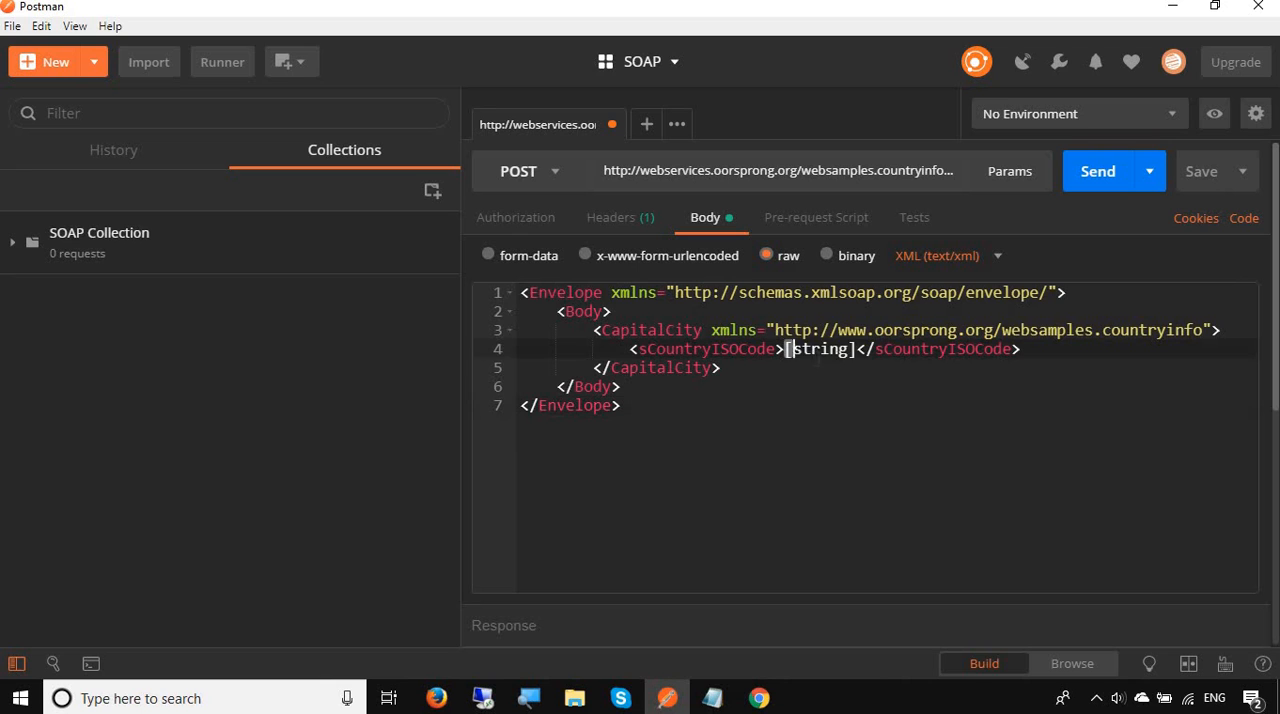
{"action": "double_click", "coordinate": [820, 348]}
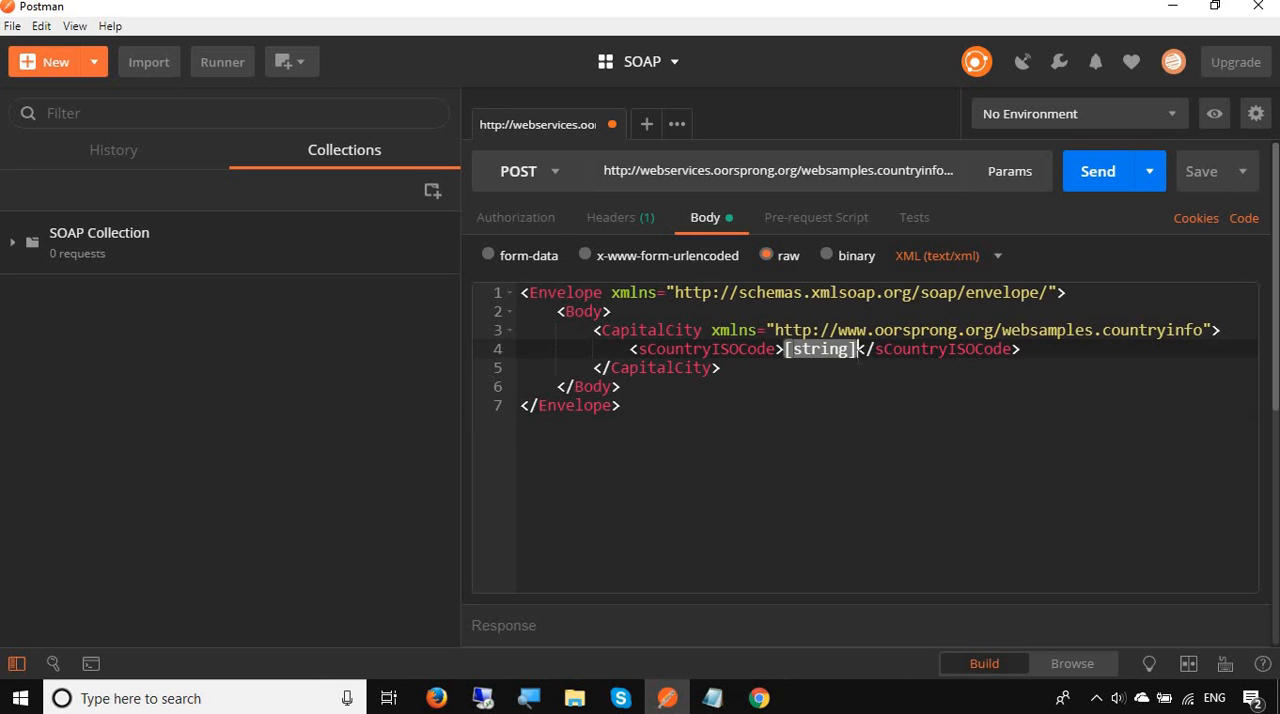
{"action": "type", "text": "IN"}
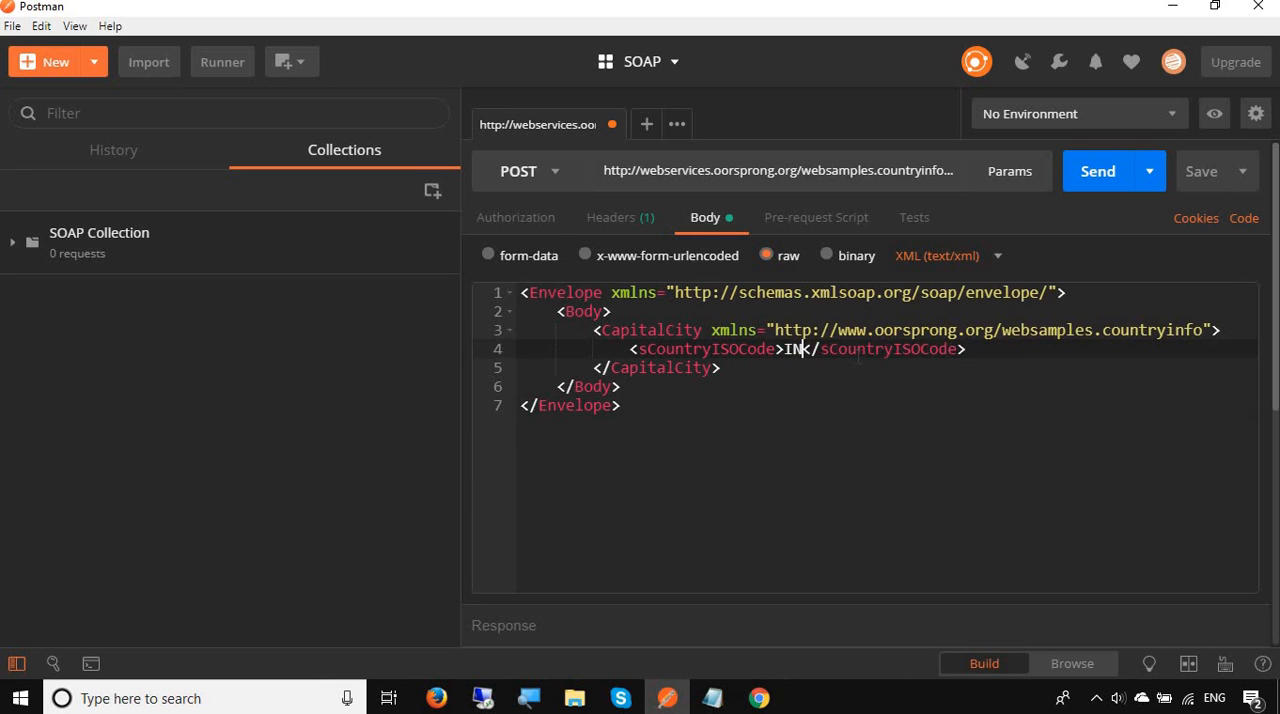
{"action": "mouse_move", "coordinate": [760, 698]}
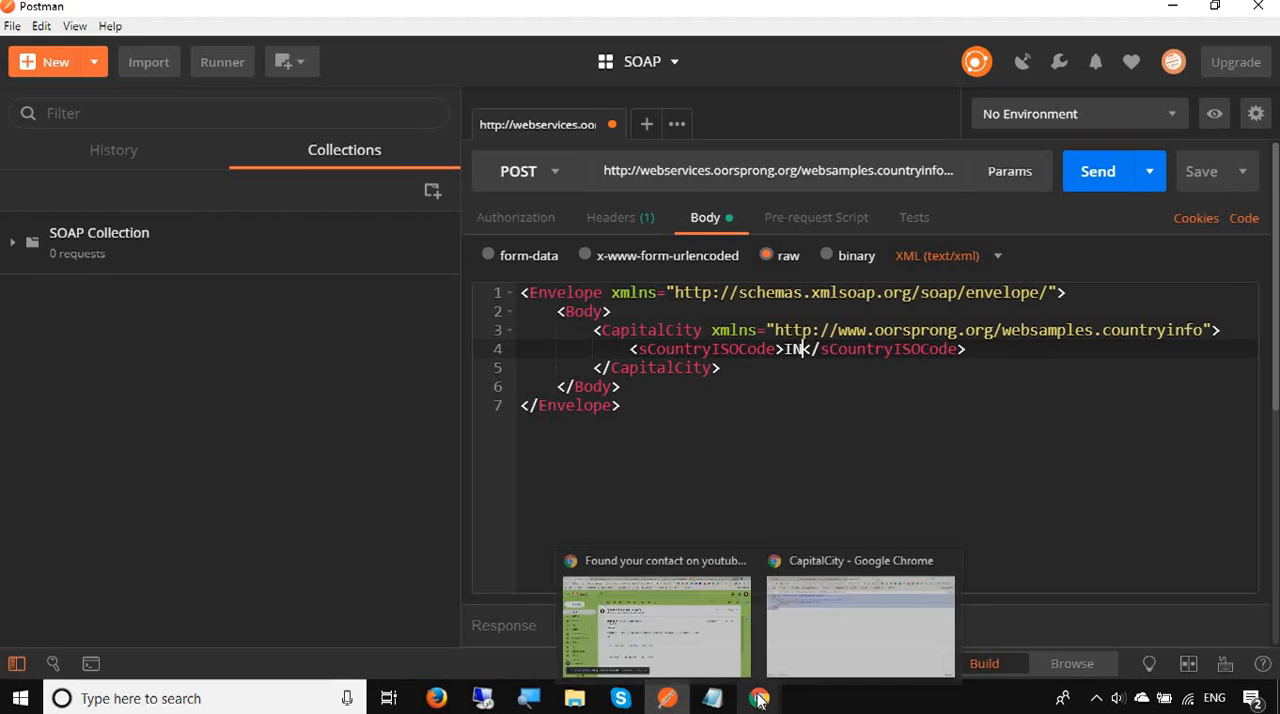
{"action": "left_click", "coordinate": [860, 620]}
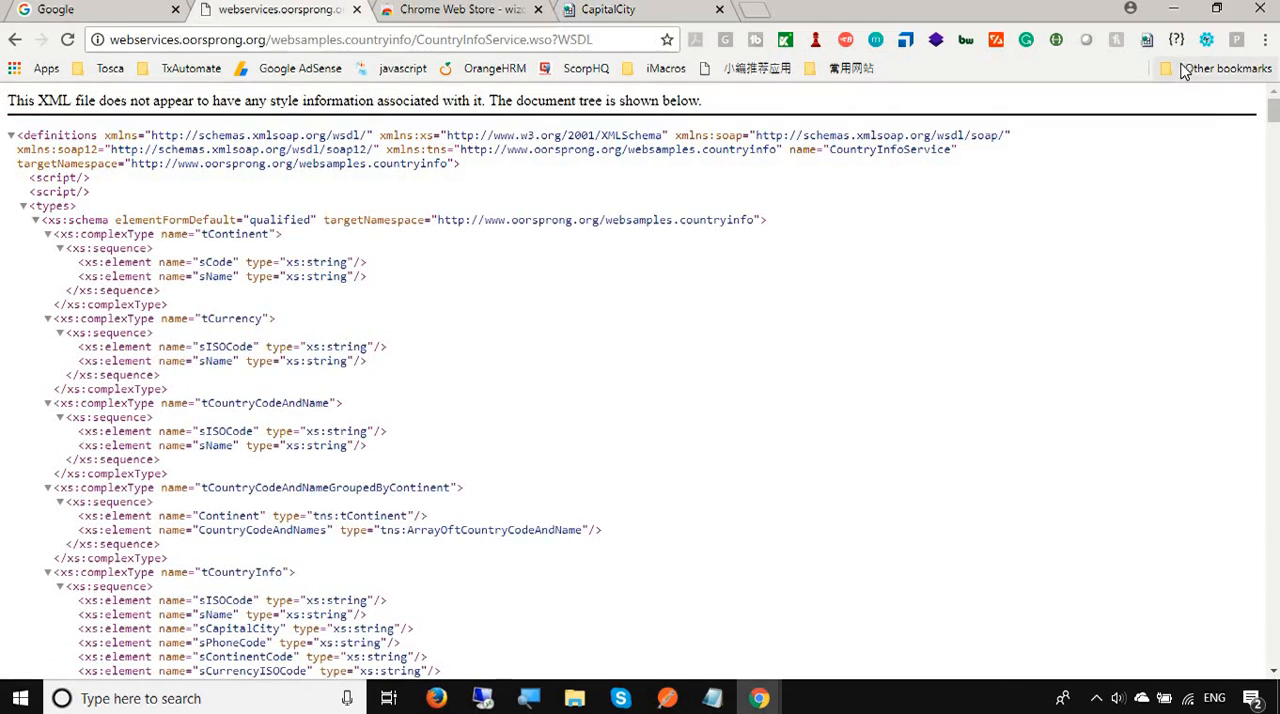
- Generate the ListOfCountryNamesByCode envelope in Wizdler and select its whole text
{"action": "left_click", "coordinate": [1146, 40]}
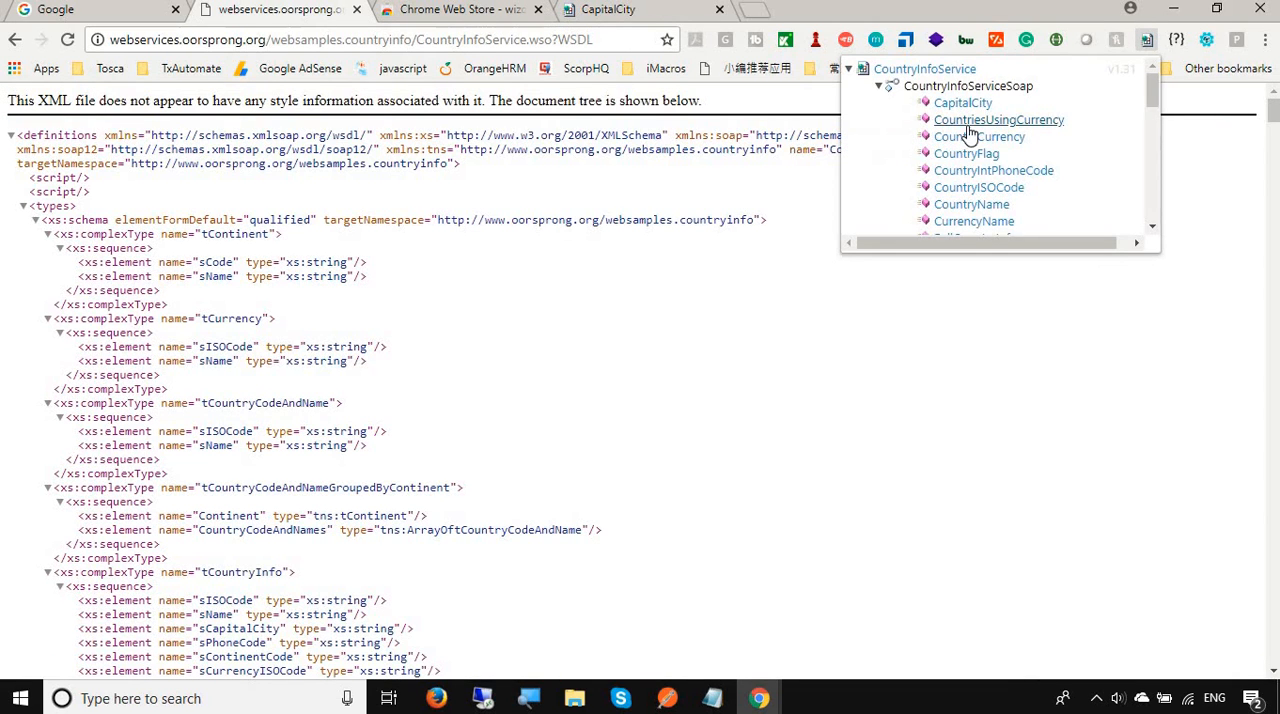
{"action": "scroll", "scroll_direction": "down", "scroll_amount": 3}
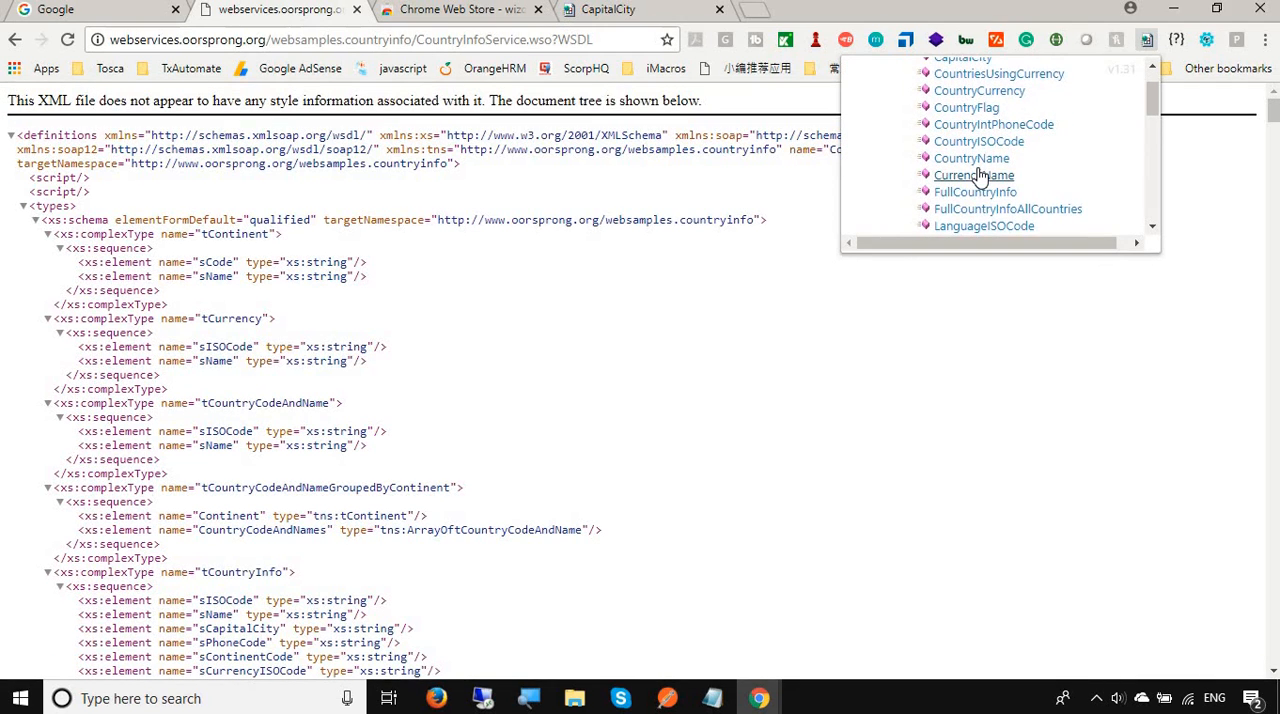
{"action": "scroll", "scroll_direction": "down", "scroll_amount": 3}
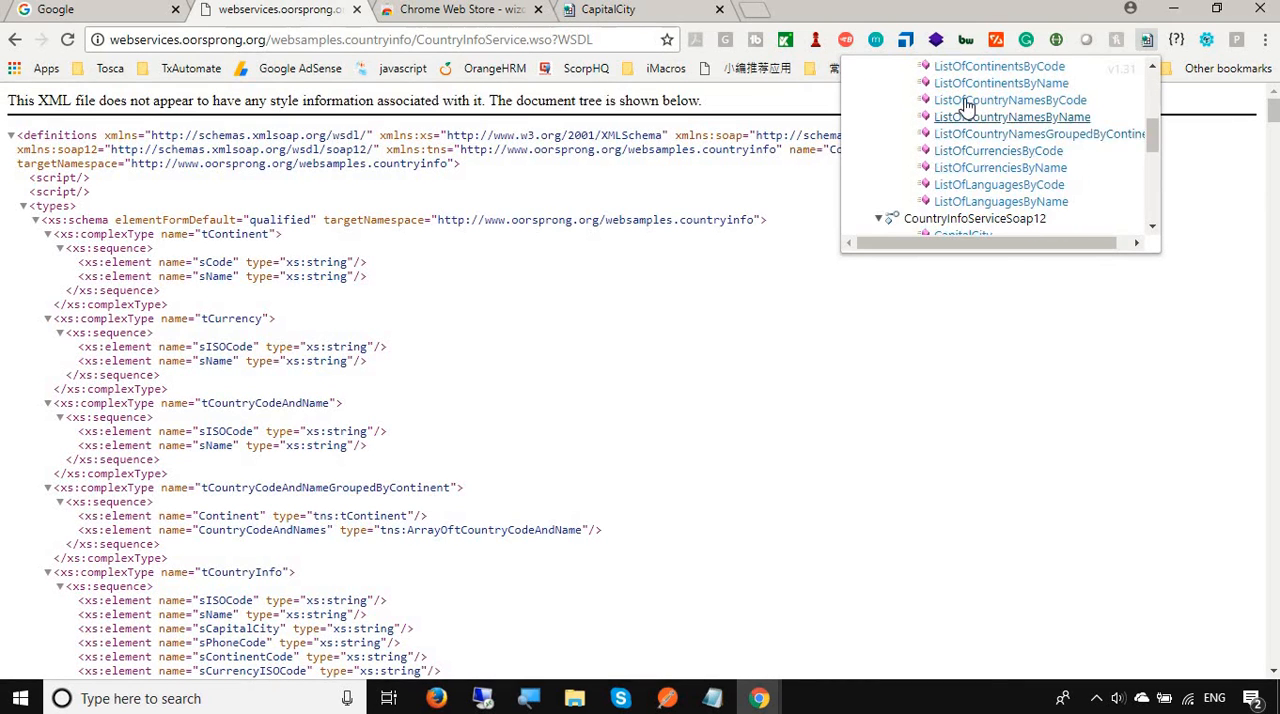
{"action": "mouse_move", "coordinate": [1010, 100]}
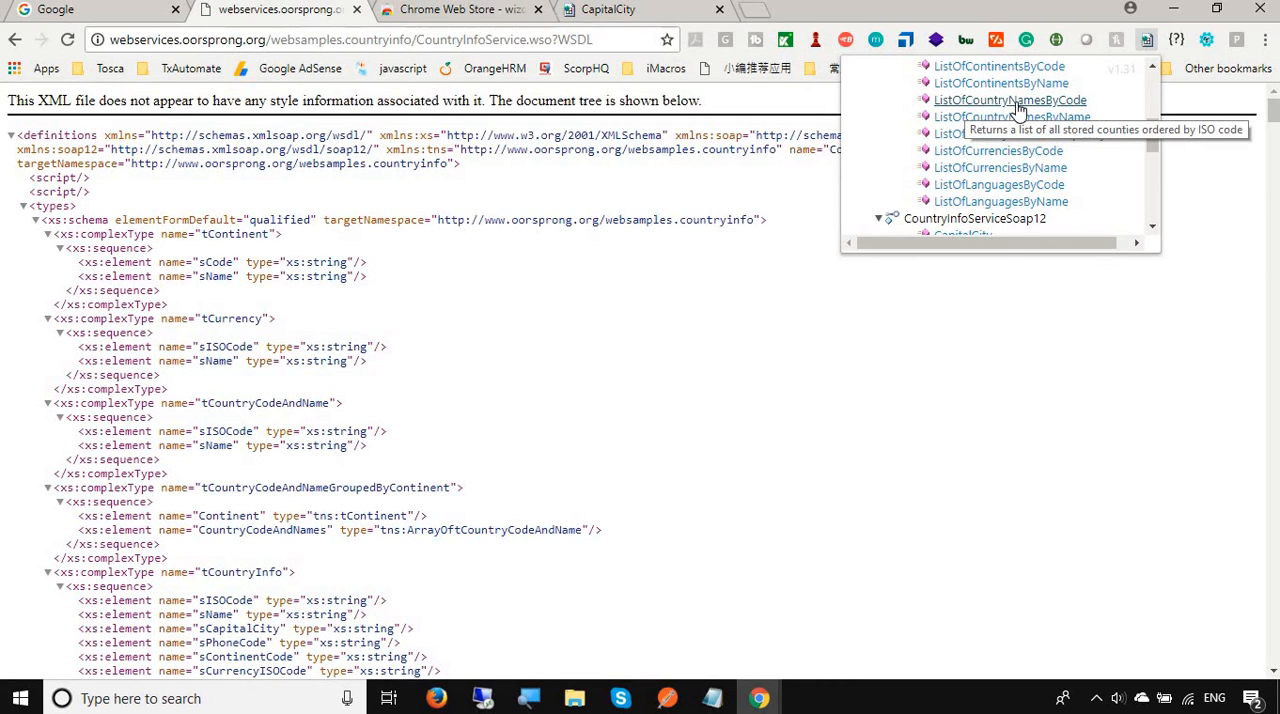
{"action": "left_click", "coordinate": [1010, 100]}
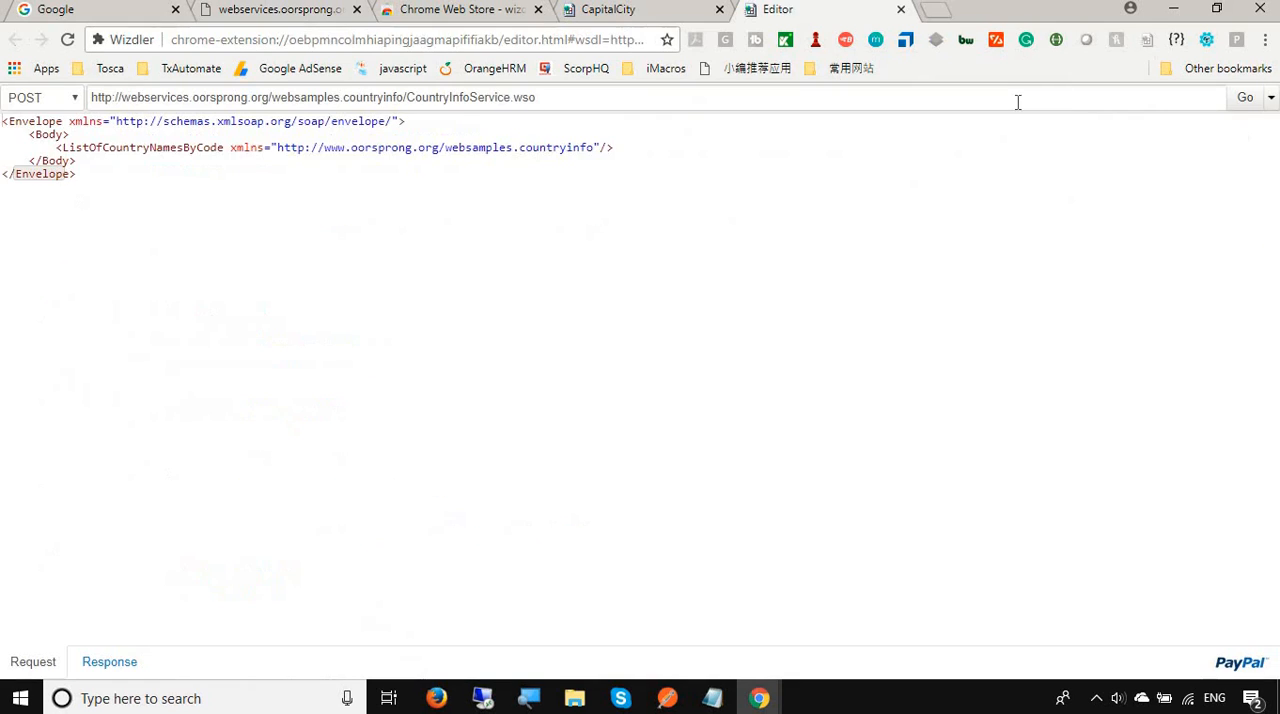
{"action": "left_click", "coordinate": [1244, 96]}
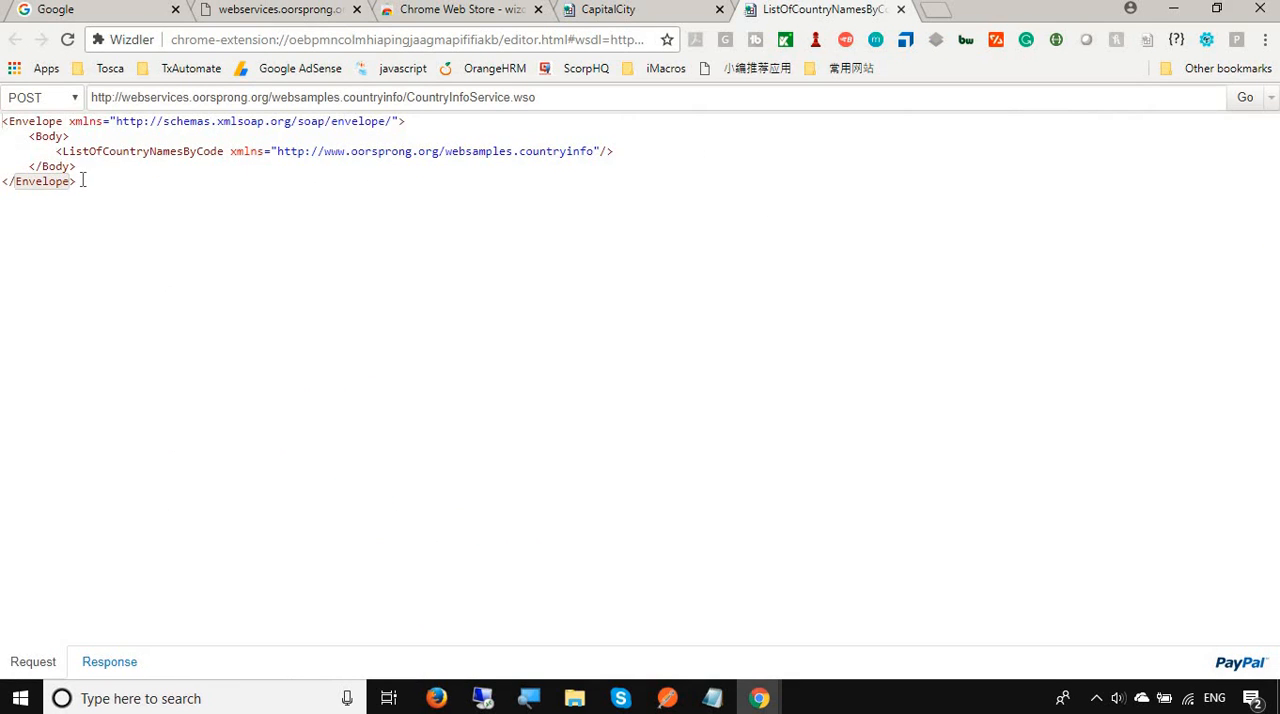
{"action": "key", "text": "ctrl+a"}
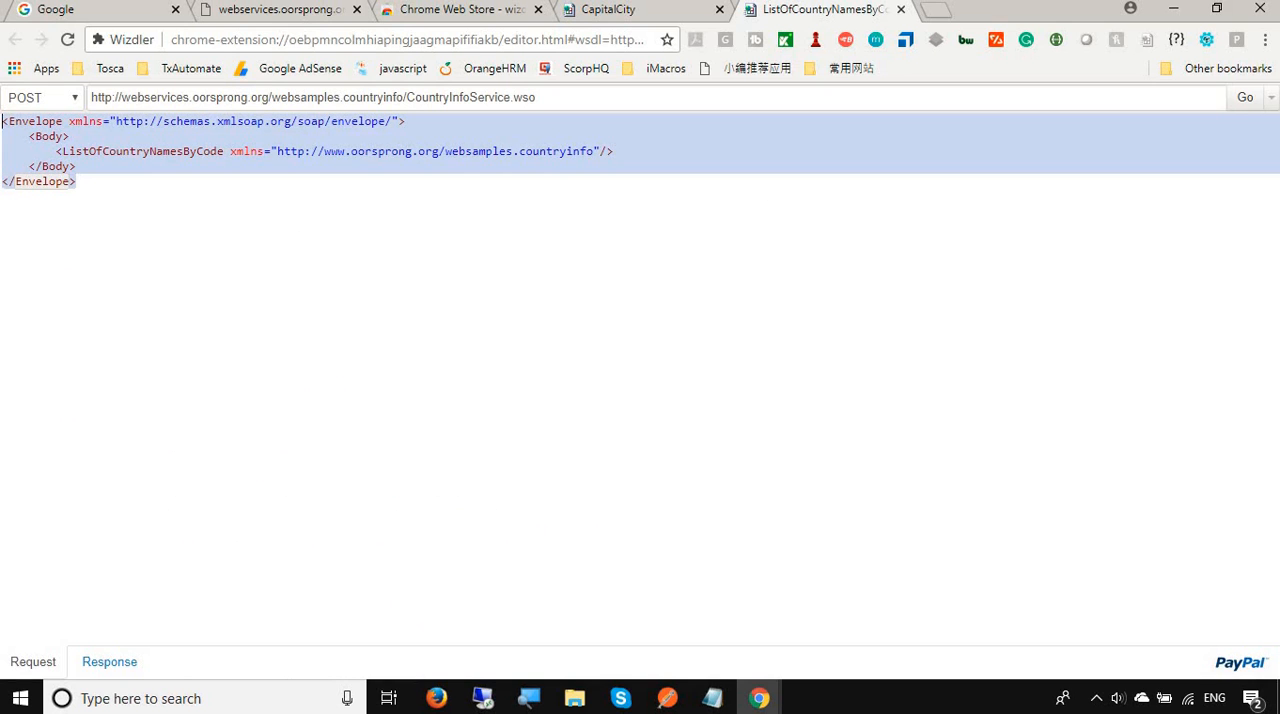
{"action": "mouse_move", "coordinate": [400, 322]}
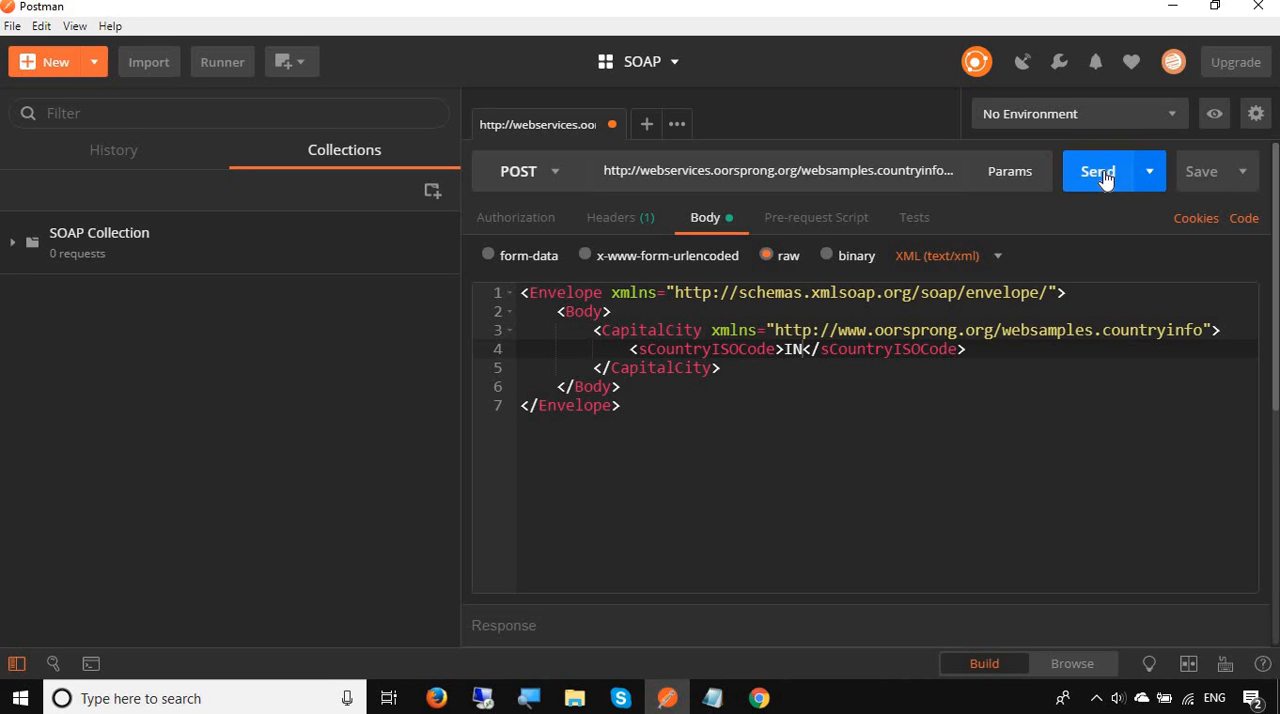
- Send the CapitalCity request and get a 200 OK response with CapitalCityResult New Delhi
{"action": "left_click", "coordinate": [1096, 172]}
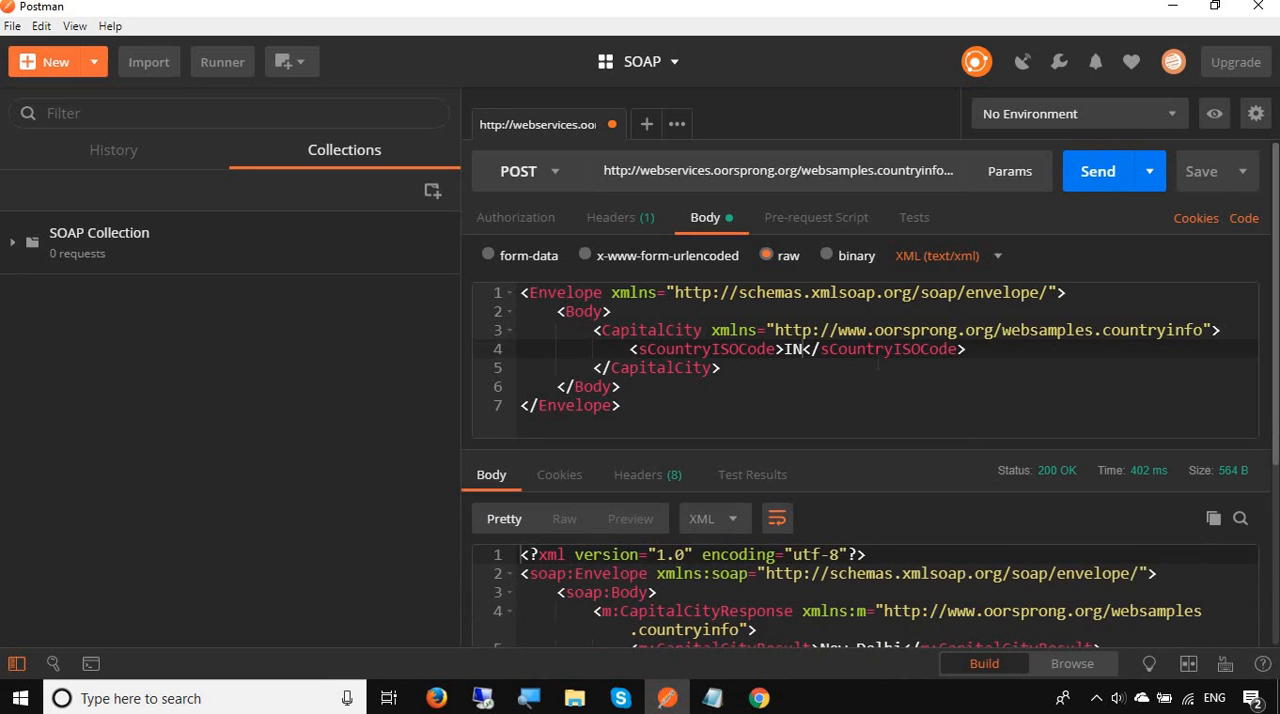
{"action": "mouse_move", "coordinate": [1056, 470]}
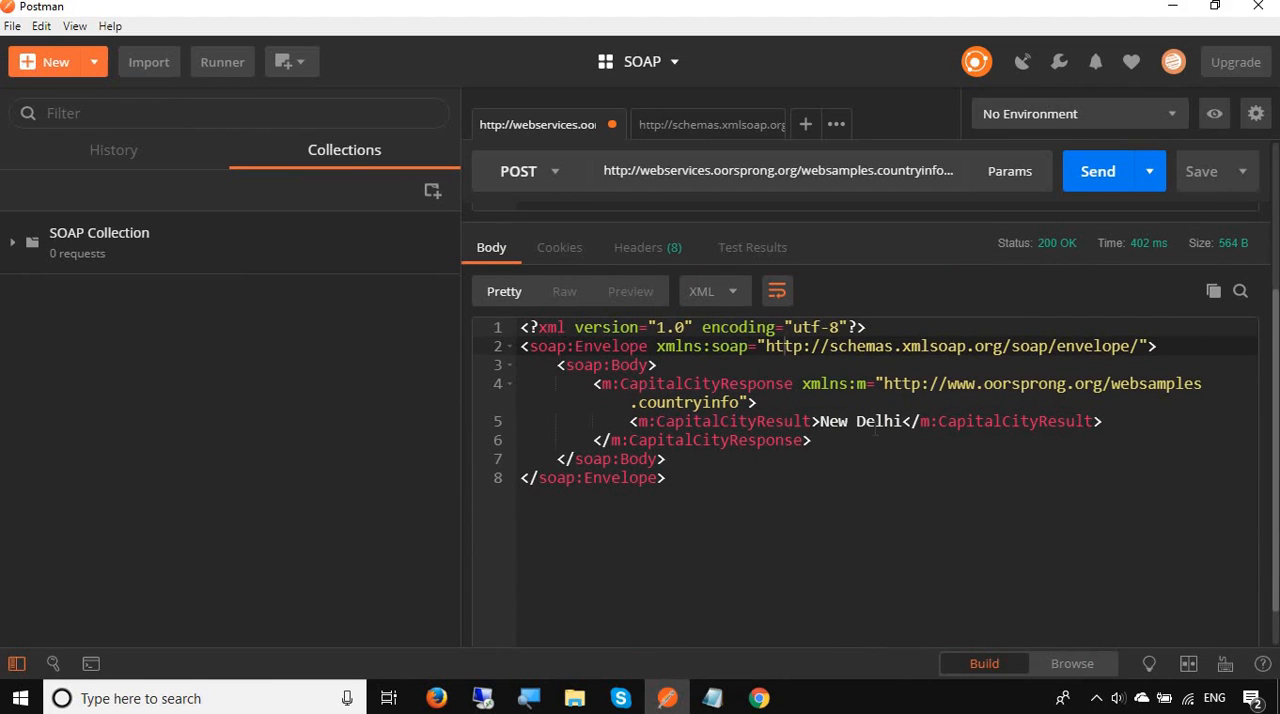
{"action": "mouse_move", "coordinate": [1050, 222]}
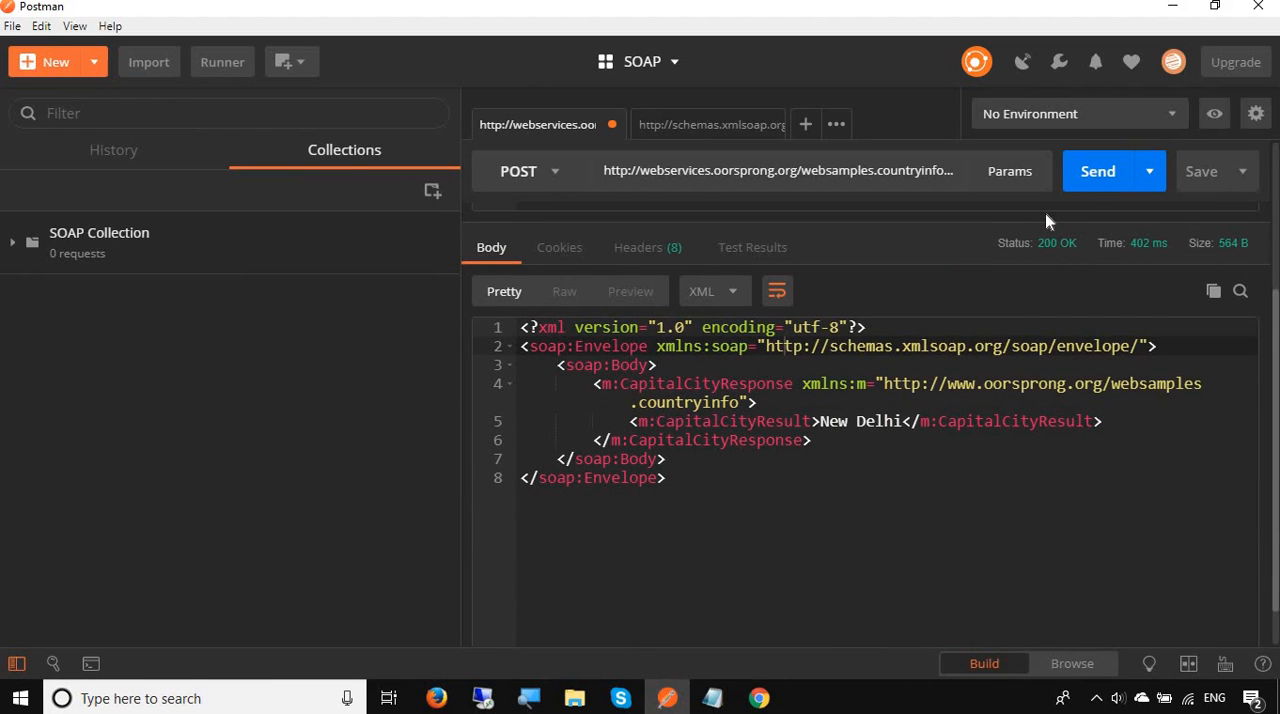
{"action": "left_click", "coordinate": [1096, 172]}
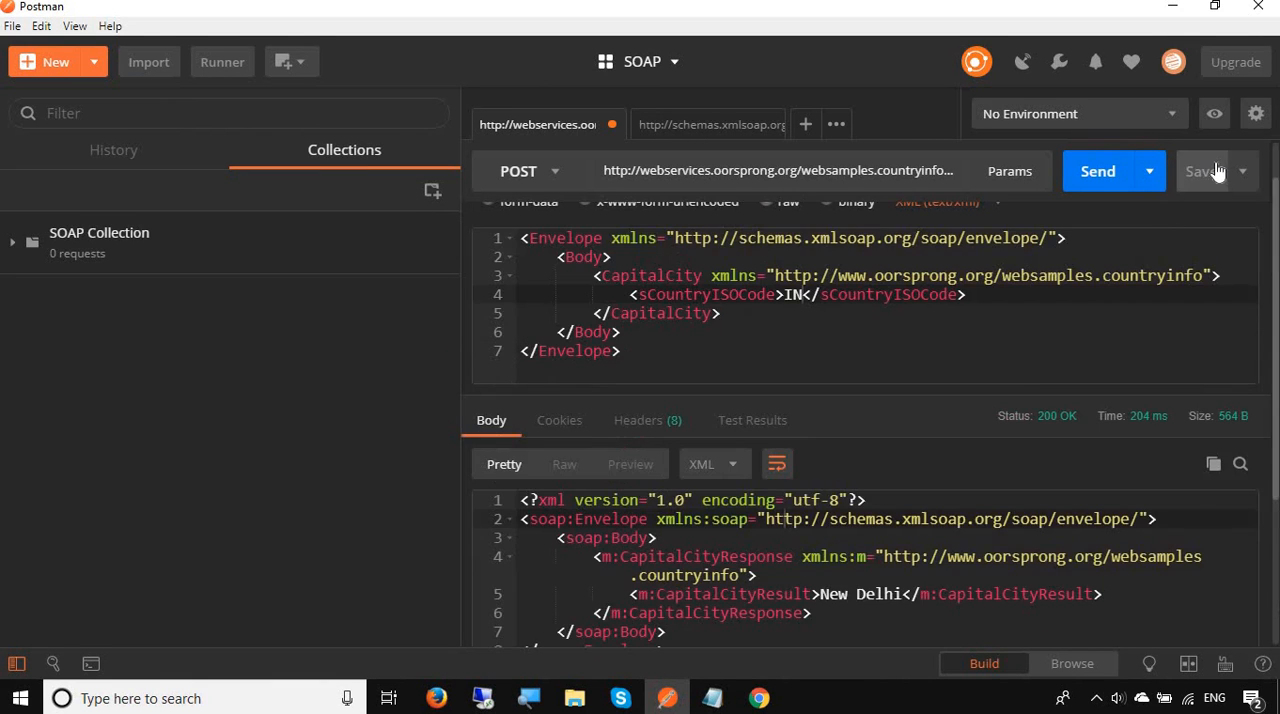
- Save the CapitalCity POST request into SOAP Collection
{"action": "left_click", "coordinate": [1202, 170]}
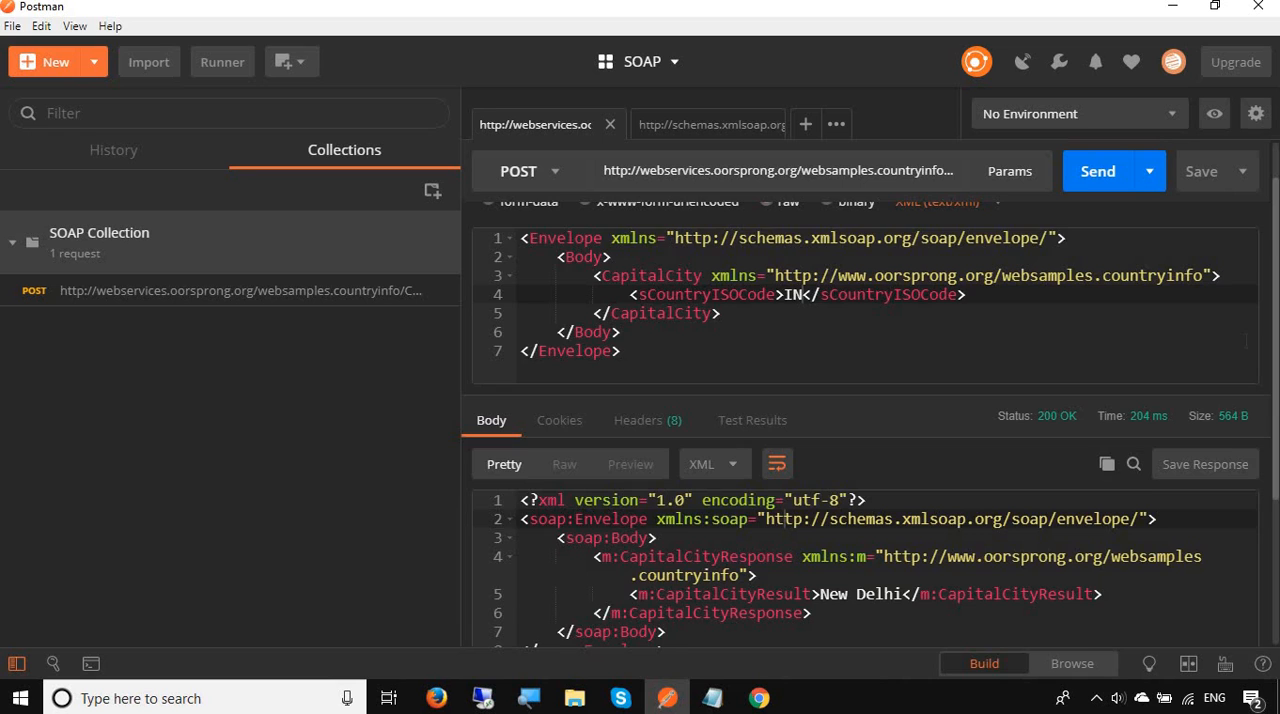
- Add the 'Status code: Code is 200' test snippet and re-send to see it pass 1/1
{"action": "left_click", "coordinate": [912, 216]}
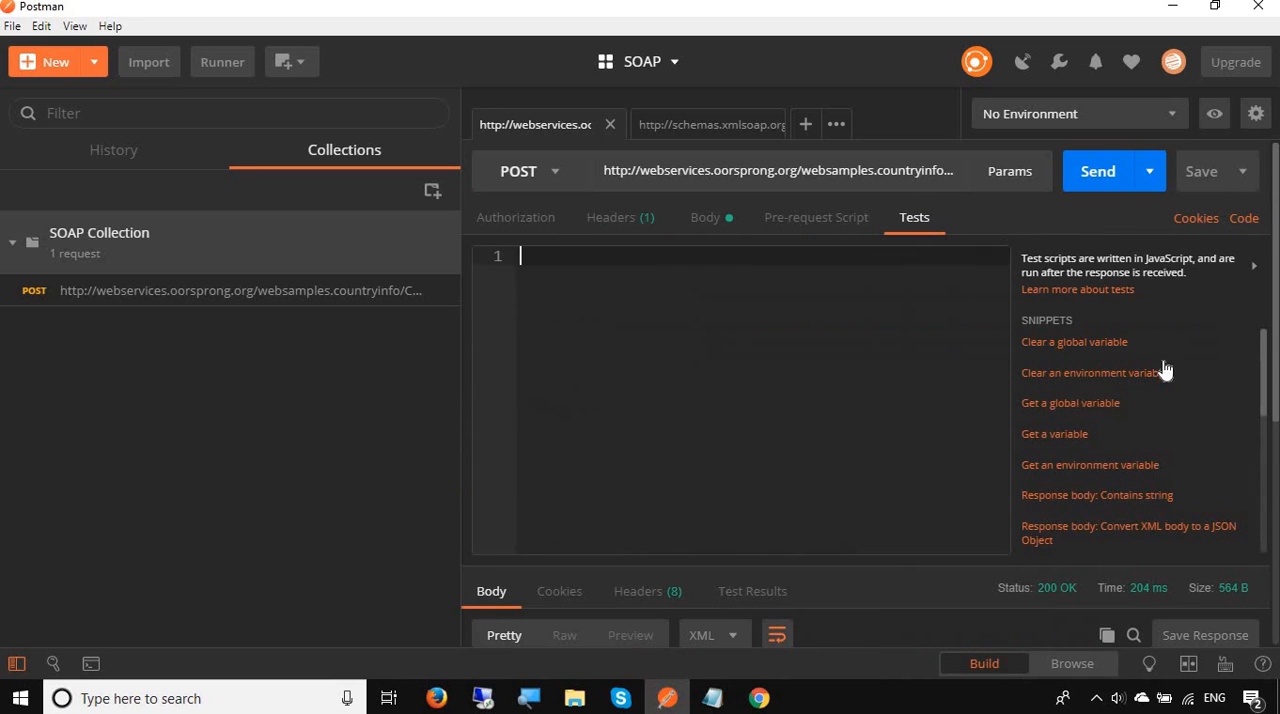
{"action": "mouse_move", "coordinate": [1146, 420]}
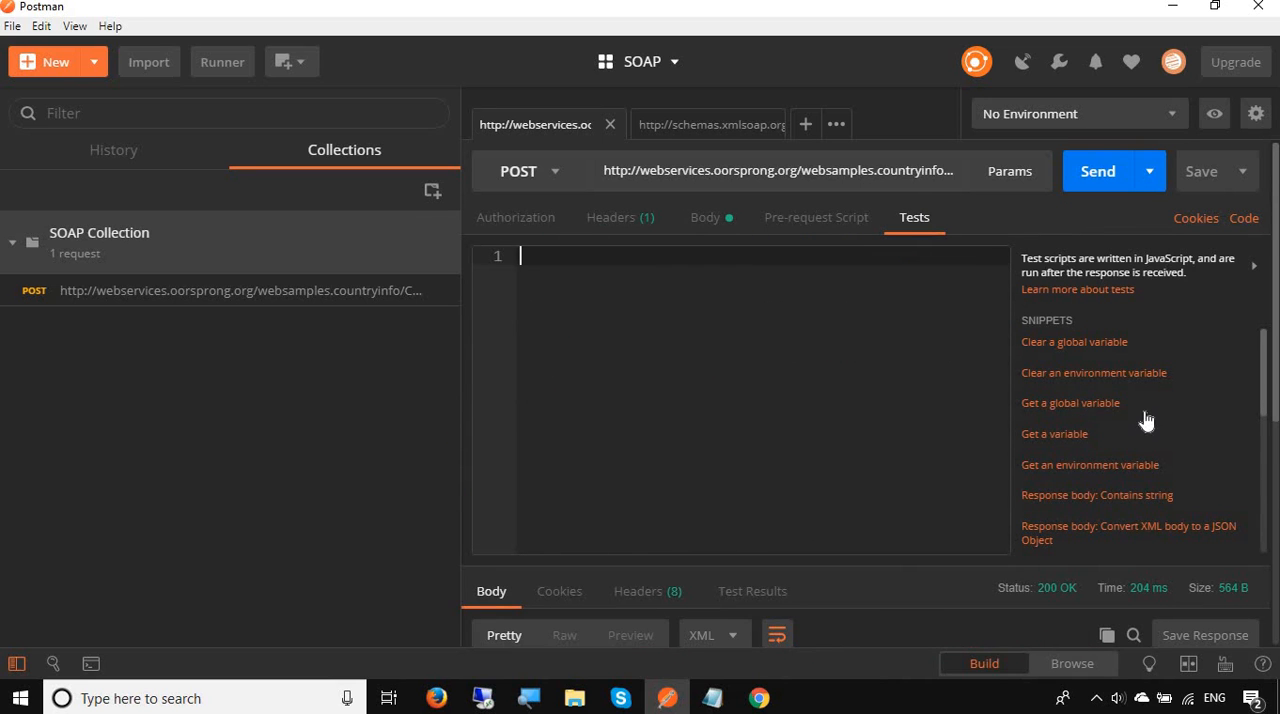
{"action": "scroll", "scroll_direction": "down", "scroll_amount": 3}
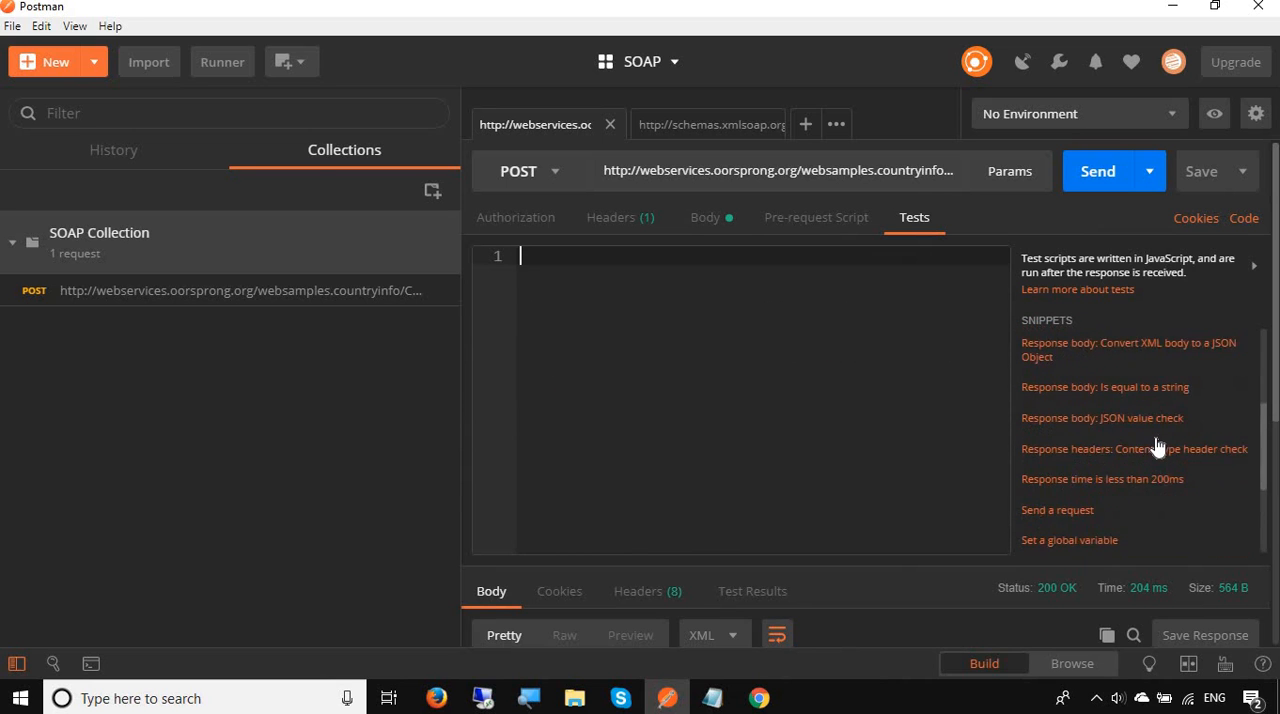
{"action": "scroll", "scroll_direction": "down", "scroll_amount": 3}
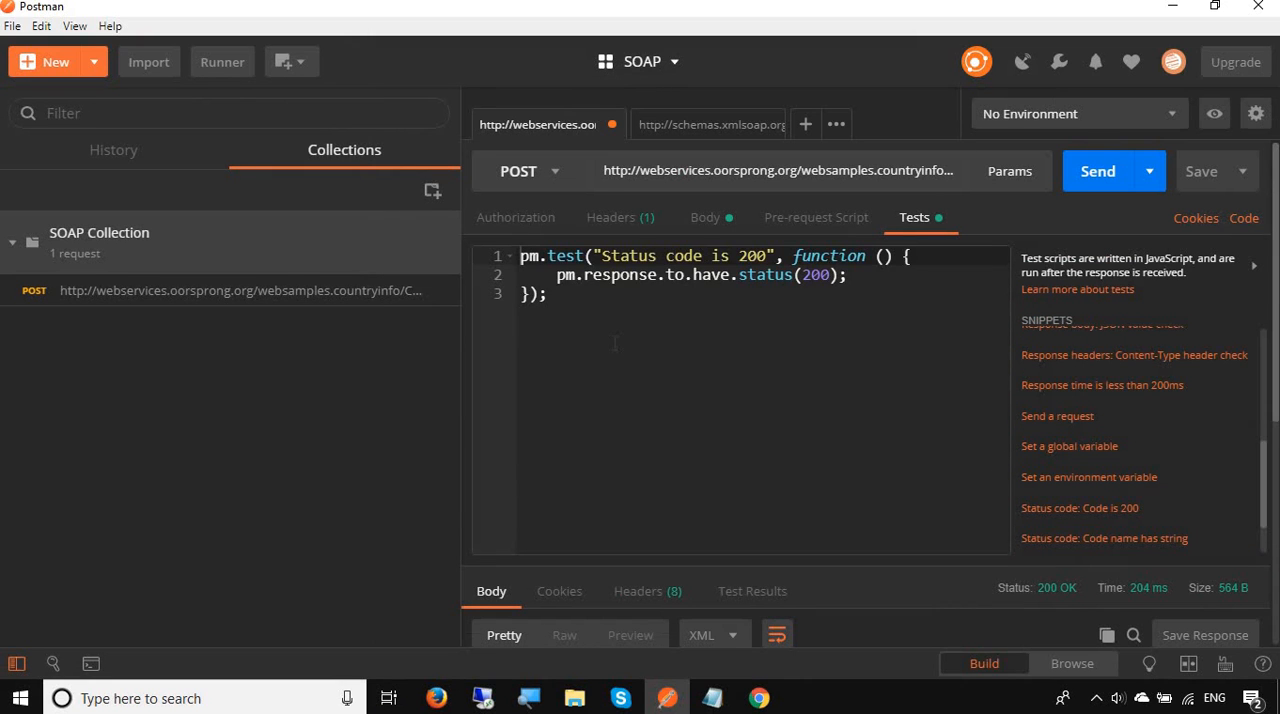
{"action": "mouse_move", "coordinate": [1200, 172]}
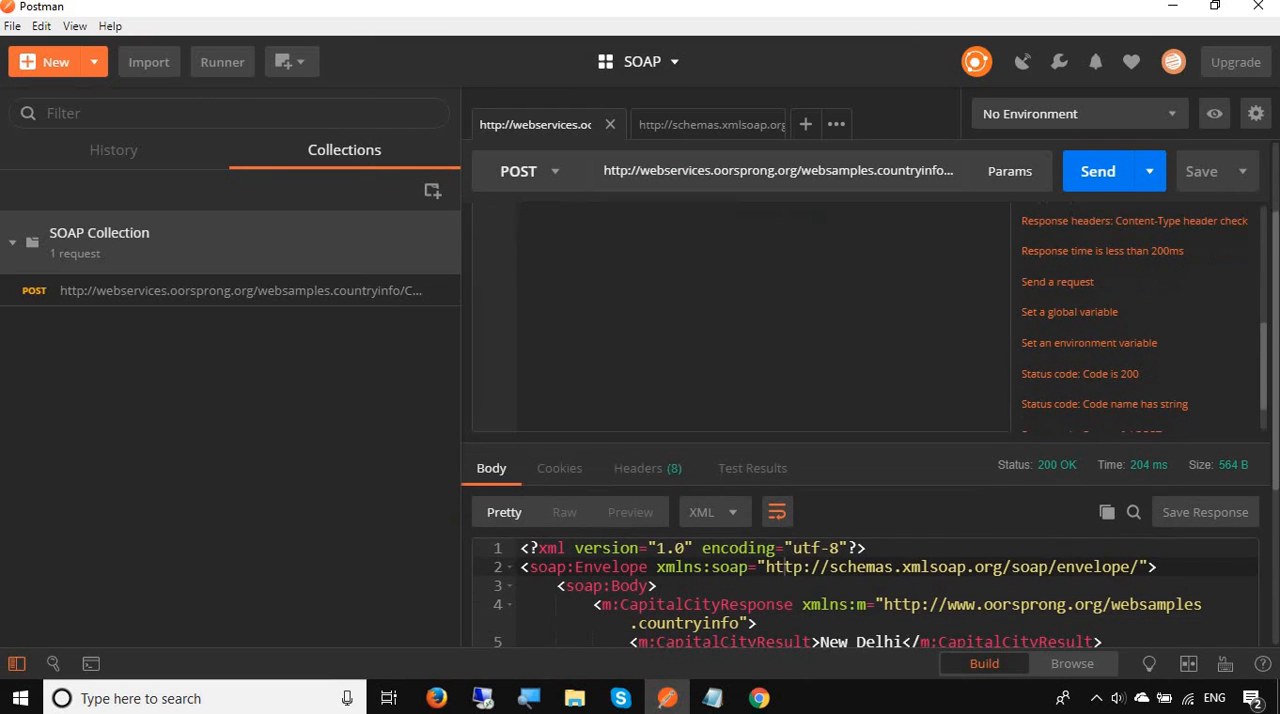
{"action": "left_click", "coordinate": [1098, 172]}
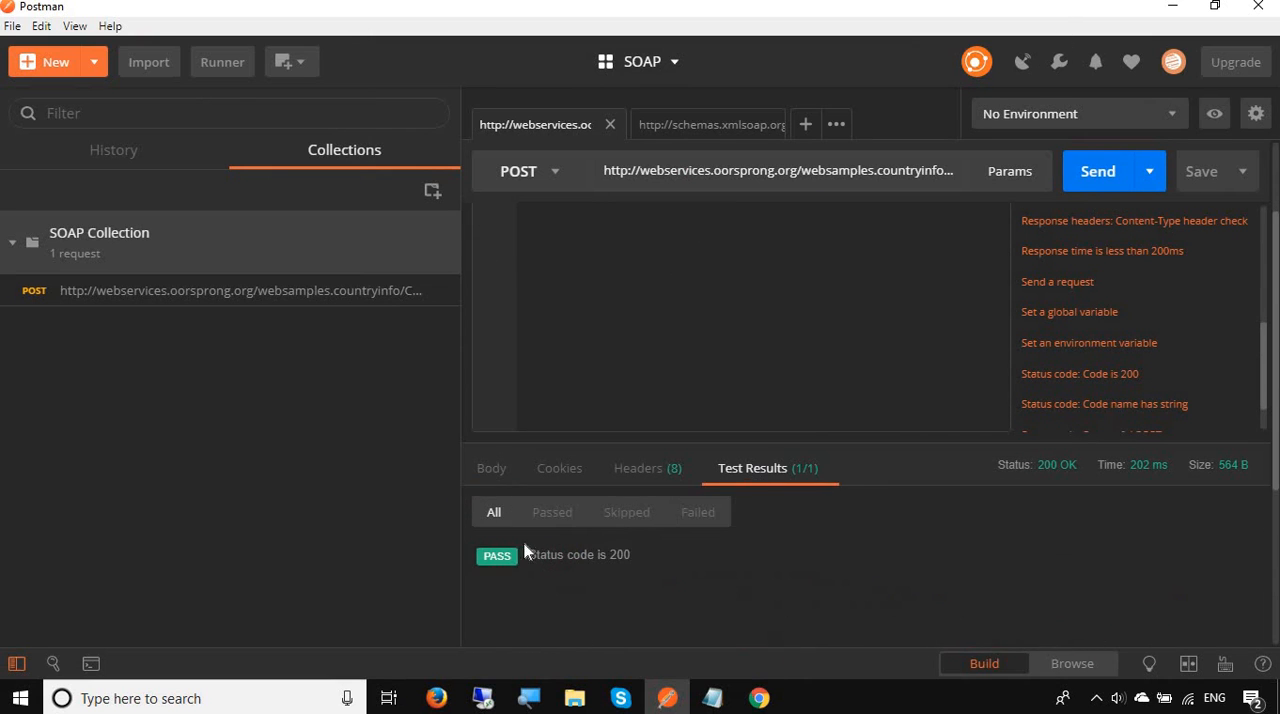
{"action": "mouse_move", "coordinate": [564, 468]}
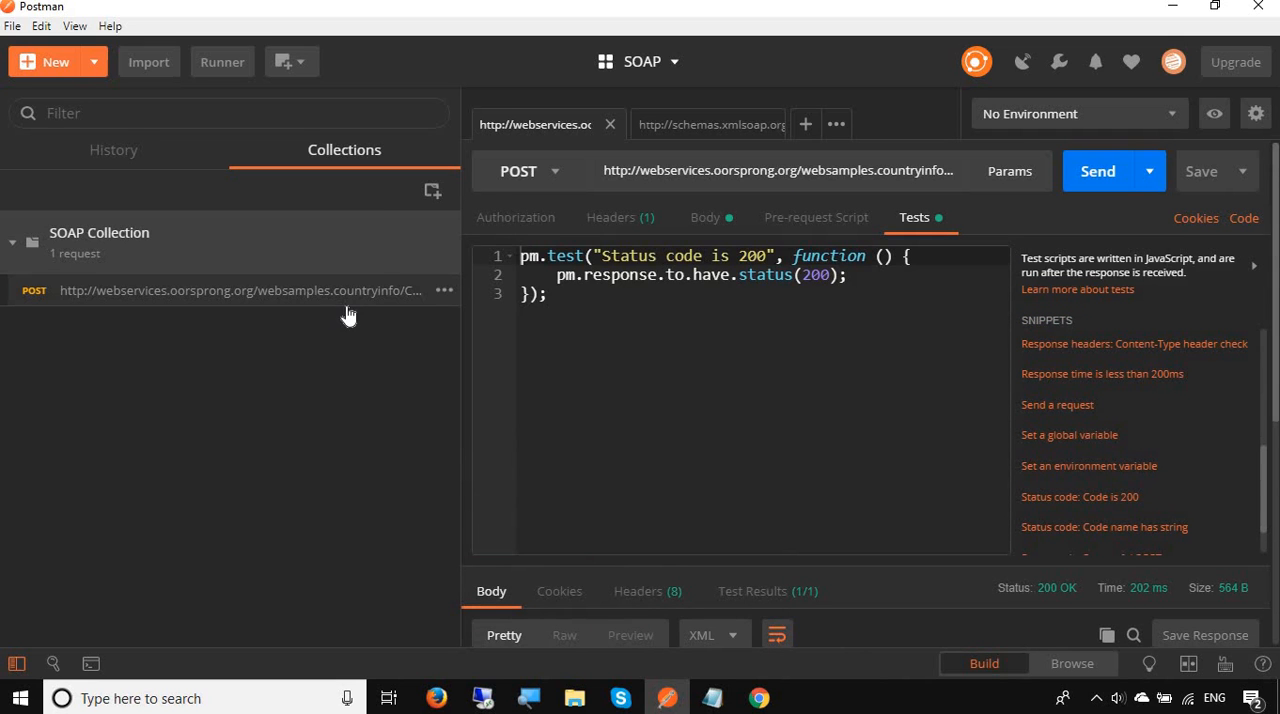
{"action": "mouse_move", "coordinate": [448, 300]}
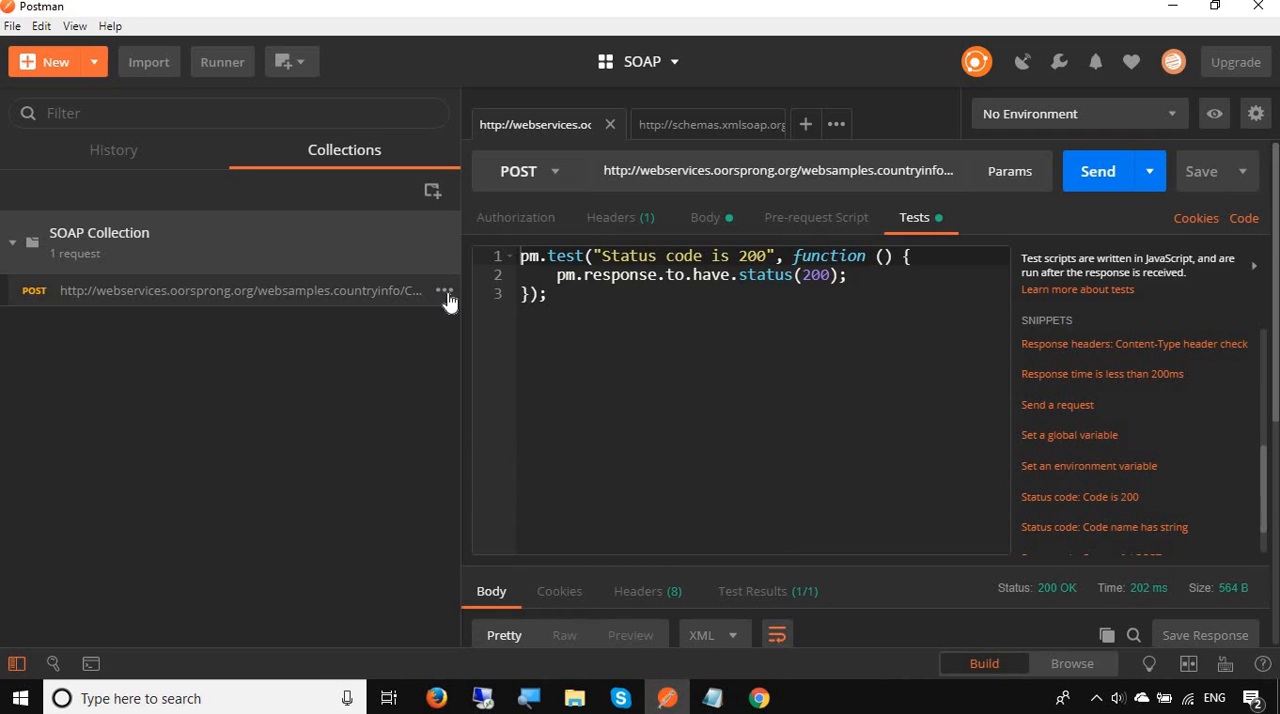
- Share SOAP Collection via Get Link, fetch the link and select the generated URL
{"action": "left_click", "coordinate": [444, 232]}
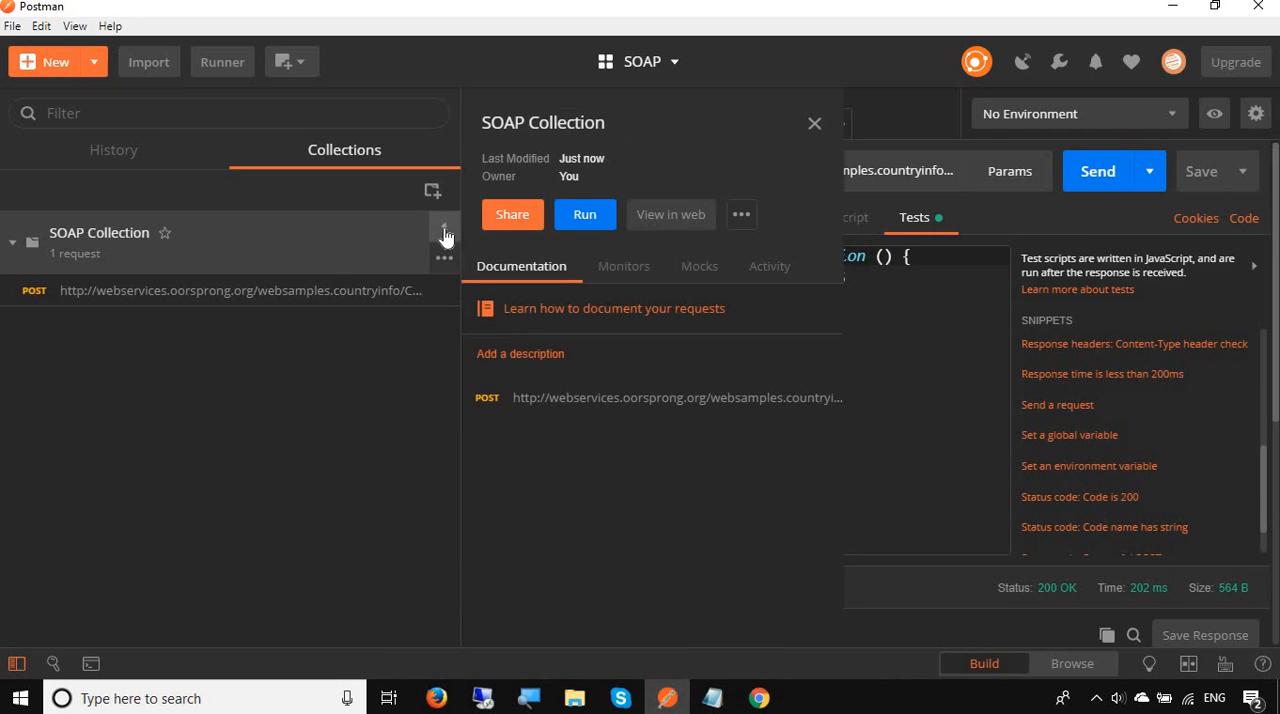
{"action": "left_click", "coordinate": [444, 256]}
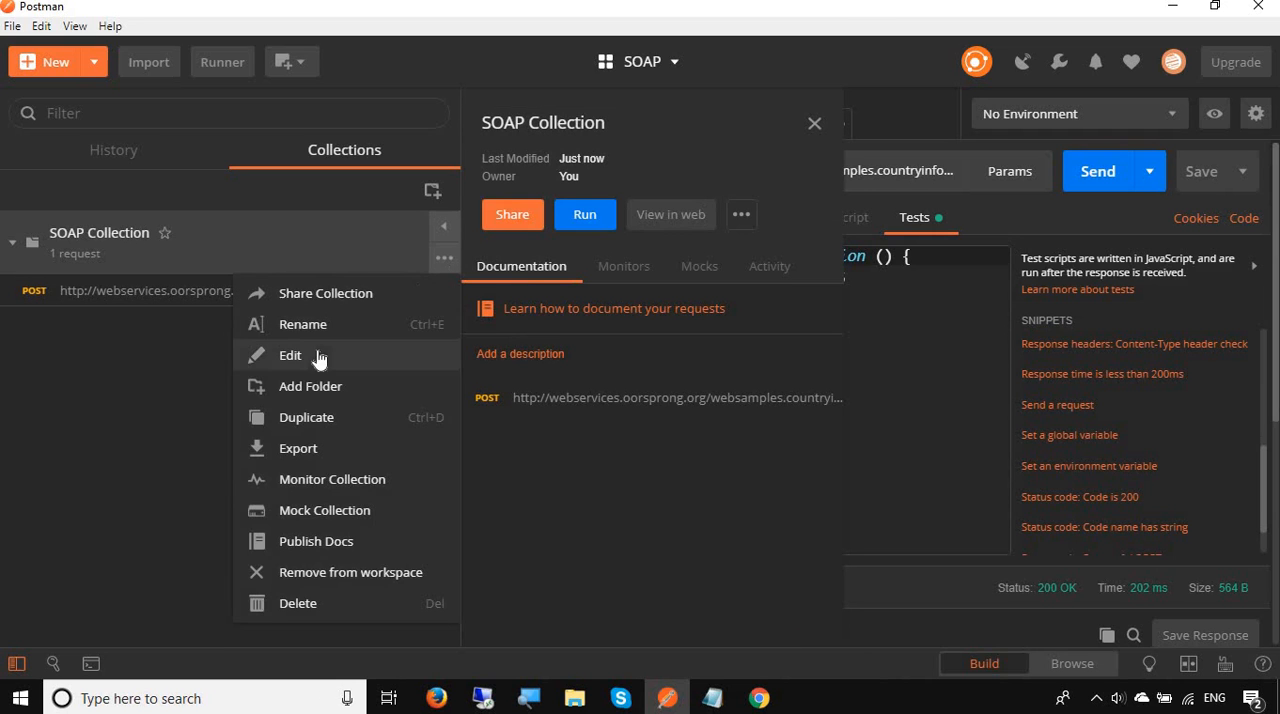
{"action": "mouse_move", "coordinate": [298, 448]}
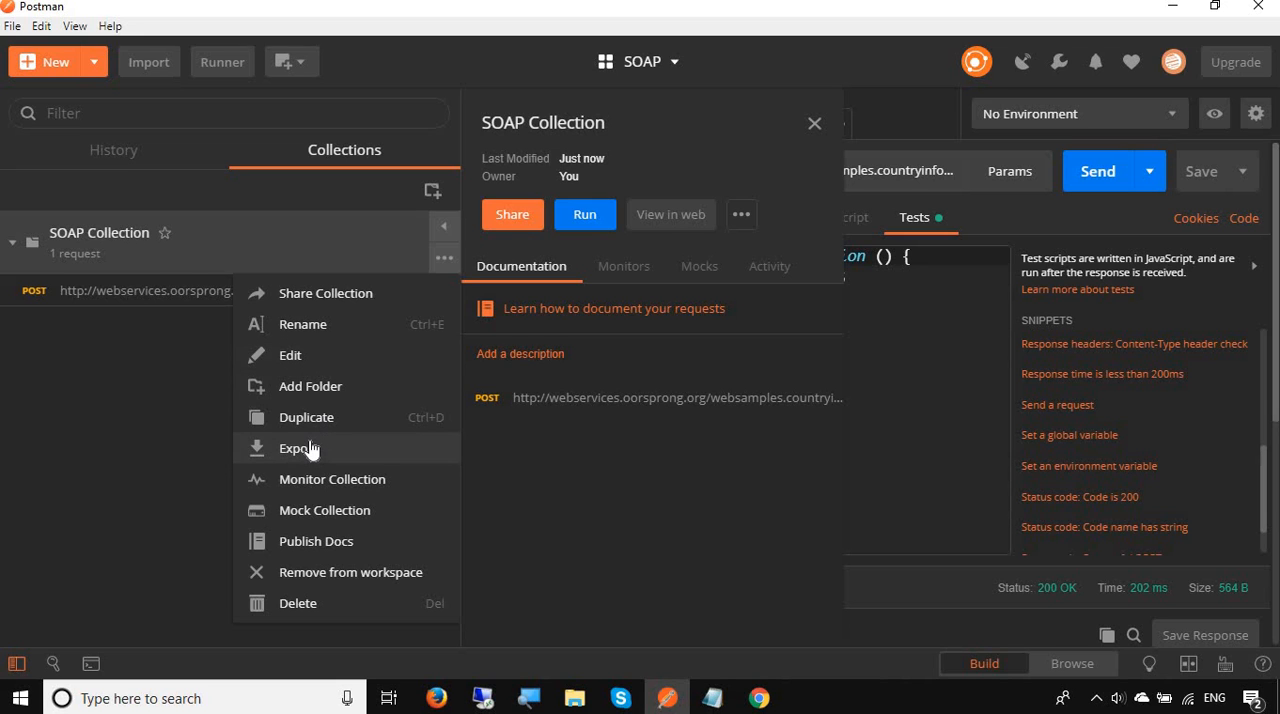
{"action": "mouse_move", "coordinate": [512, 214]}
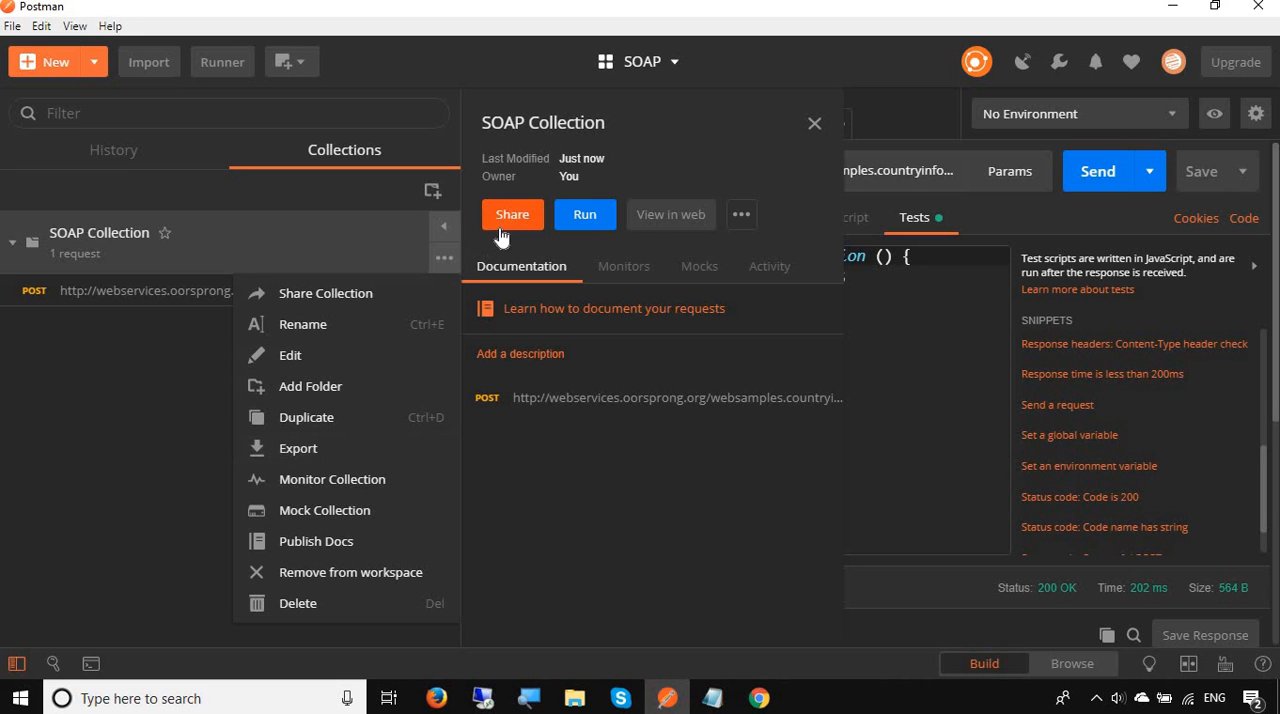
{"action": "mouse_move", "coordinate": [510, 230]}
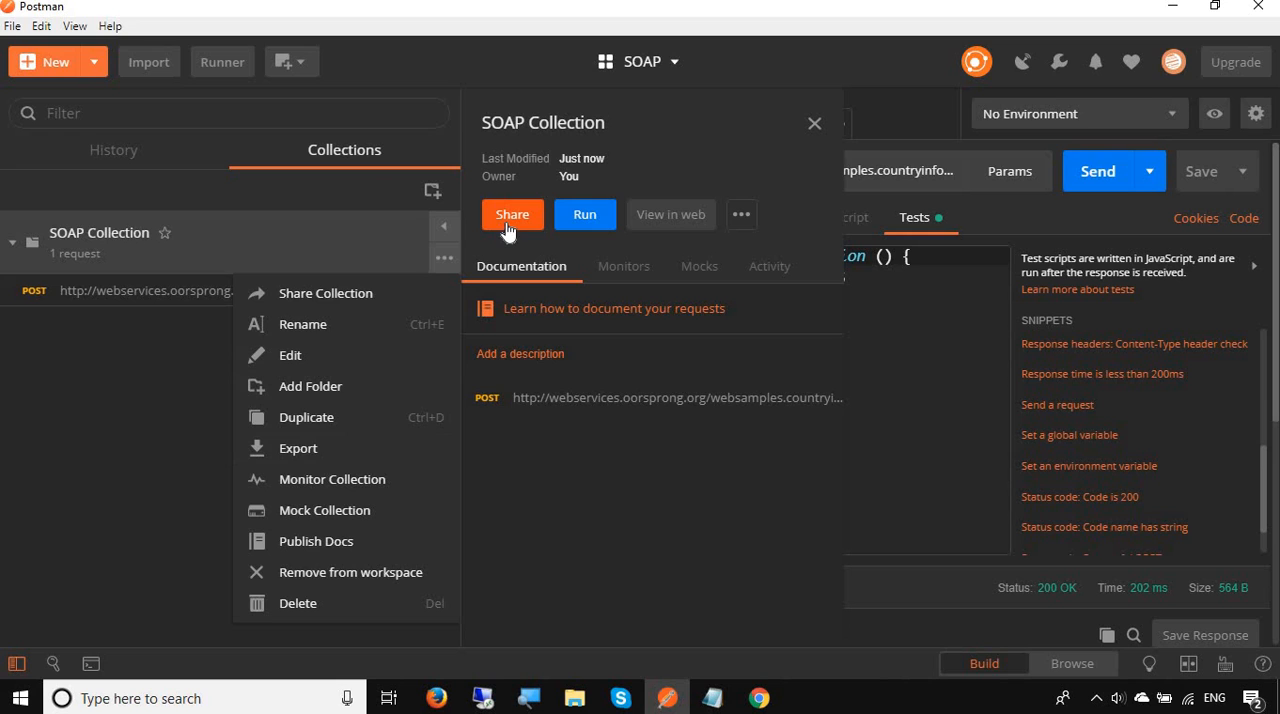
{"action": "left_click", "coordinate": [512, 214]}
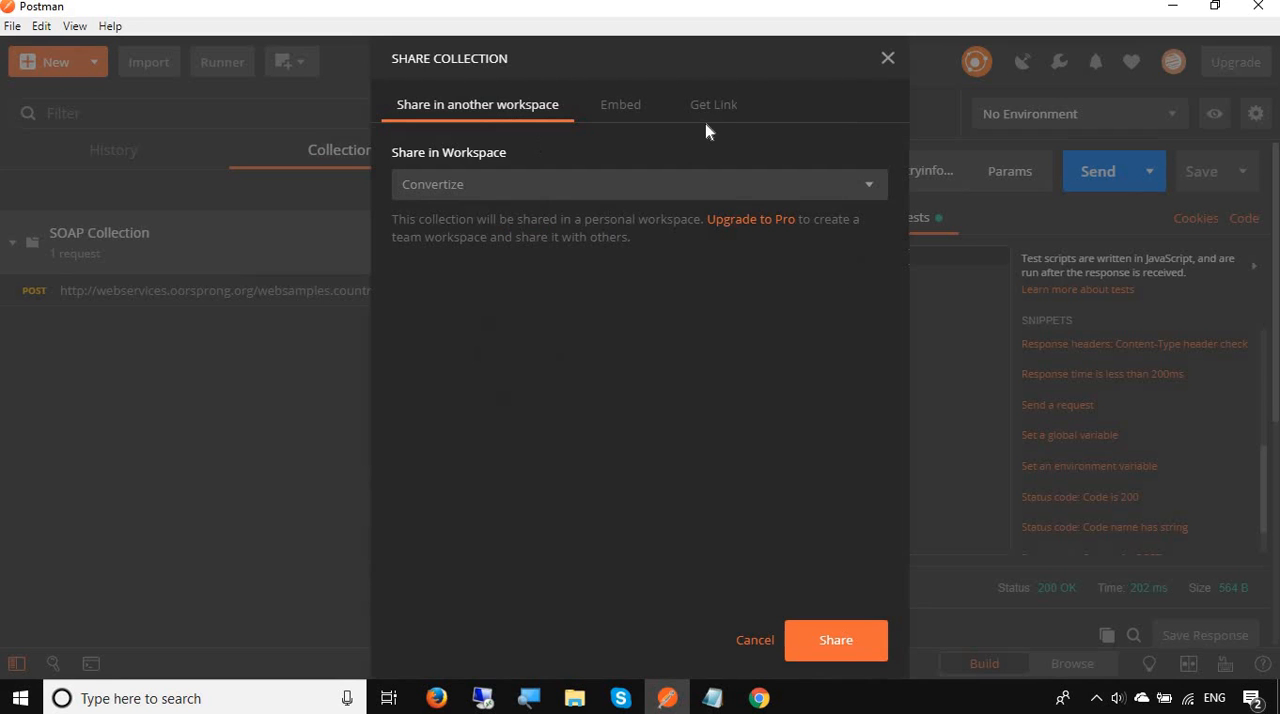
{"action": "left_click", "coordinate": [712, 104]}
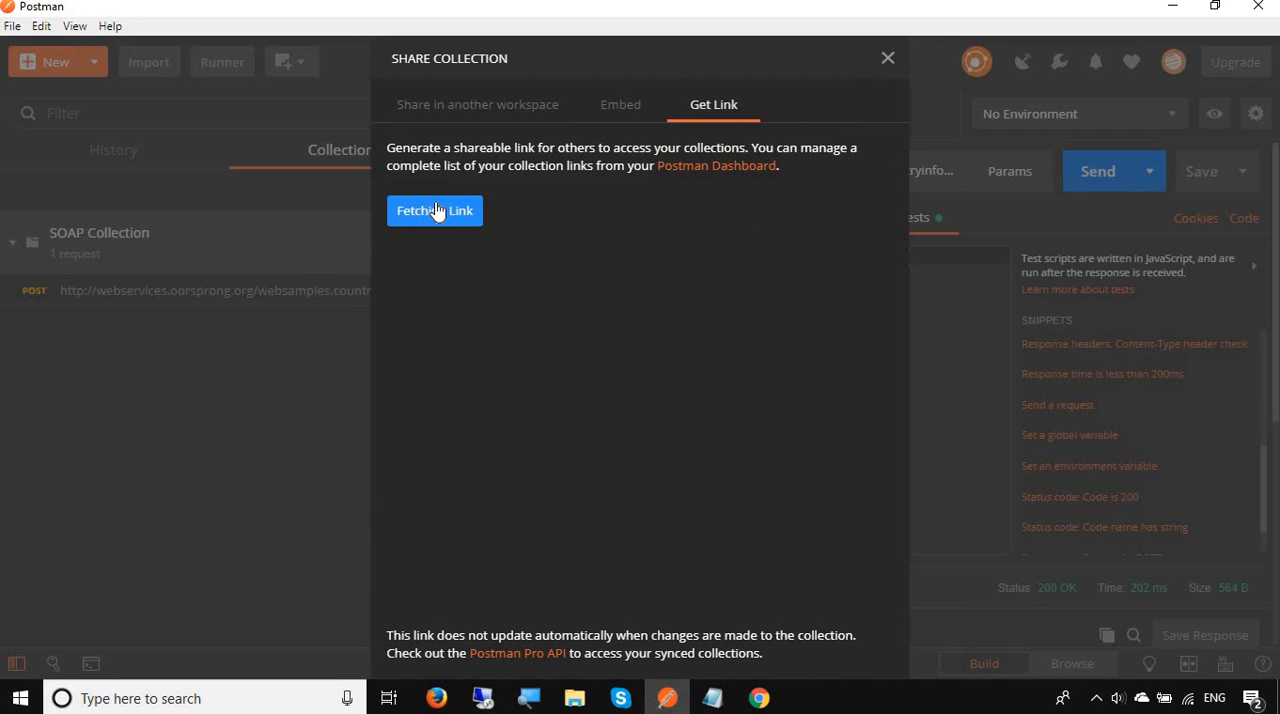
{"action": "left_click", "coordinate": [434, 212]}
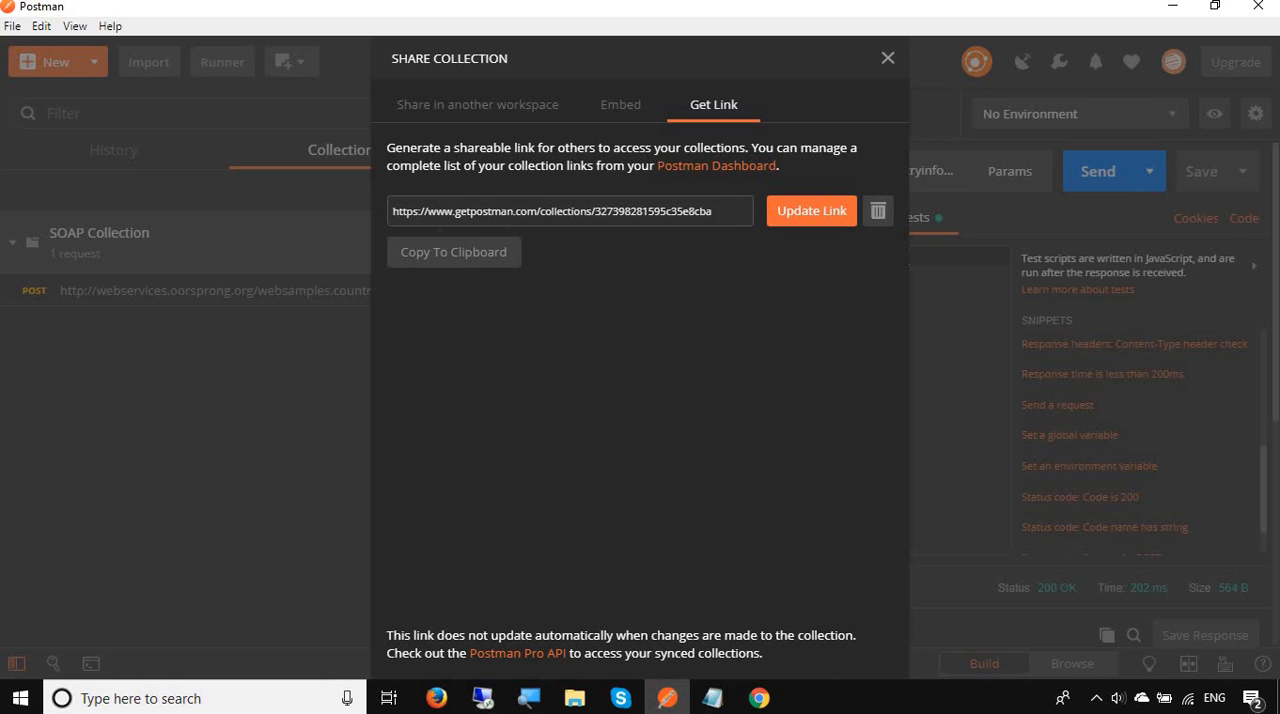
{"action": "triple_click", "coordinate": [570, 212]}
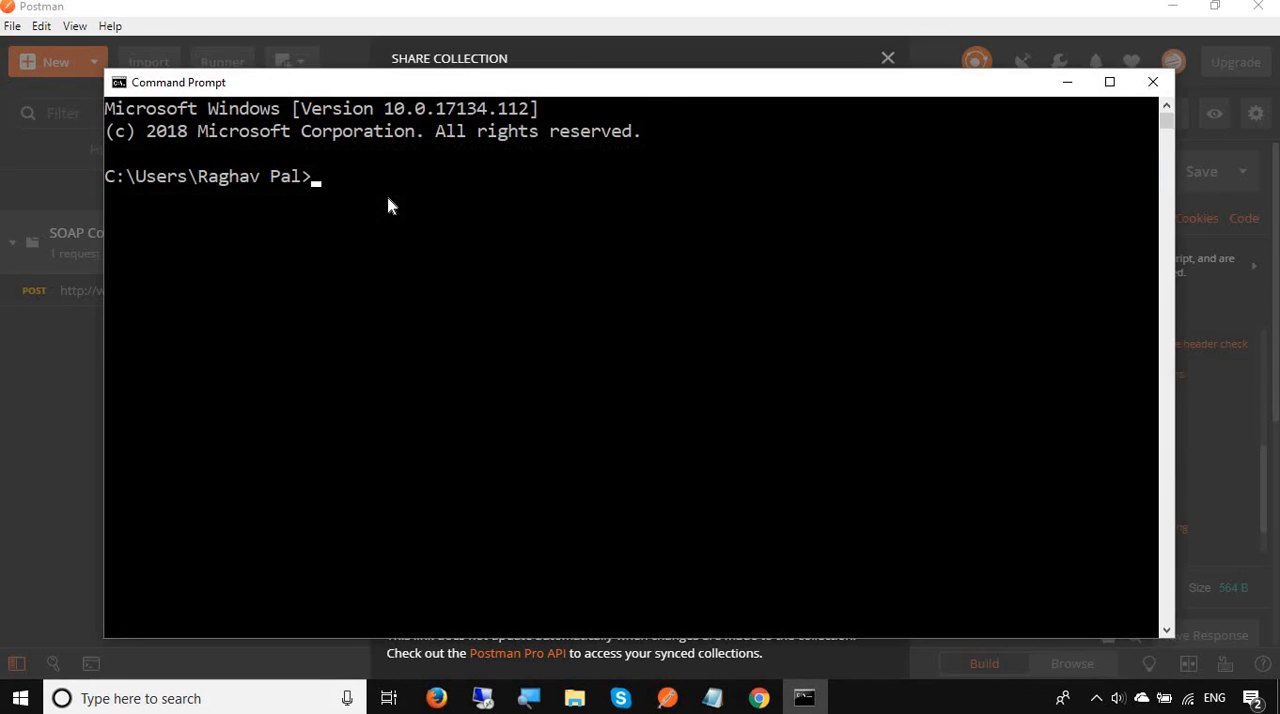
{"action": "type", "text": "N"}
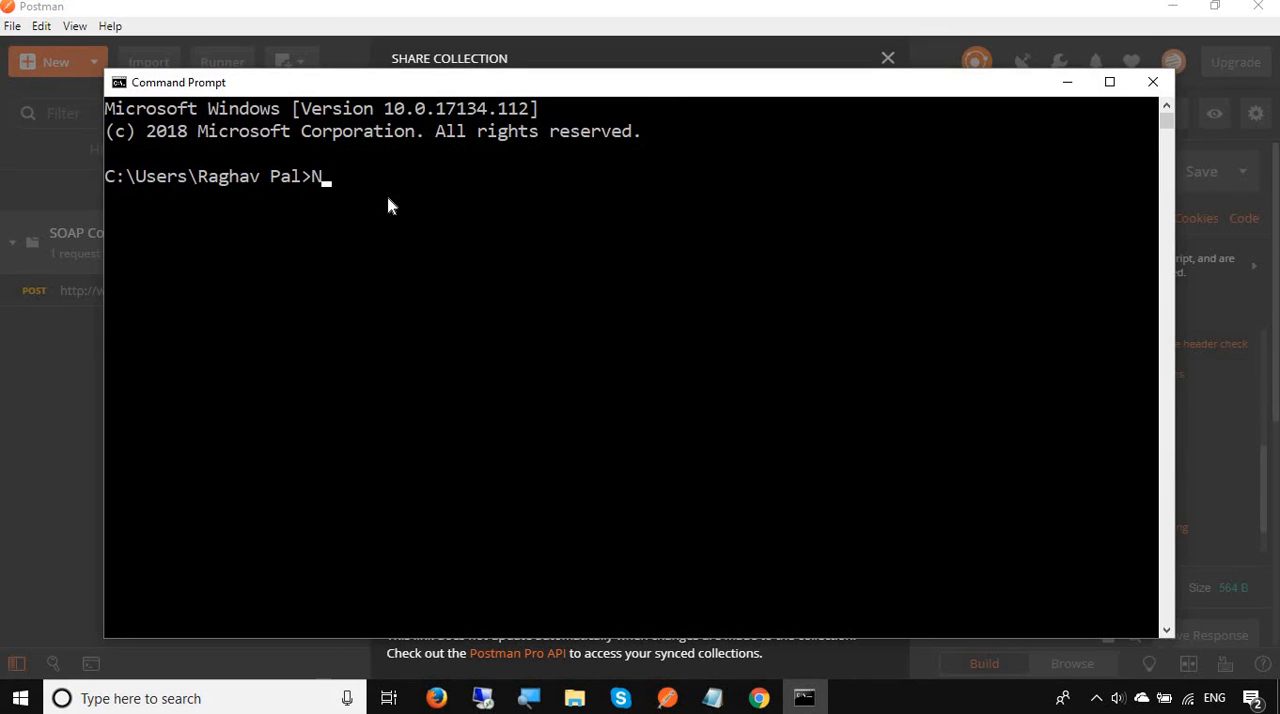
{"action": "type", "text": "ewman run"}
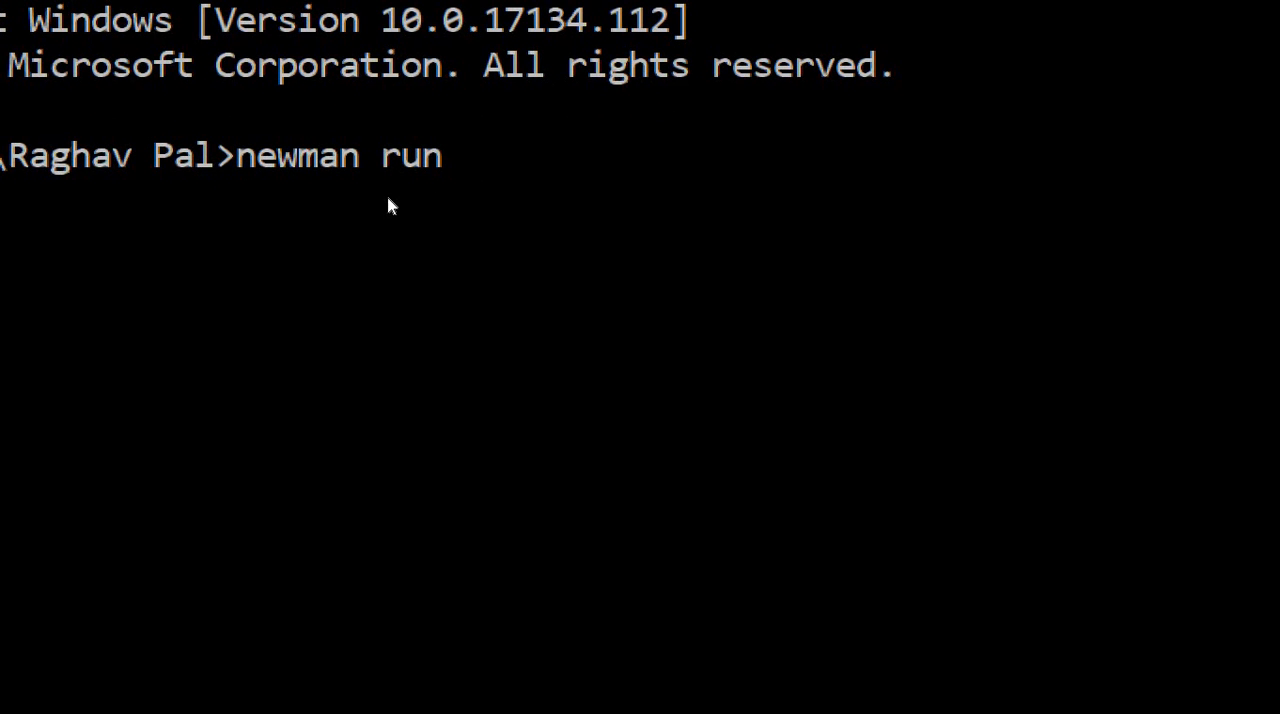
{"action": "type", "text": "https://www.getpostman.com/collections/3"}
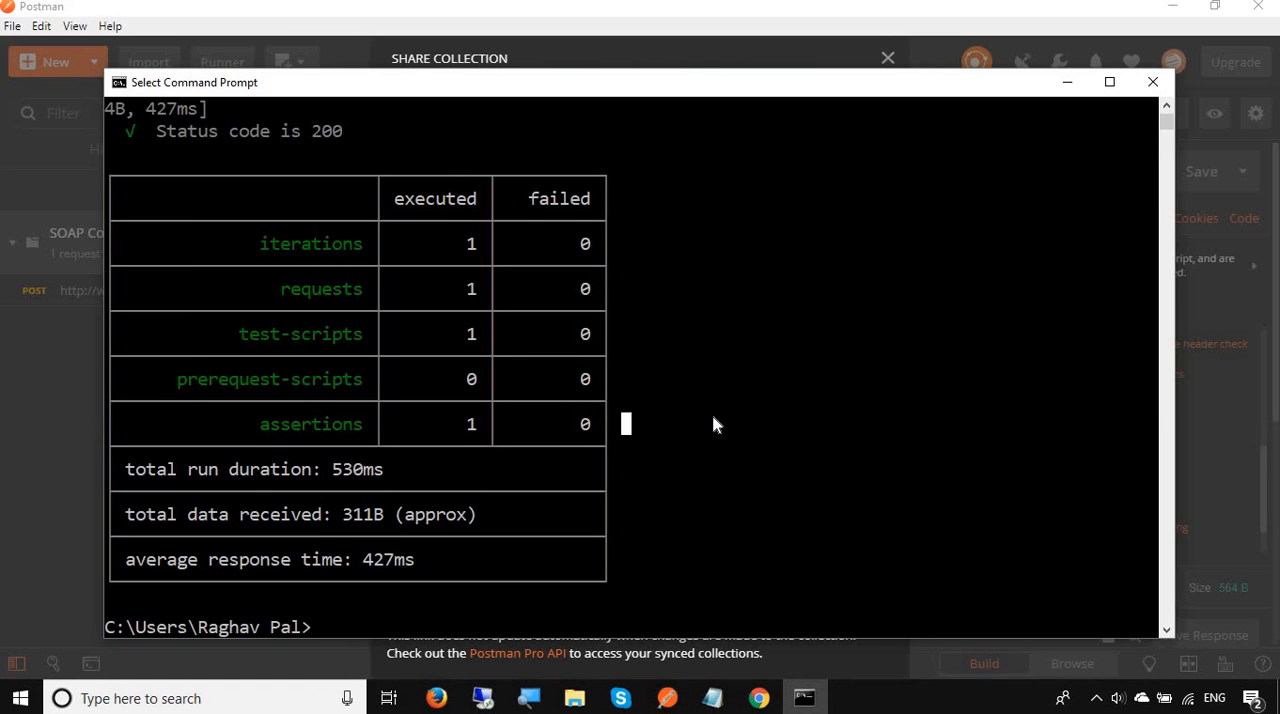
{"action": "left_click", "coordinate": [712, 698]}
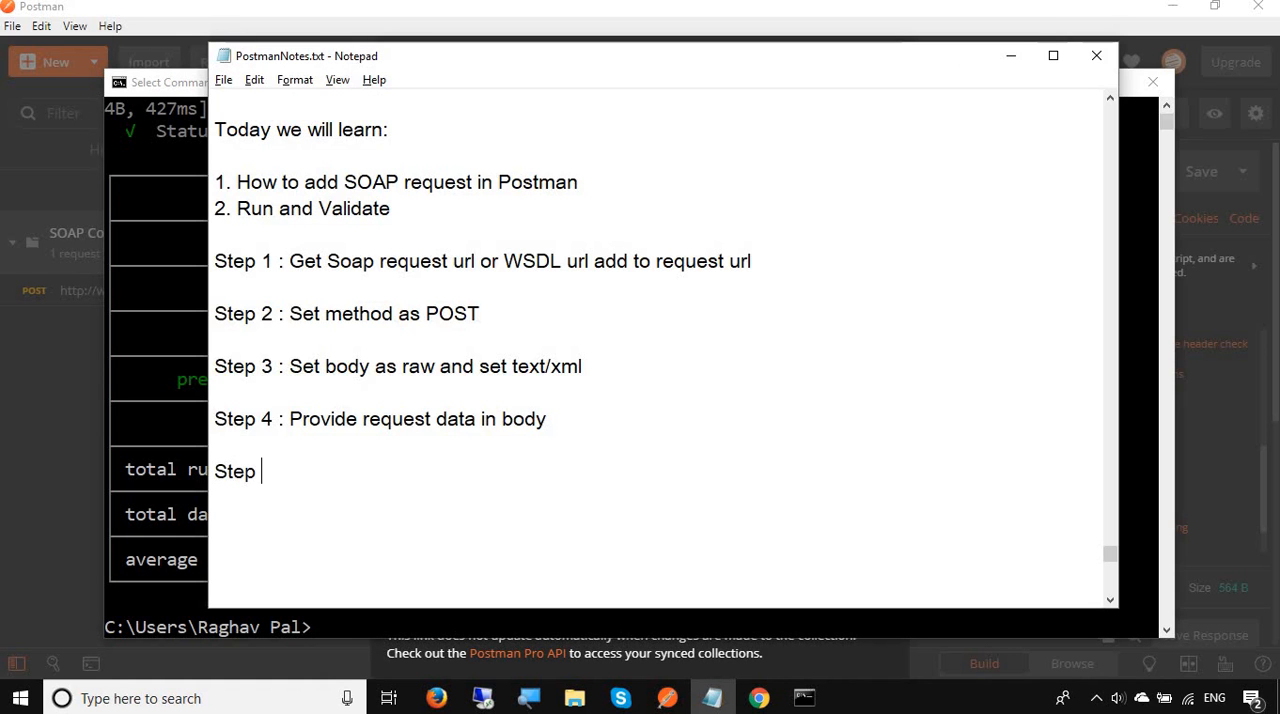
- Finish the notes with 'Step 5 : Run and validate' in PostmanNotes.txt
{"action": "type", "text": "5 : Run"}
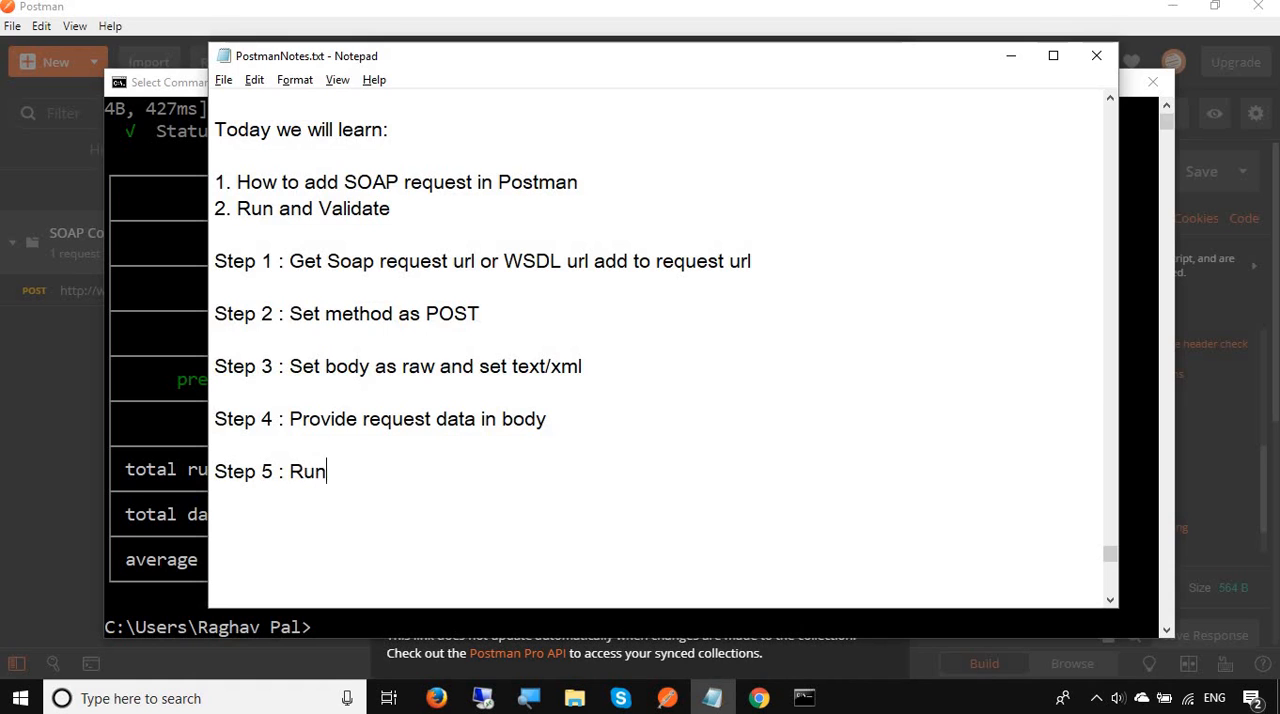
{"action": "type", "text": "and validate"}
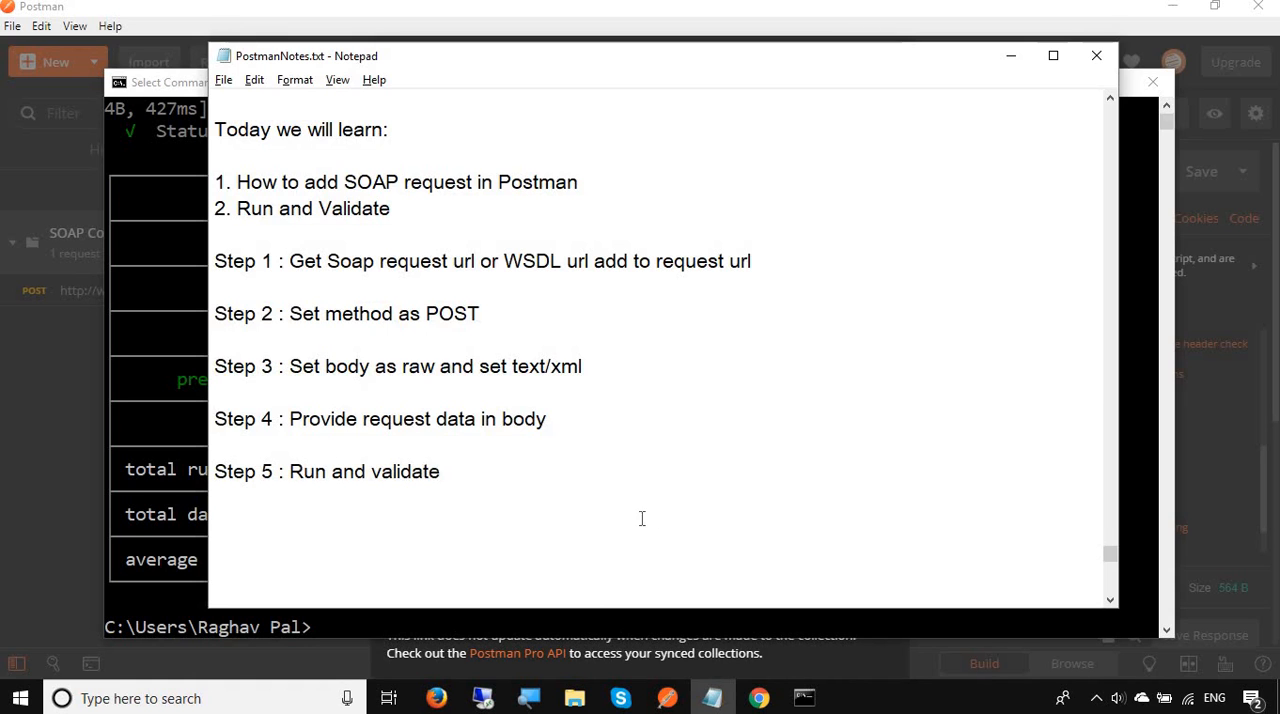
{"action": "scroll", "scroll_direction": "up", "scroll_amount": 3}
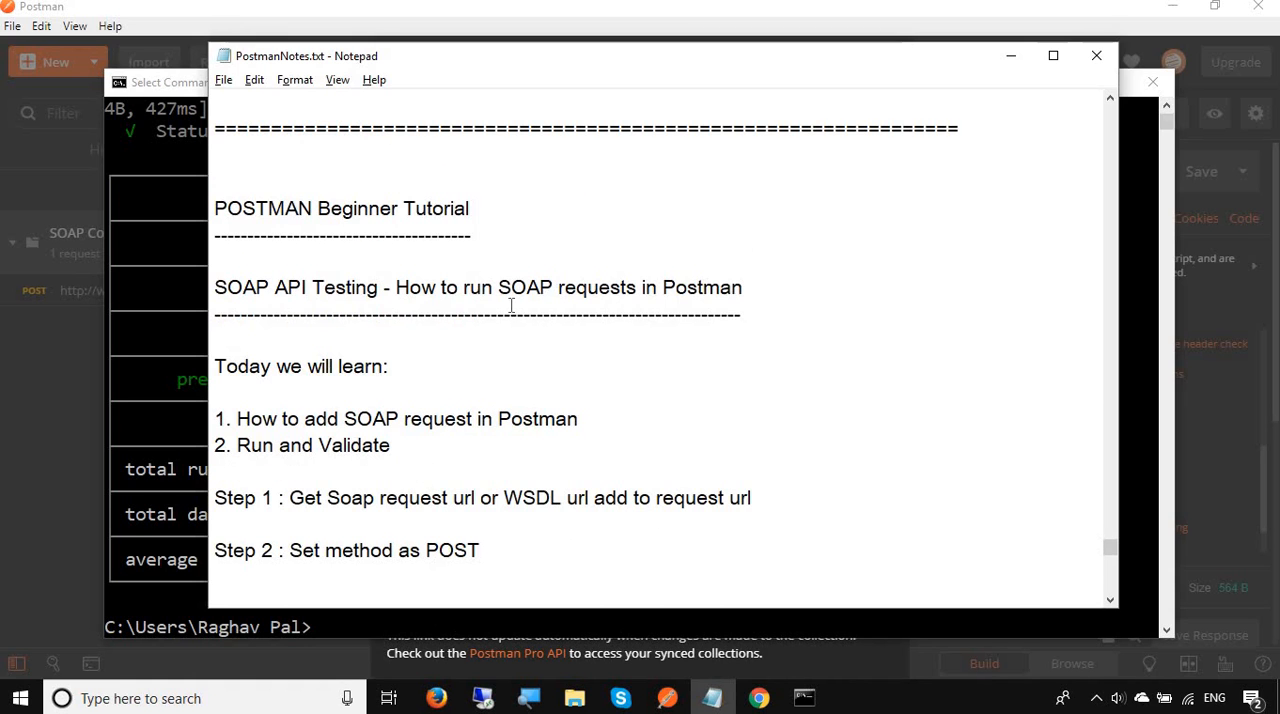
{"action": "scroll", "scroll_direction": "down", "scroll_amount": 3}
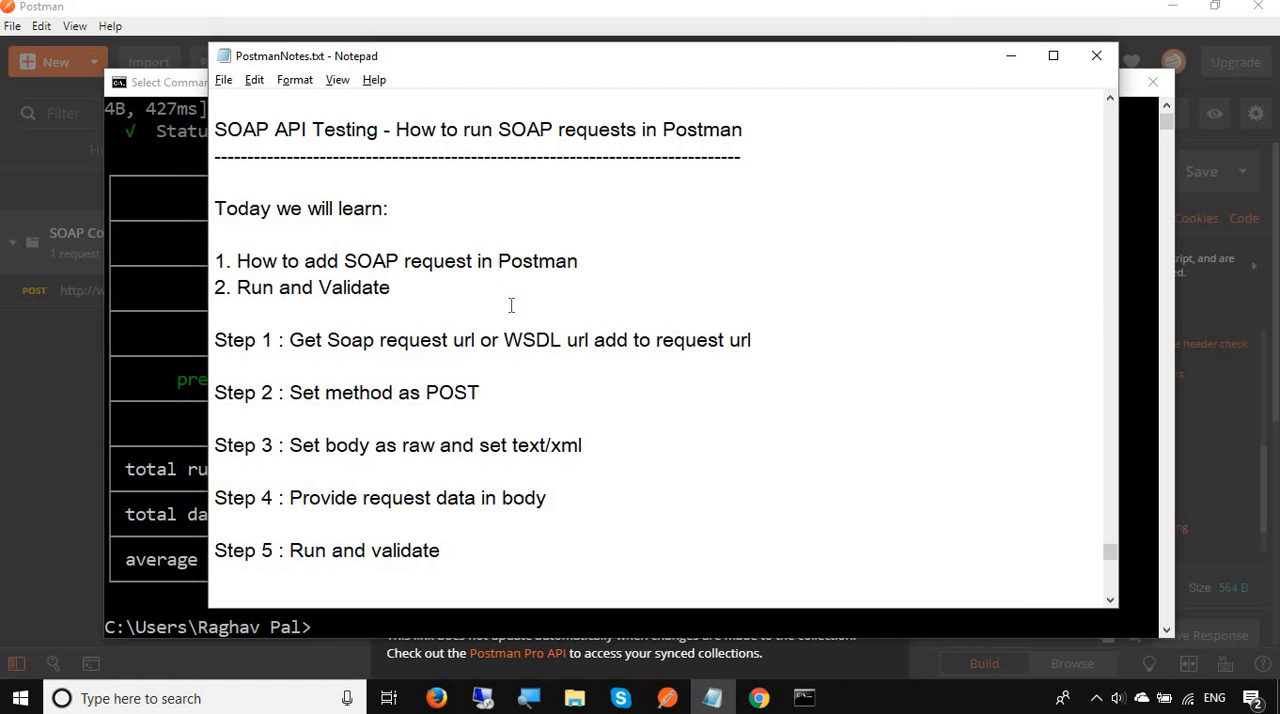